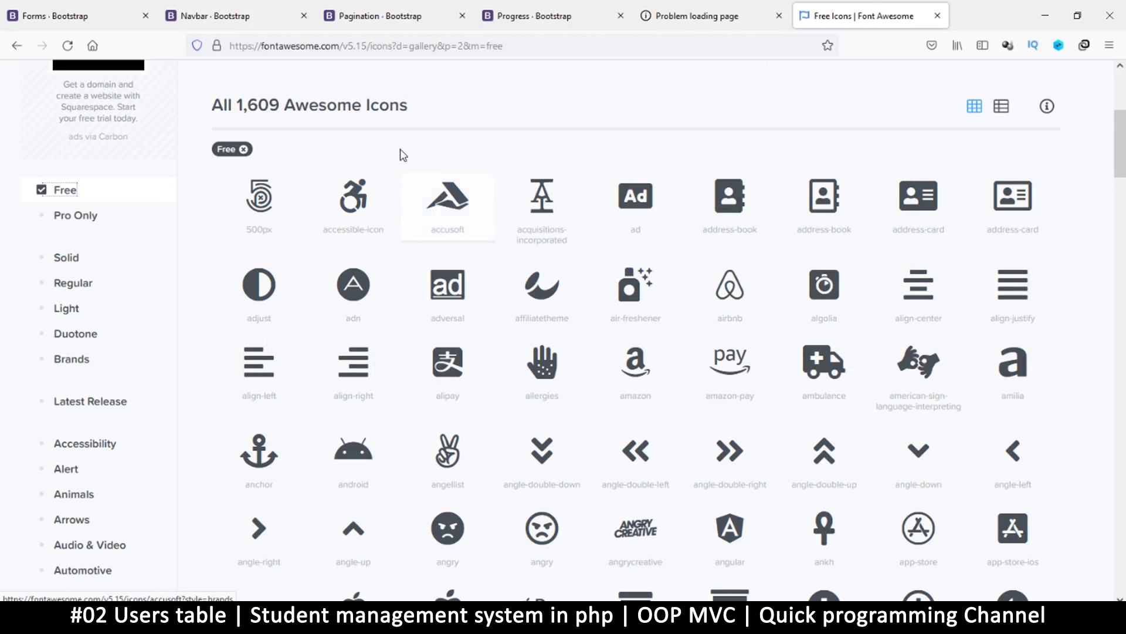
{"action": "mouse_move", "coordinate": [506, 177]}
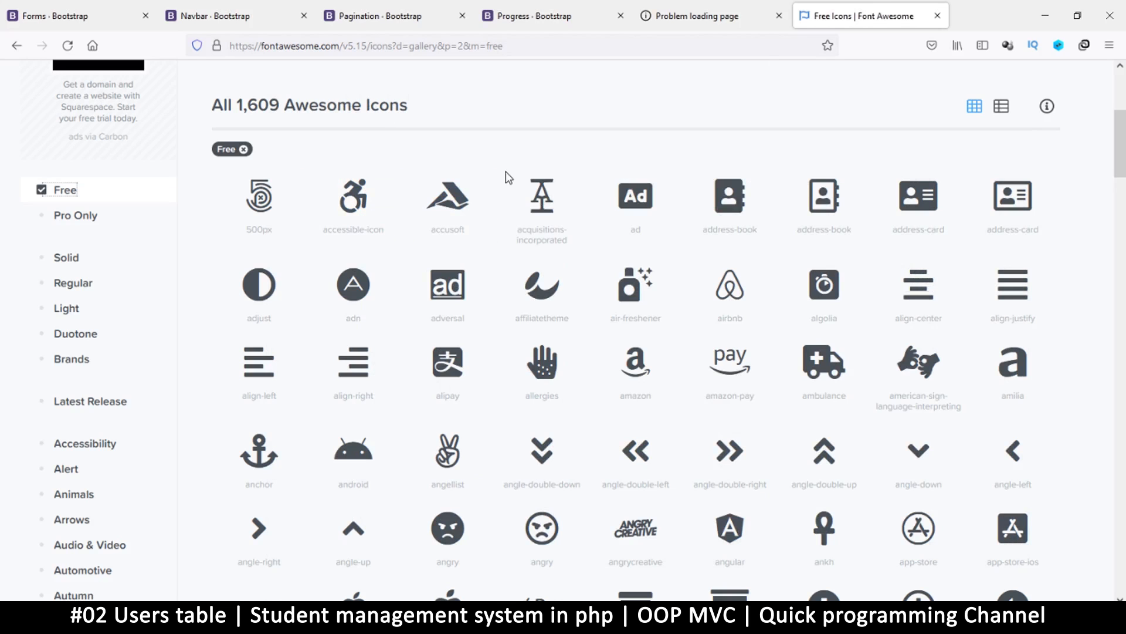
{"action": "mouse_move", "coordinate": [474, 110]}
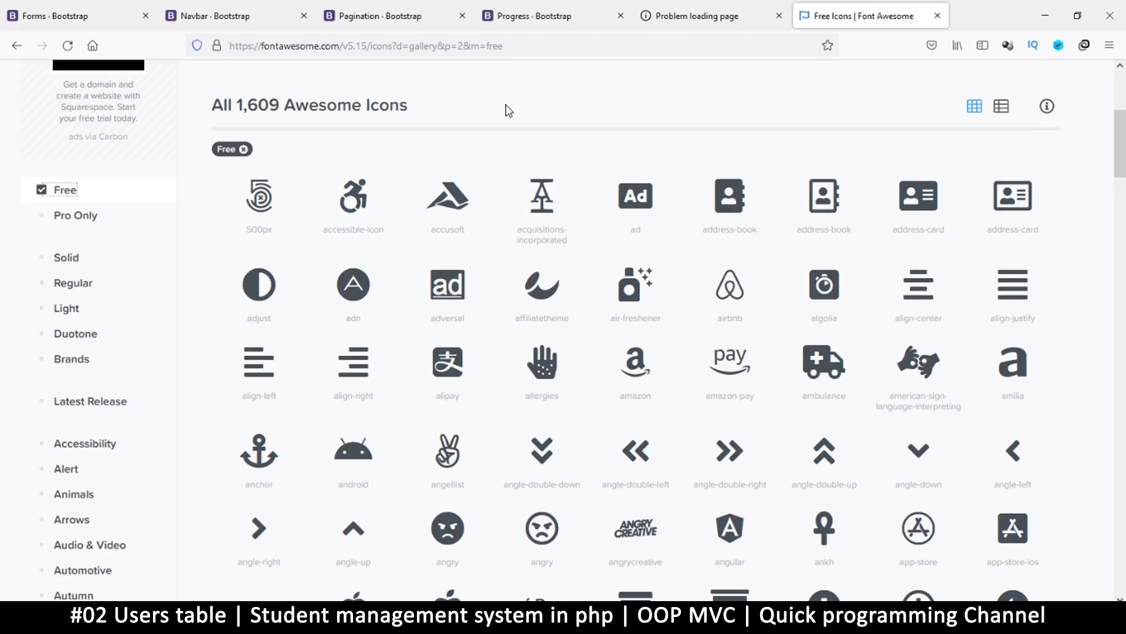
{"action": "mouse_move", "coordinate": [509, 111]}
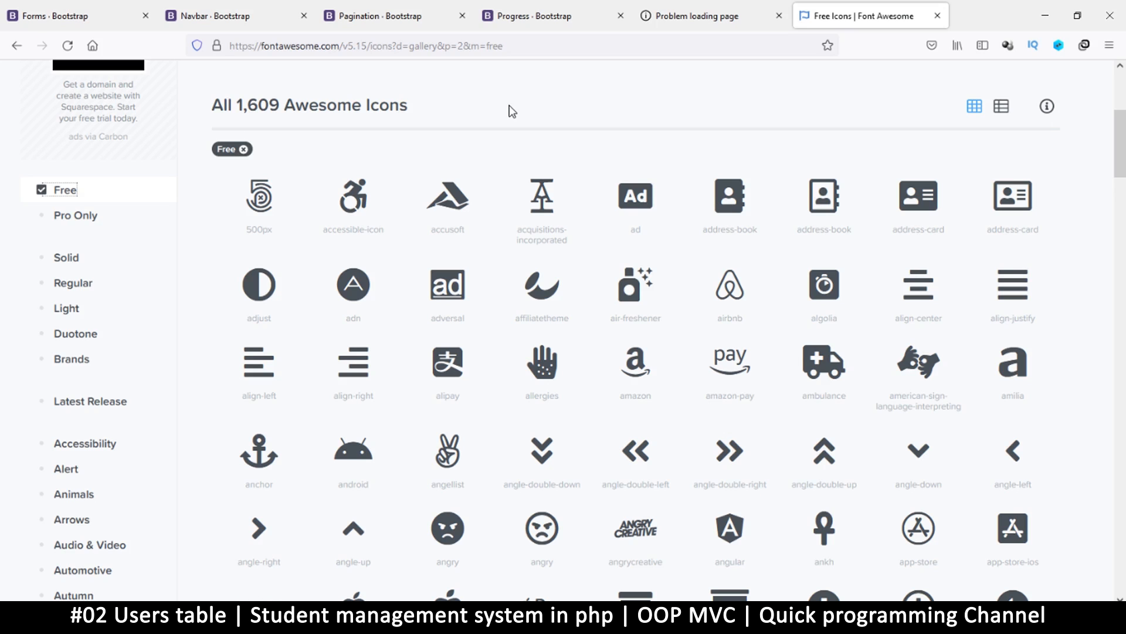
Open a new tab and load the localhost phpMyAdmin shortcut.
{"action": "left_click", "coordinate": [927, 15]}
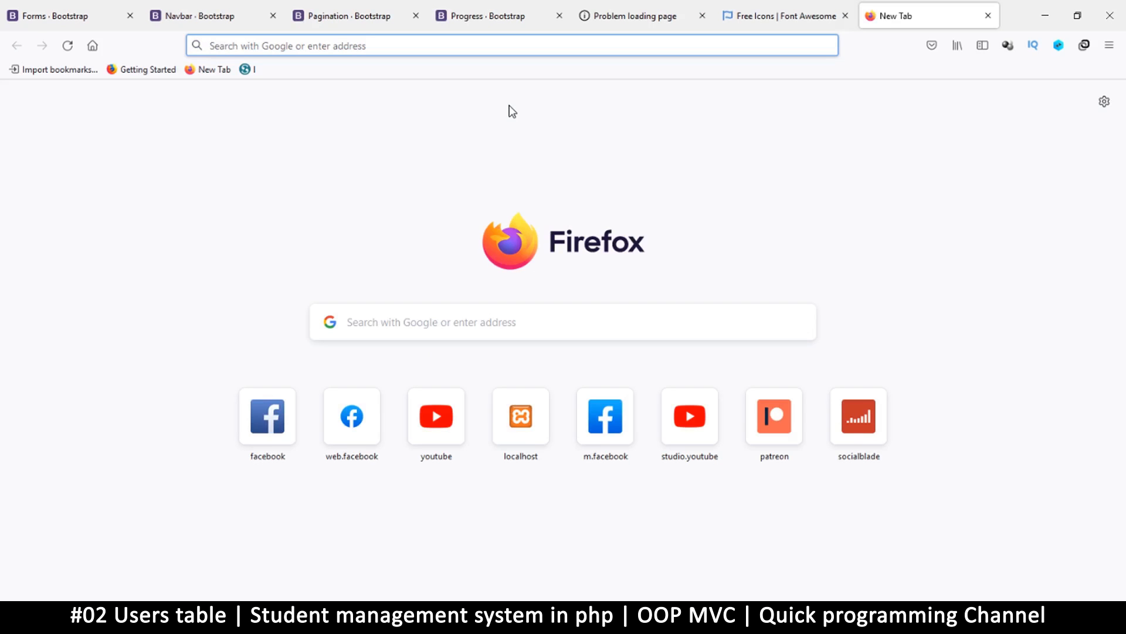
{"action": "mouse_move", "coordinate": [638, 104]}
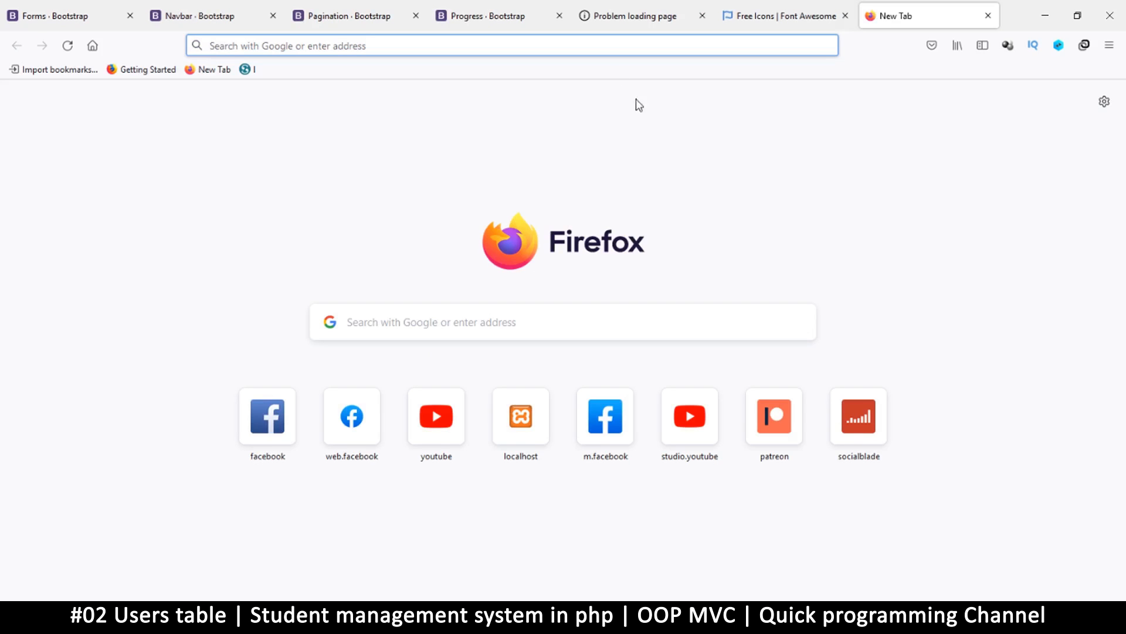
{"action": "left_click", "coordinate": [519, 415]}
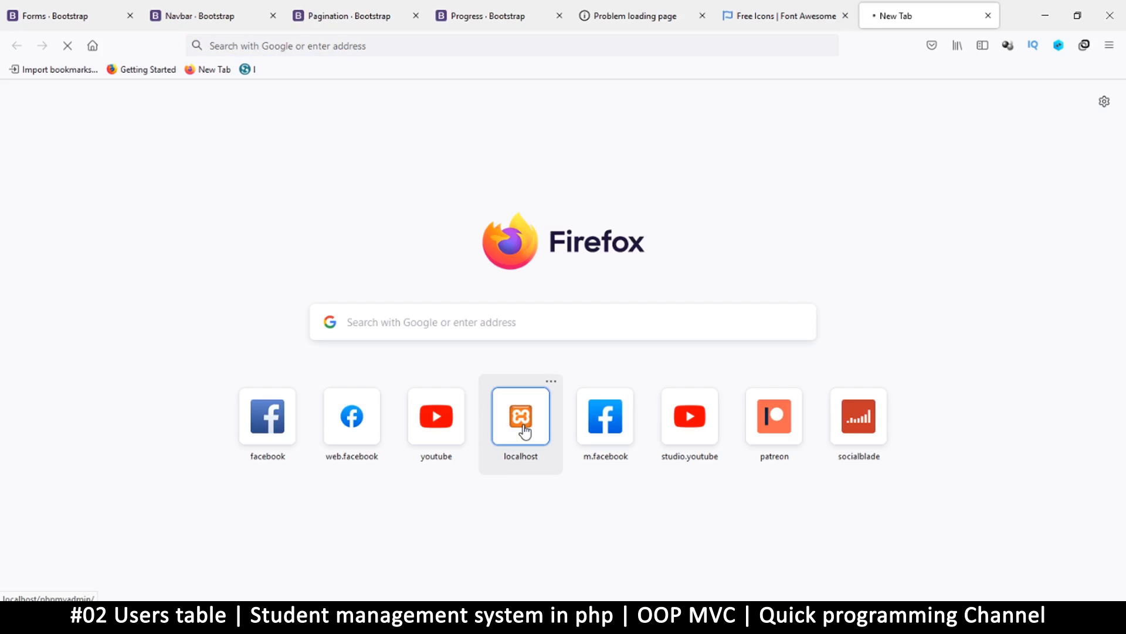
Run 'create database if not exists school_db' from the SQL page.
{"action": "left_click", "coordinate": [519, 416]}
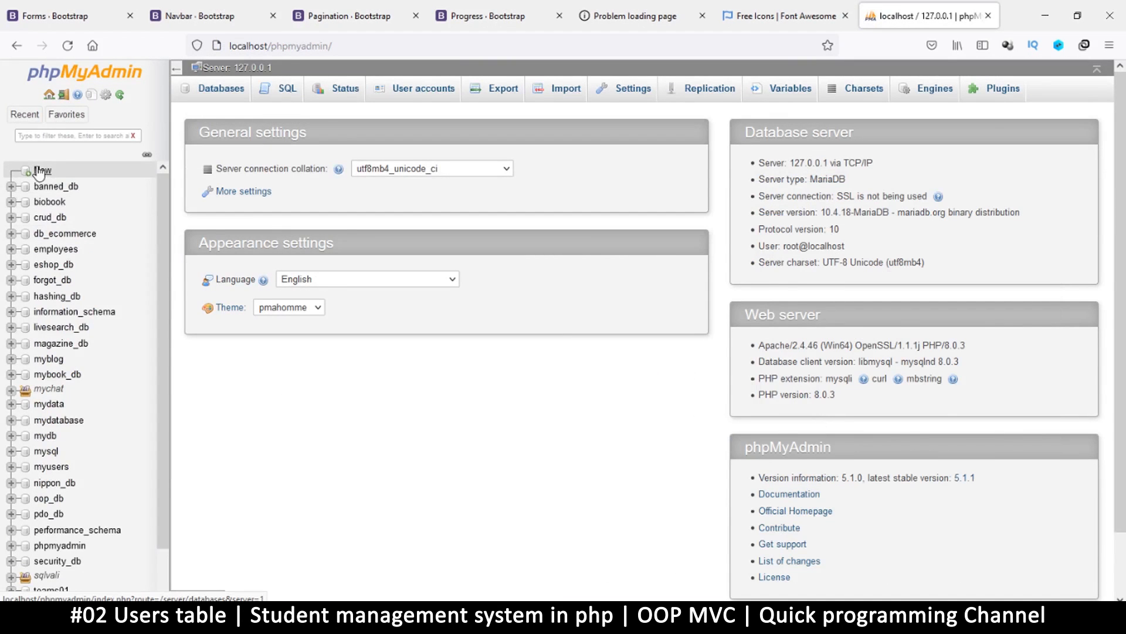
{"action": "mouse_move", "coordinate": [43, 170]}
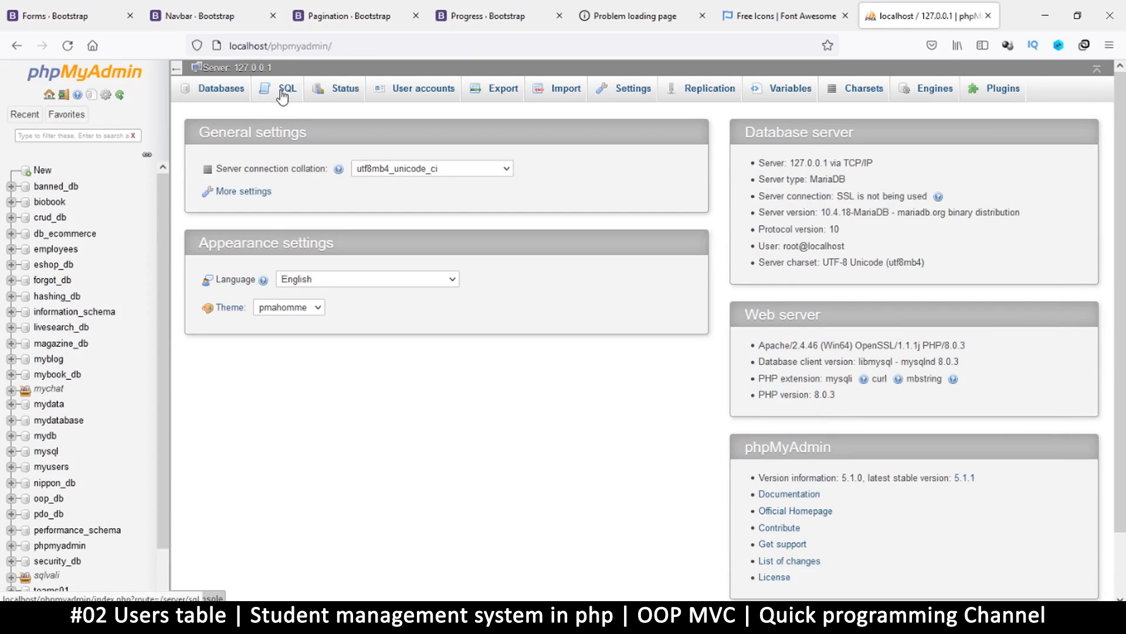
{"action": "left_click", "coordinate": [287, 88]}
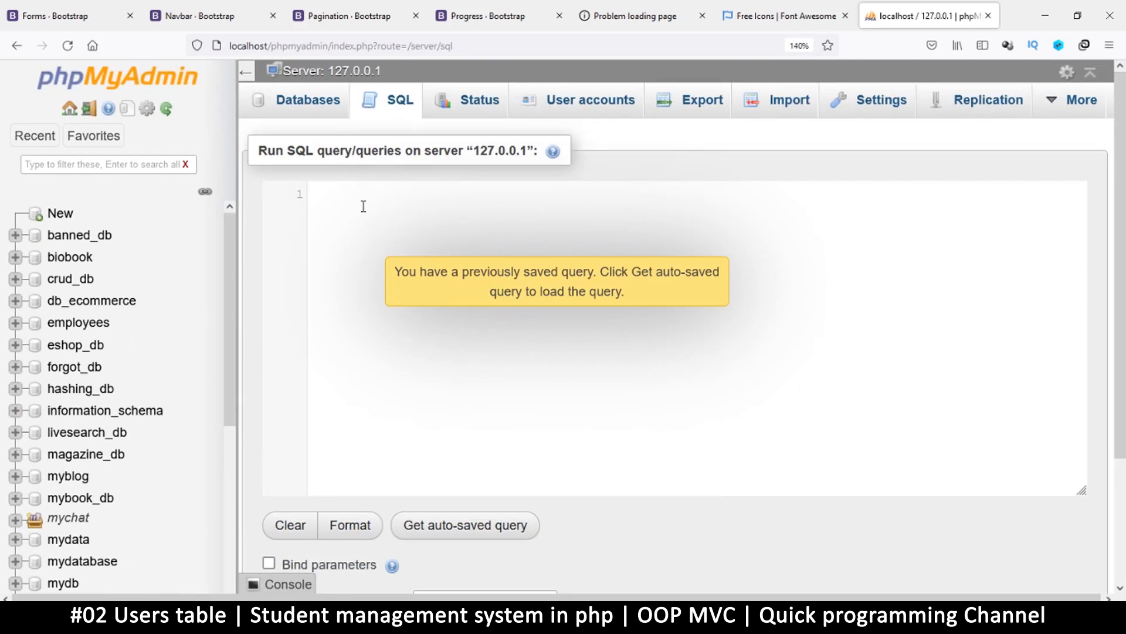
{"action": "type", "text": "create database"}
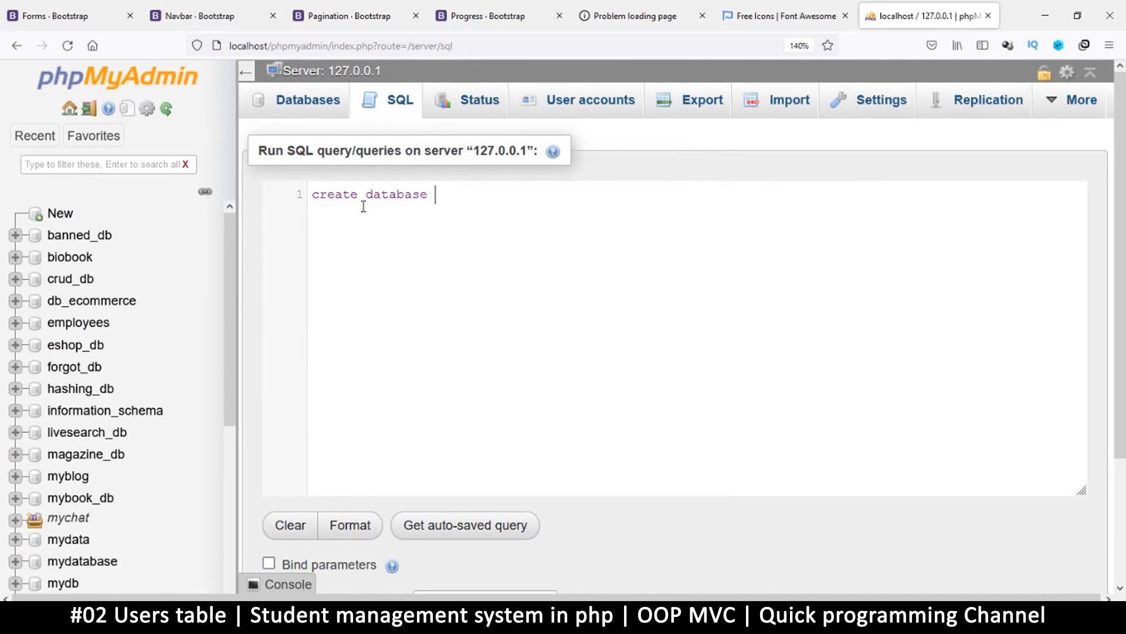
{"action": "type", "text": "if not exist"}
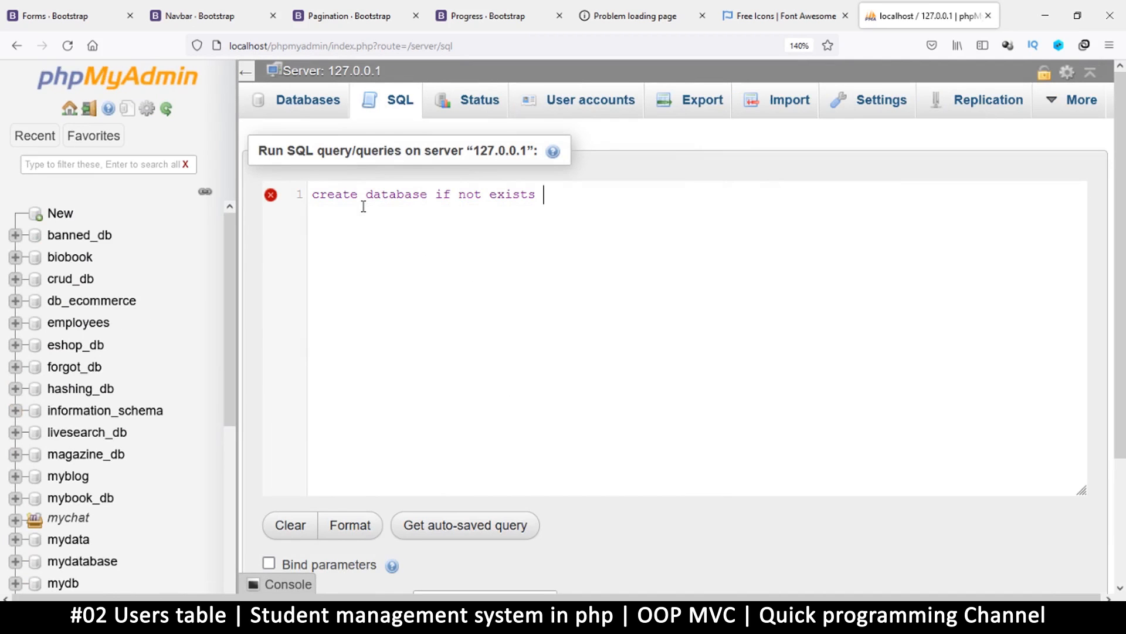
{"action": "type", "text": "schoo"}
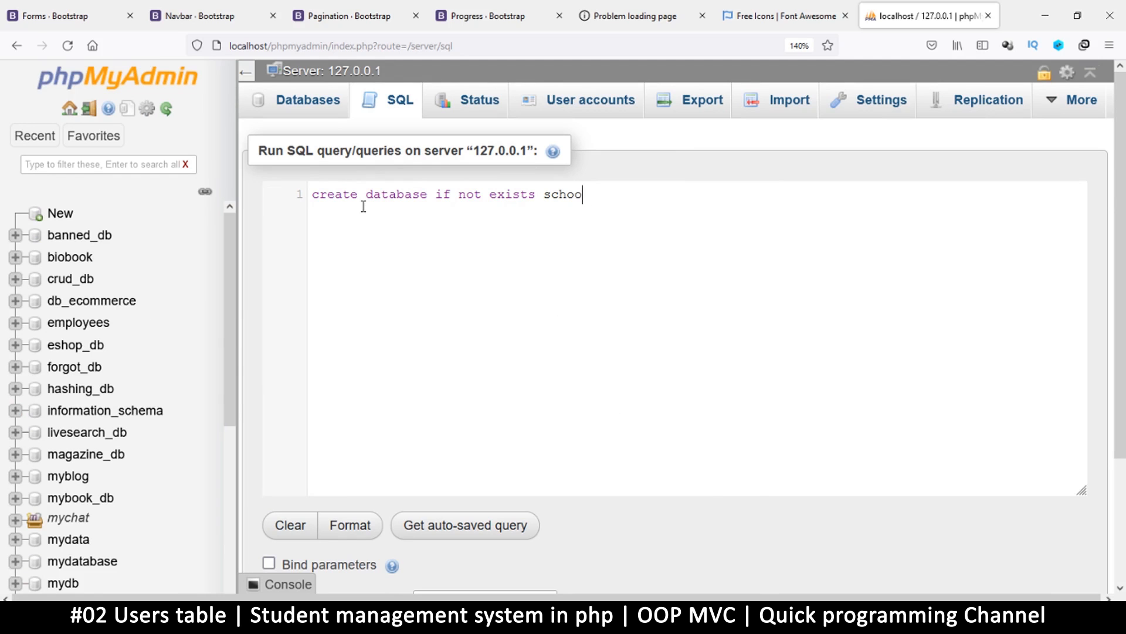
{"action": "type", "text": "l_db"}
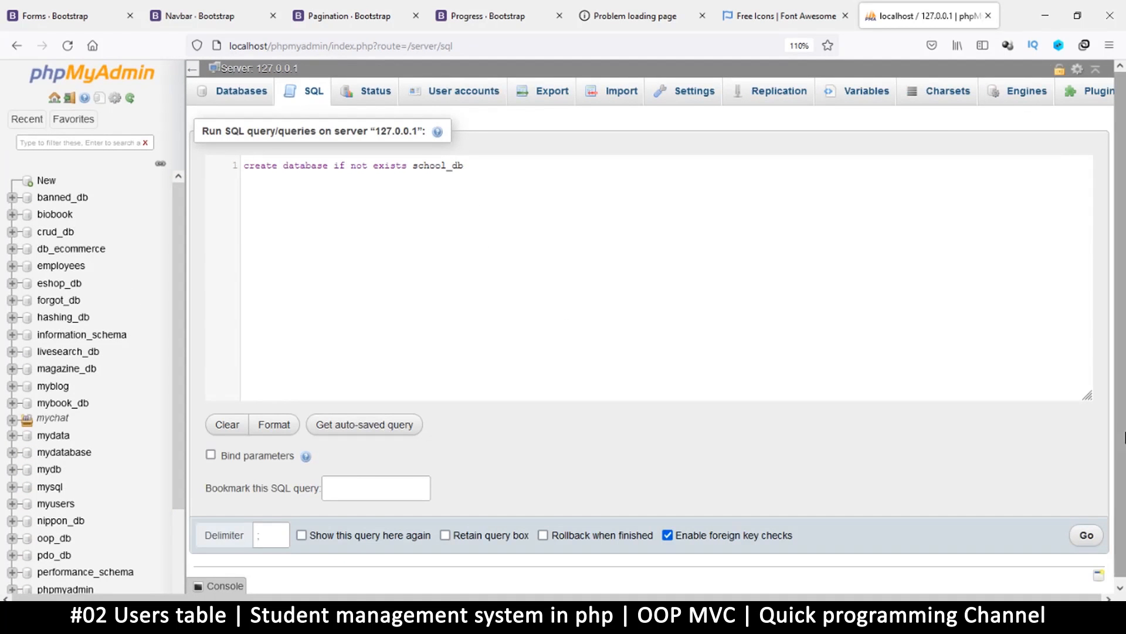
{"action": "left_click", "coordinate": [1086, 535]}
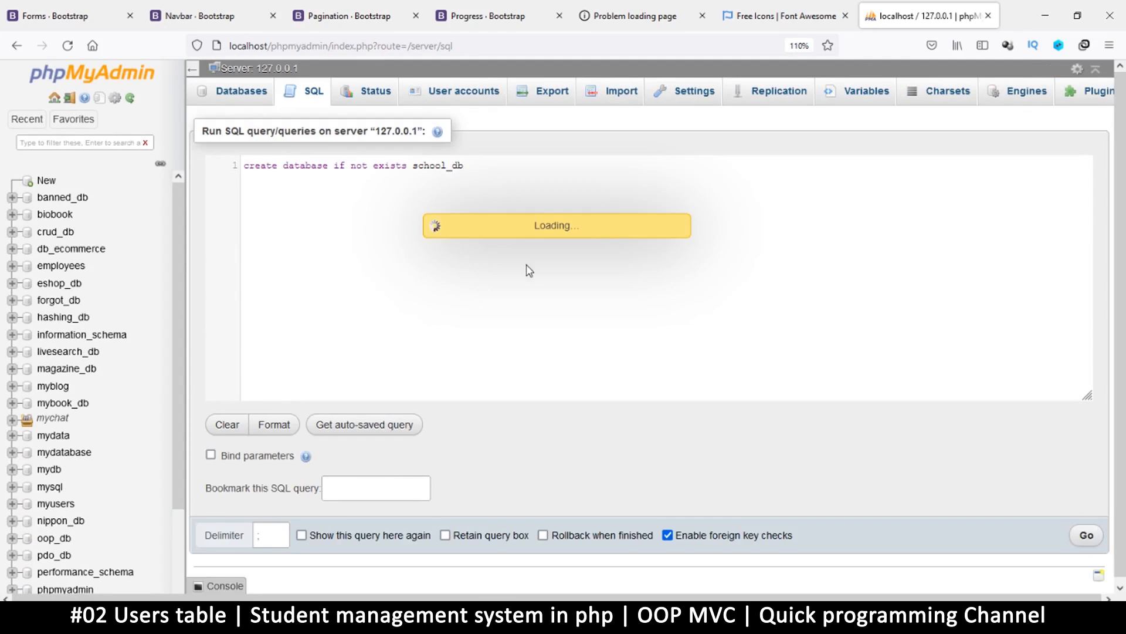
{"action": "left_click", "coordinate": [1087, 535]}
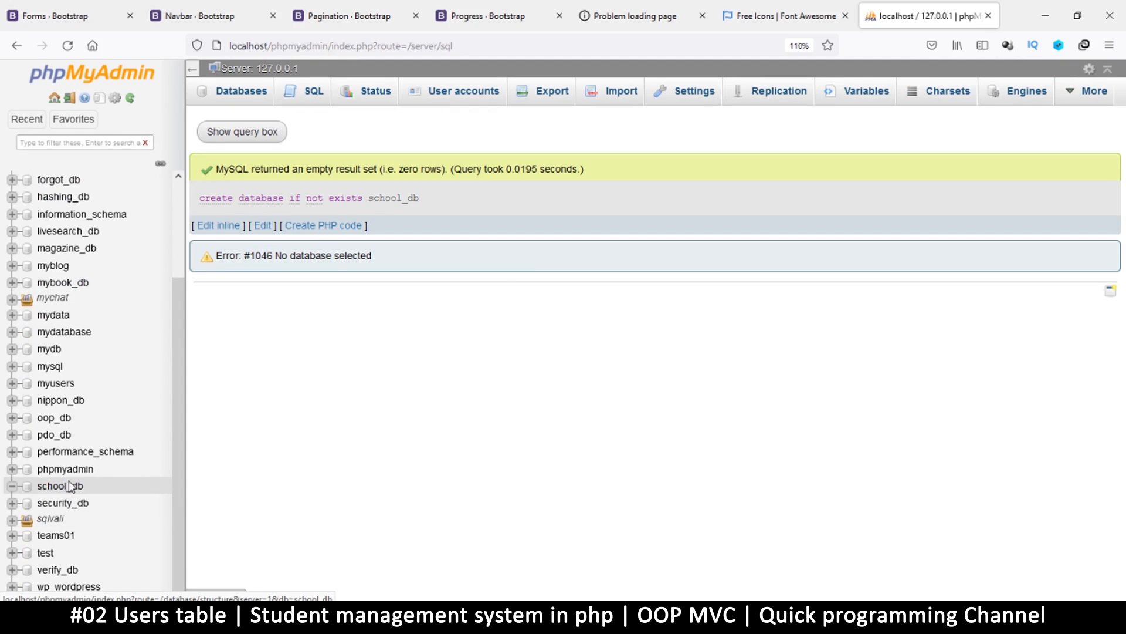
{"action": "mouse_move", "coordinate": [61, 492]}
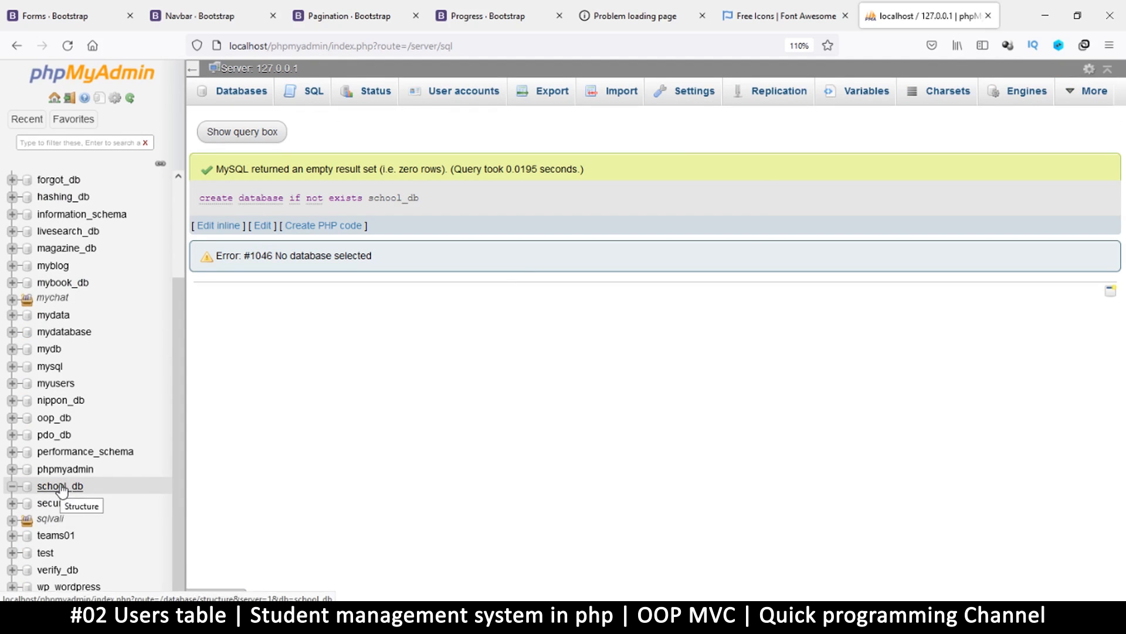
Open school_db and start a new table named users with 4 columns.
{"action": "left_click", "coordinate": [60, 485]}
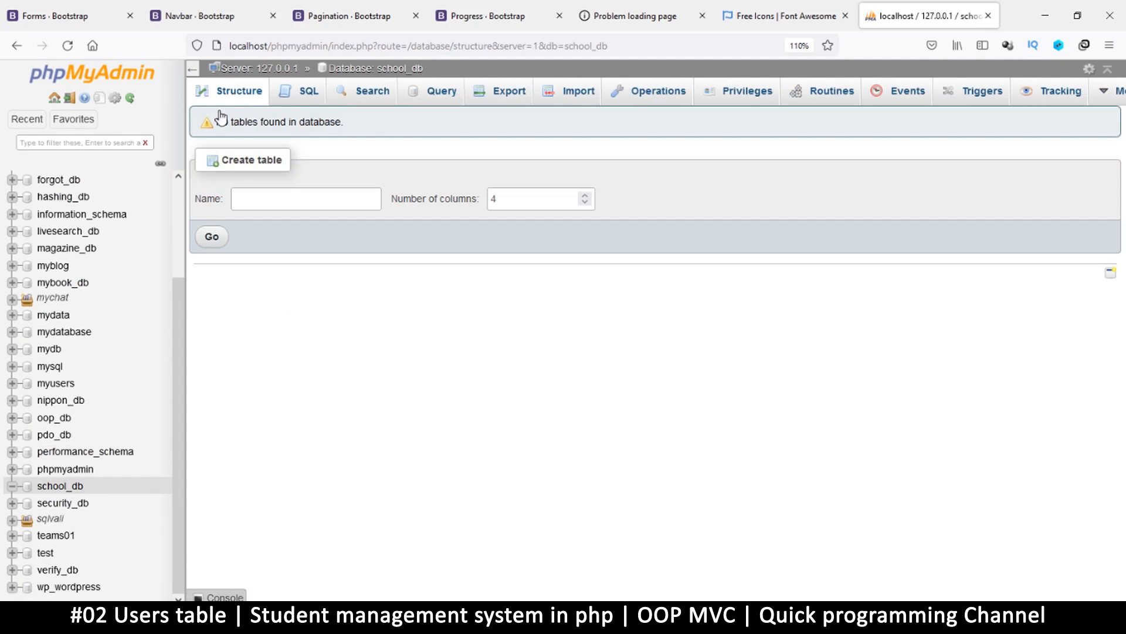
{"action": "left_click", "coordinate": [305, 199]}
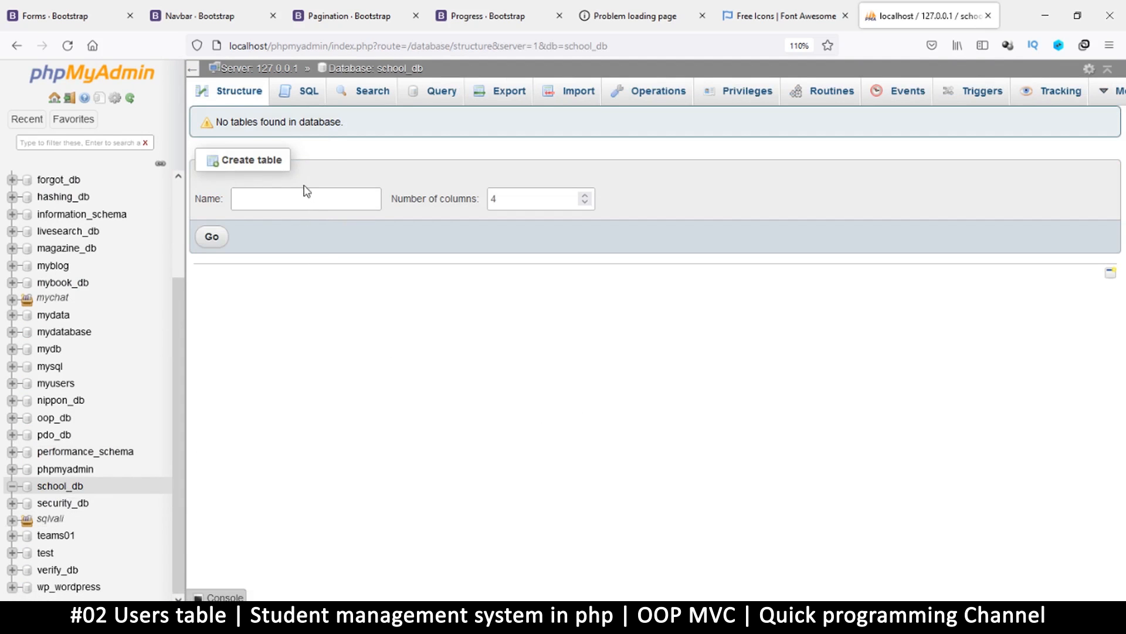
{"action": "mouse_move", "coordinate": [599, 498]}
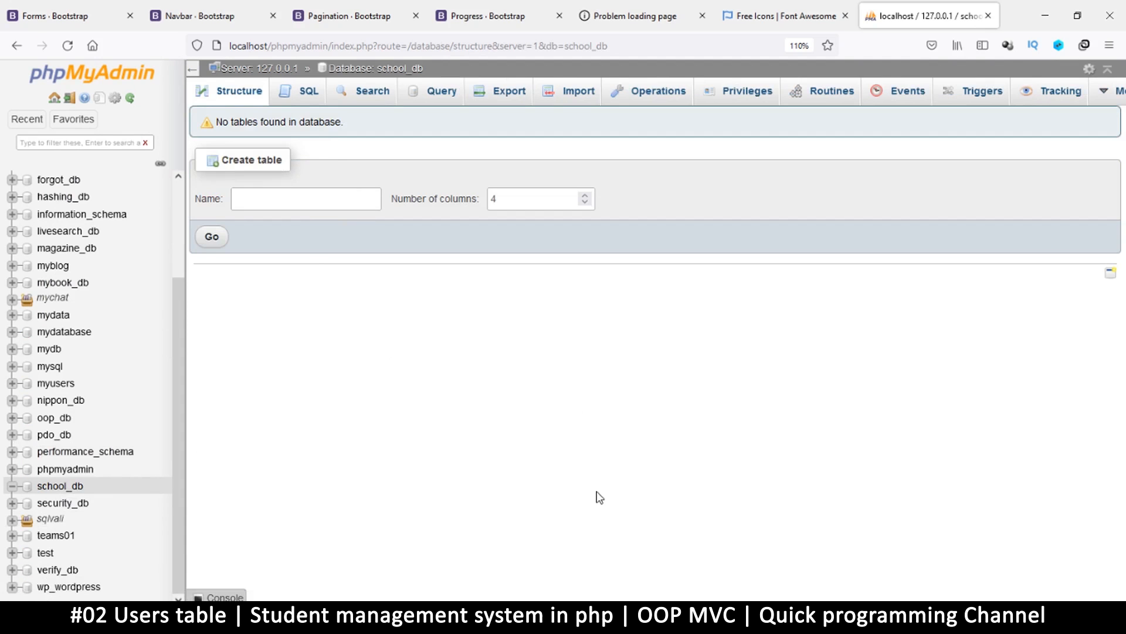
{"action": "mouse_move", "coordinate": [509, 589]}
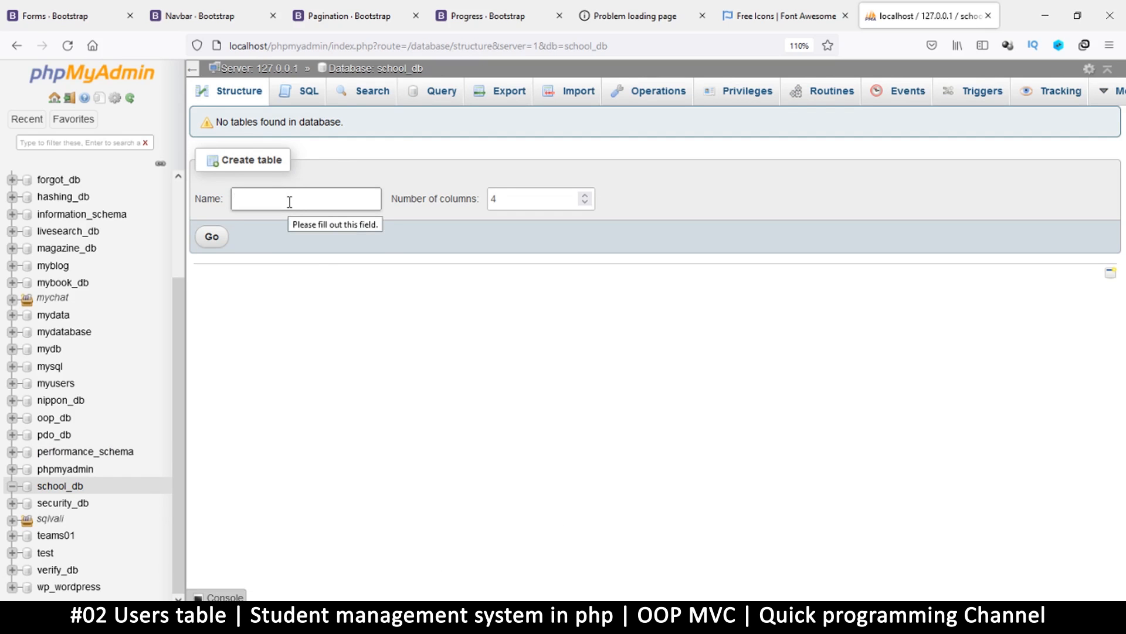
{"action": "type", "text": "users"}
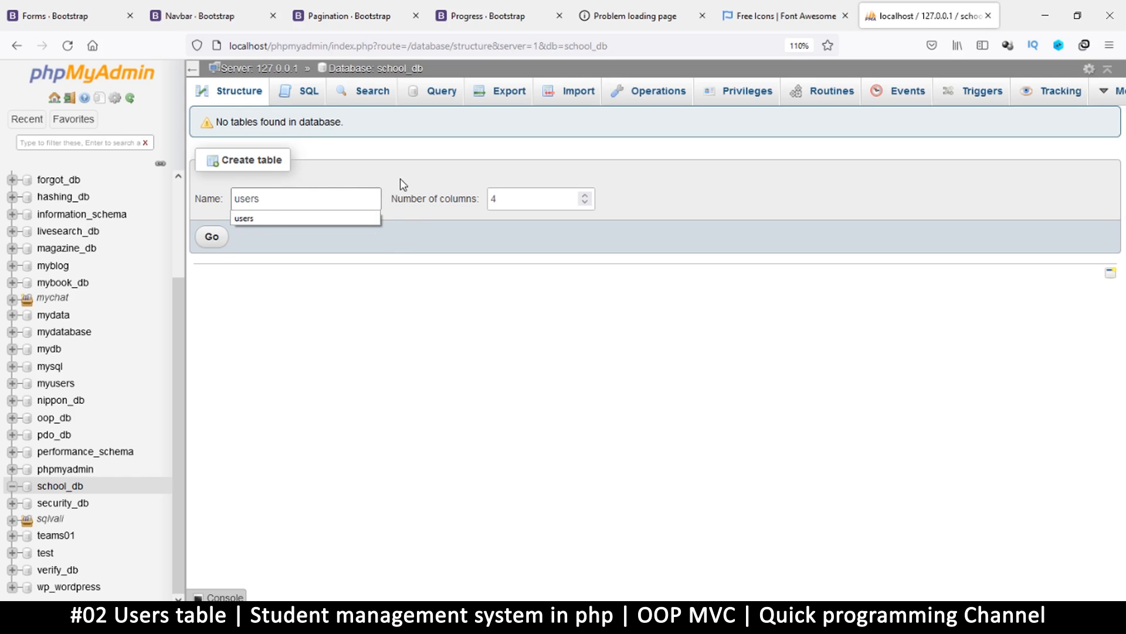
{"action": "left_click", "coordinate": [314, 263]}
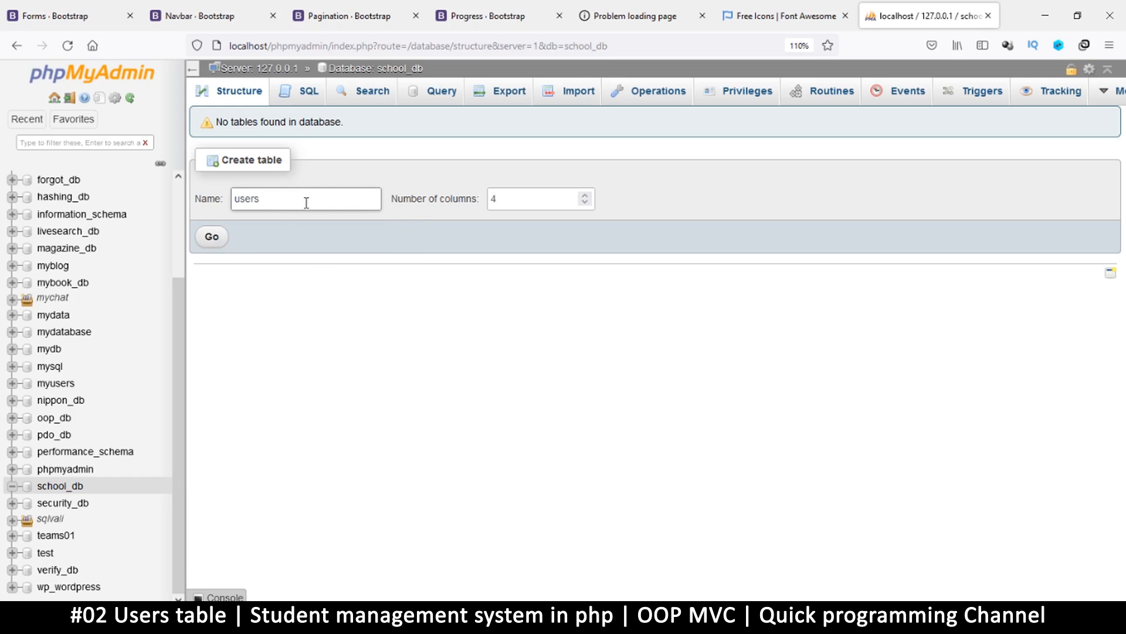
{"action": "left_click", "coordinate": [210, 236]}
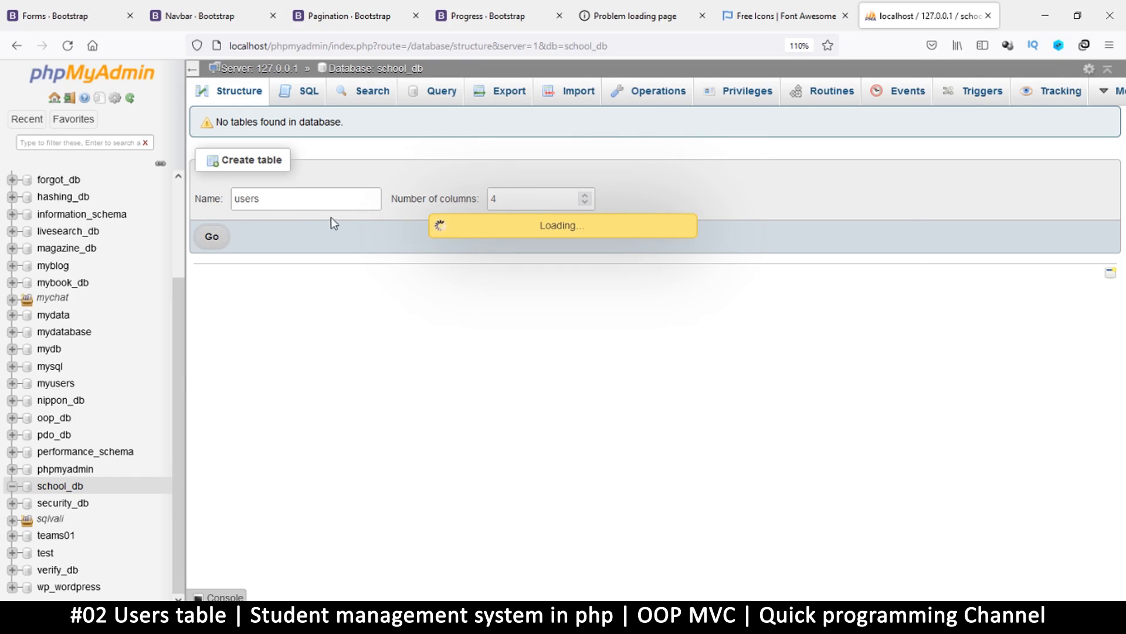
Name the first column id and choose its data type.
{"action": "left_click", "coordinate": [212, 236]}
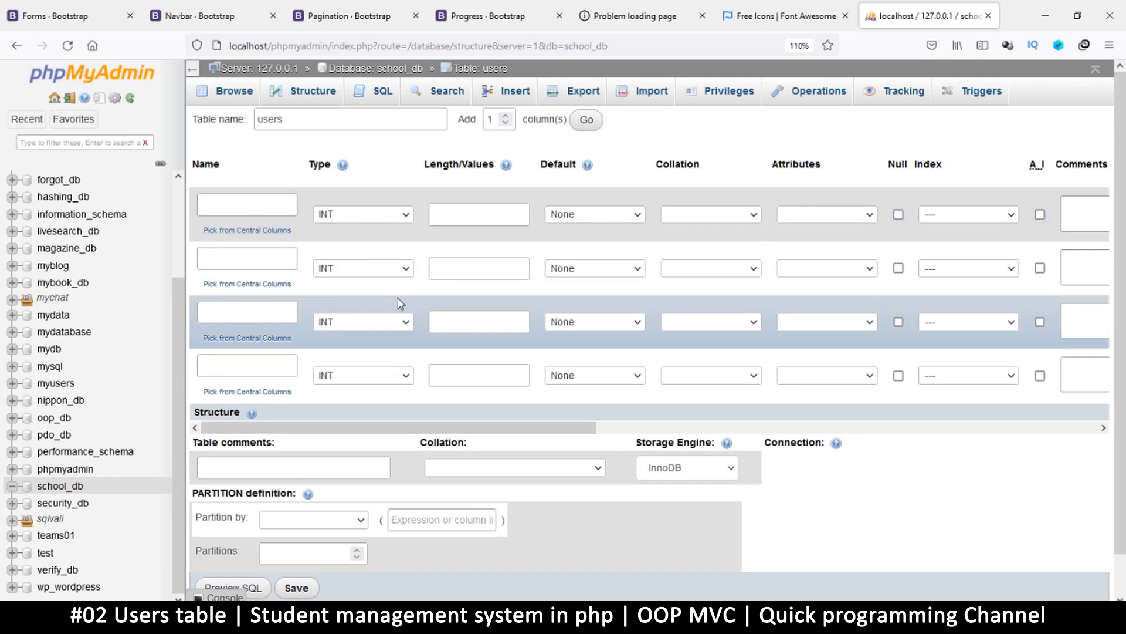
{"action": "left_click", "coordinate": [247, 205]}
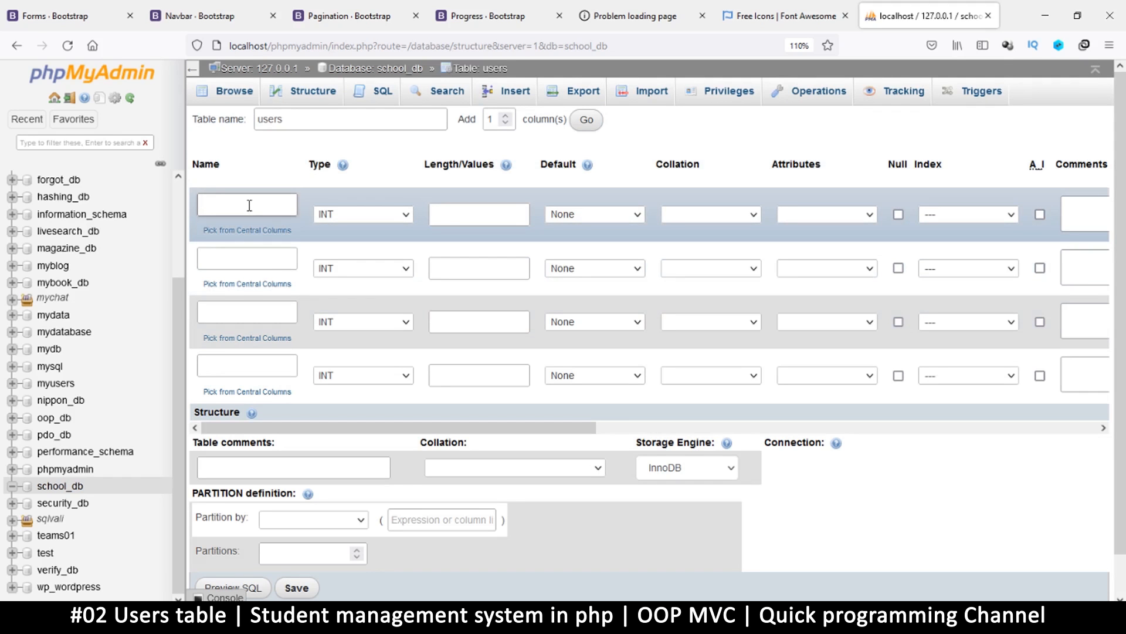
{"action": "type", "text": "id"}
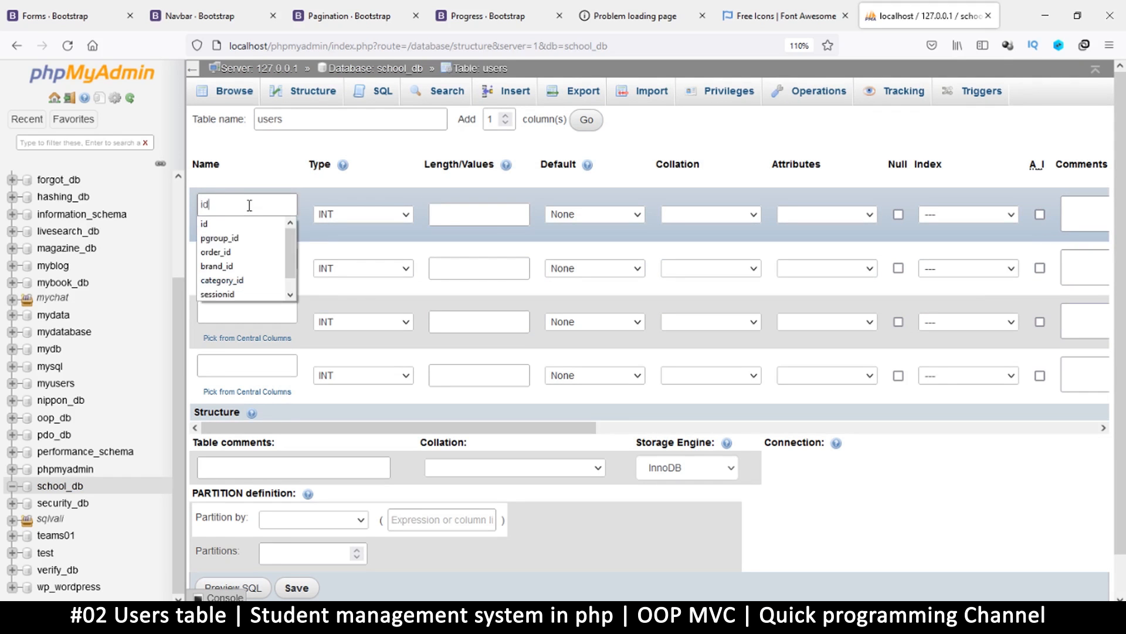
{"action": "left_click", "coordinate": [204, 223]}
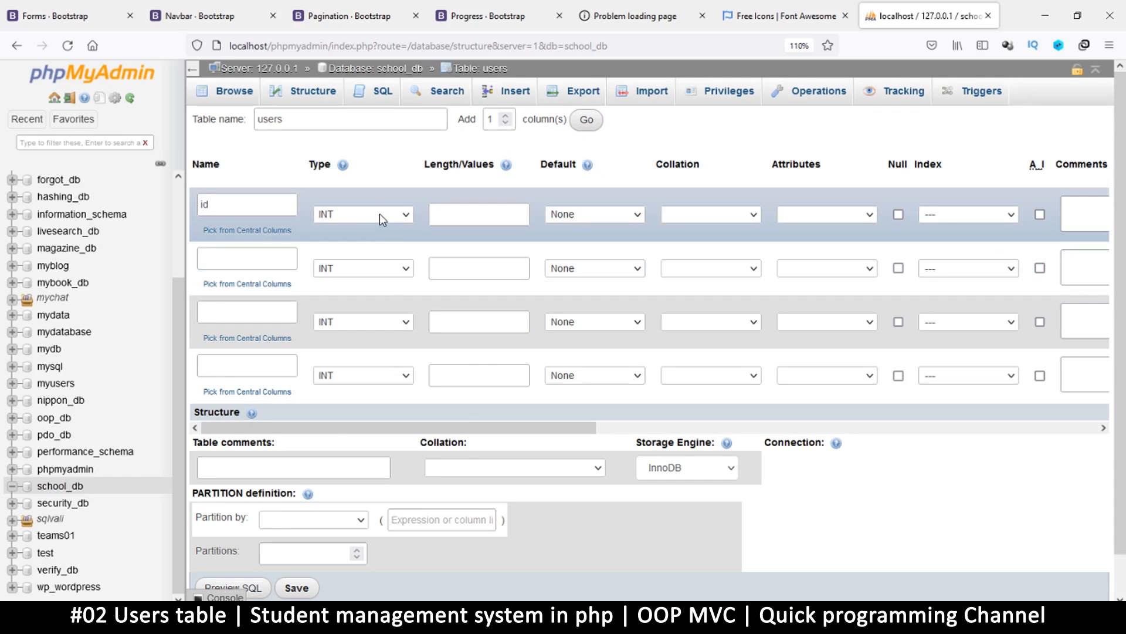
{"action": "left_click", "coordinate": [362, 214]}
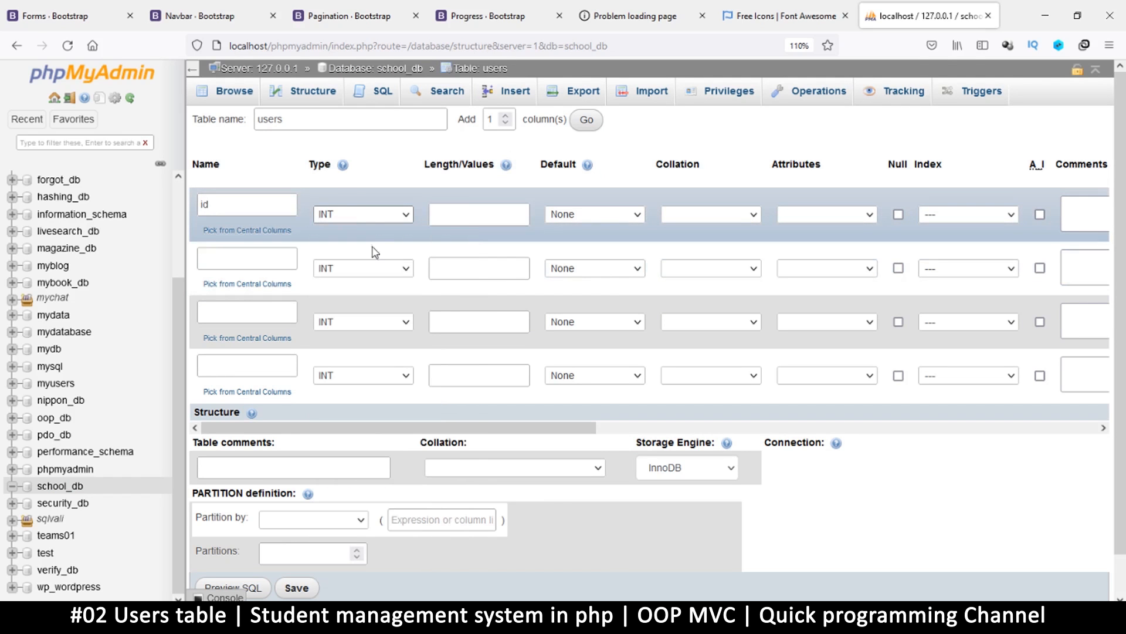
Name the next three columns firstname, lastname and date.
{"action": "left_click", "coordinate": [247, 258]}
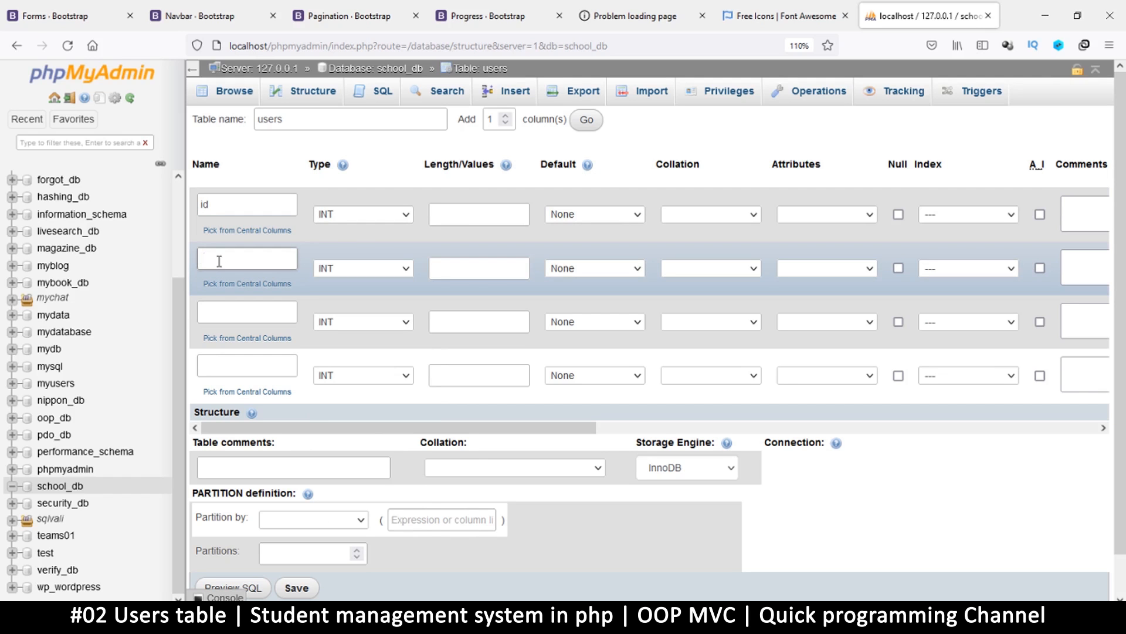
{"action": "type", "text": "first"}
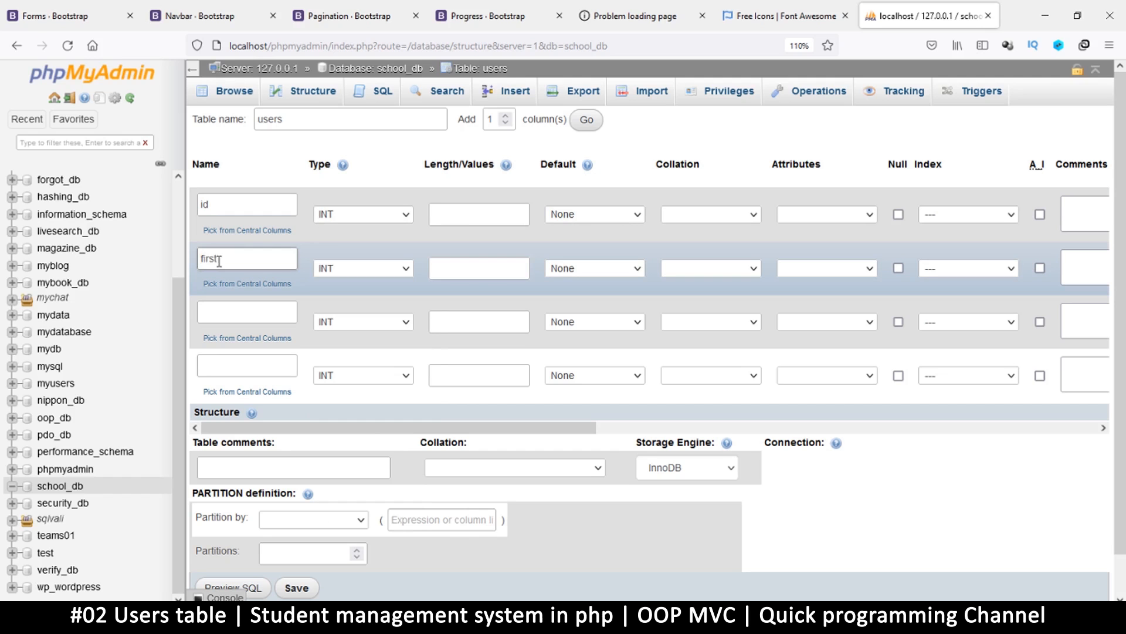
{"action": "type", "text": "name"}
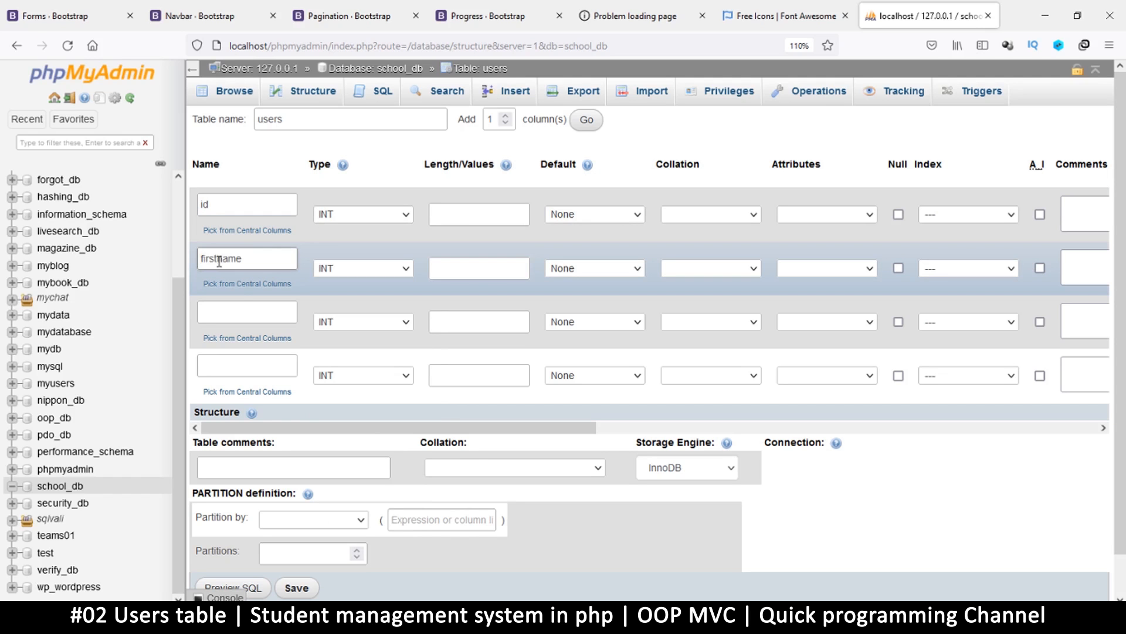
{"action": "type", "text": "la"}
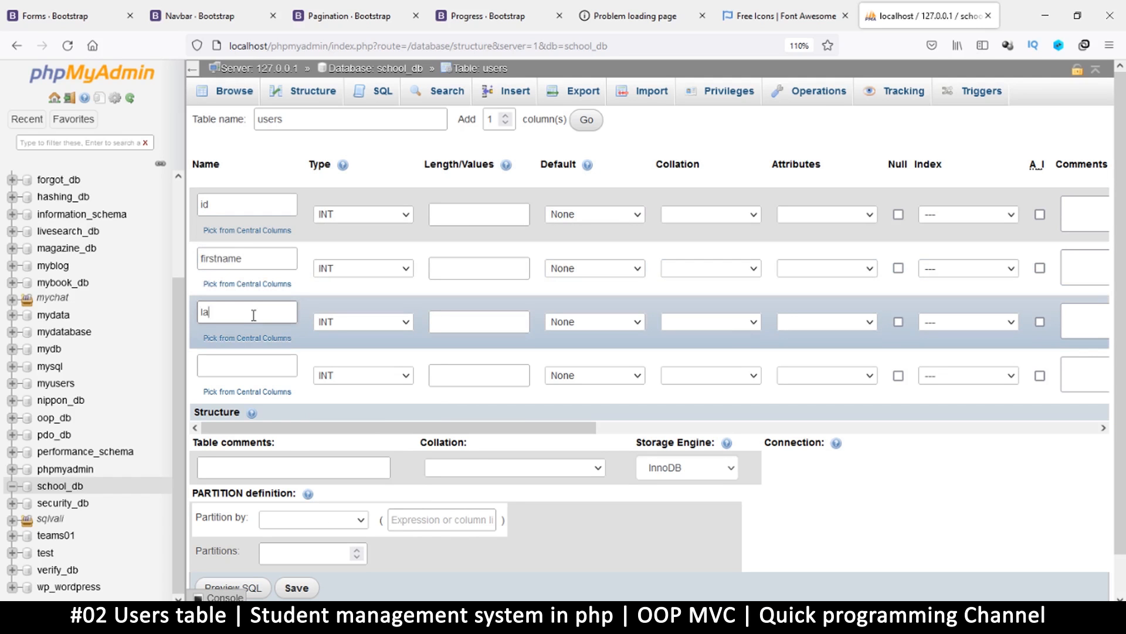
{"action": "type", "text": "stname"}
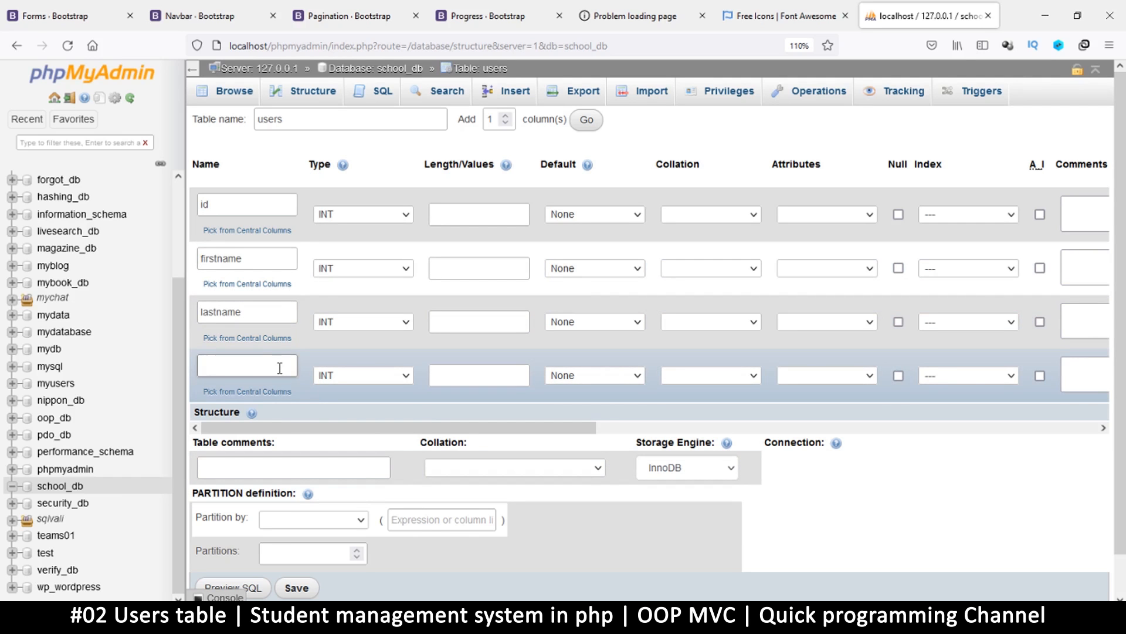
{"action": "type", "text": "date"}
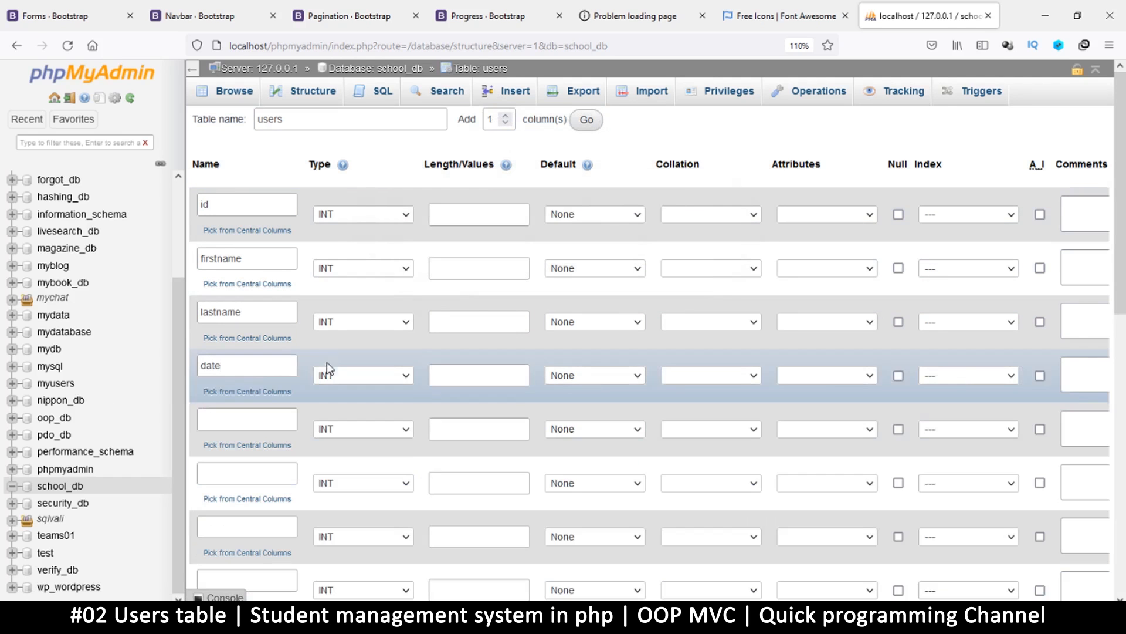
Revisit the date and id name fields, selecting the whole id name.
{"action": "left_click", "coordinate": [246, 204]}
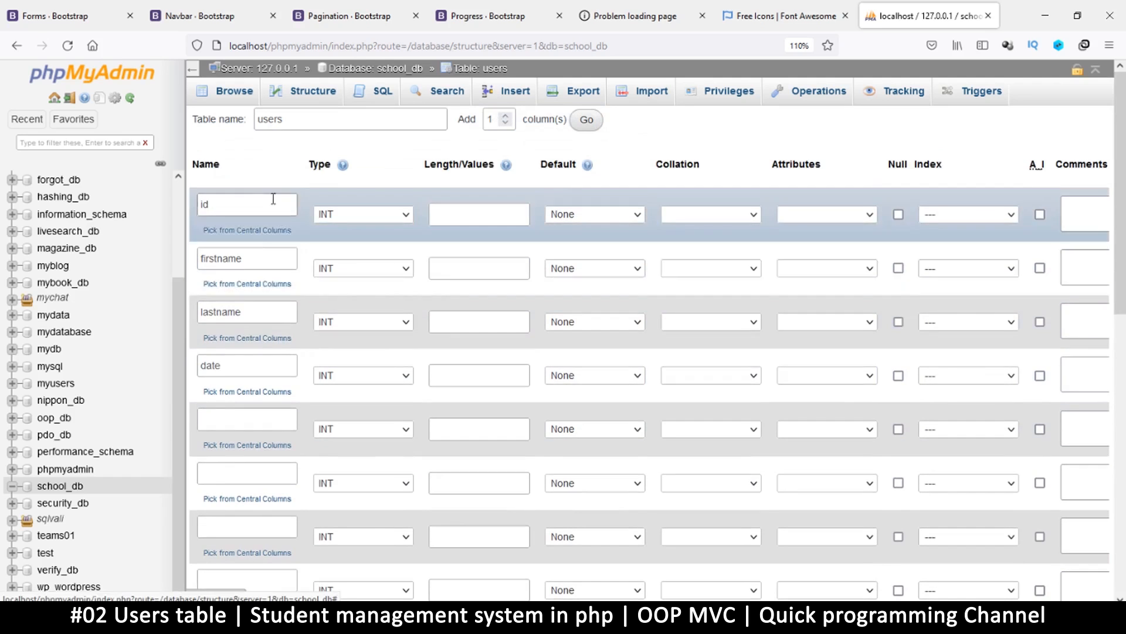
{"action": "scroll", "scroll_direction": "down", "scroll_amount": 3}
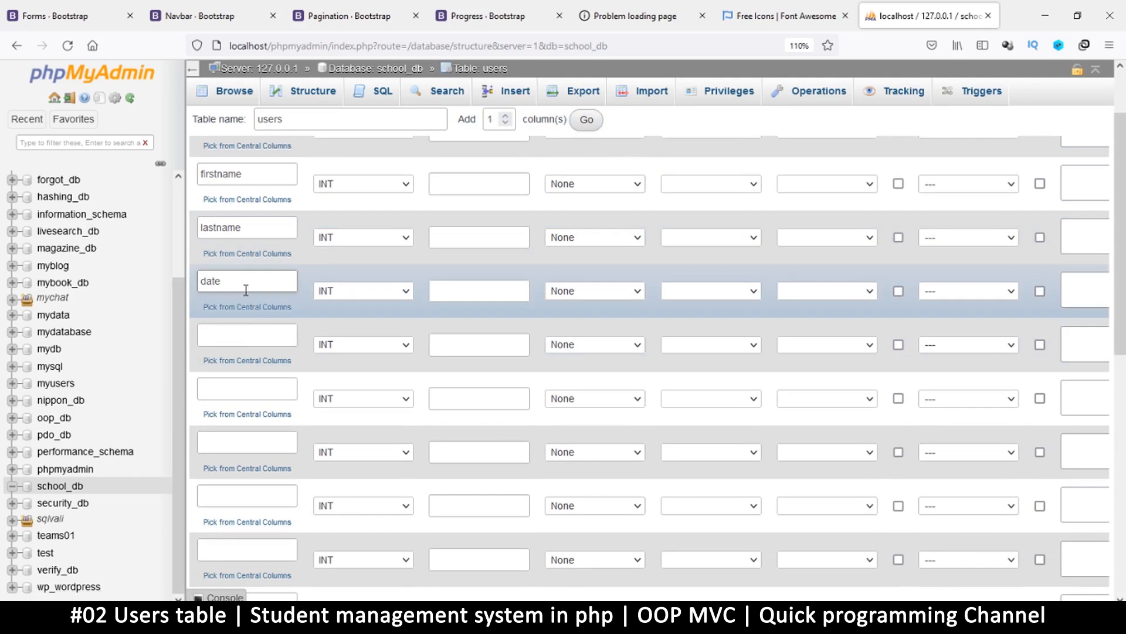
{"action": "left_click", "coordinate": [246, 334]}
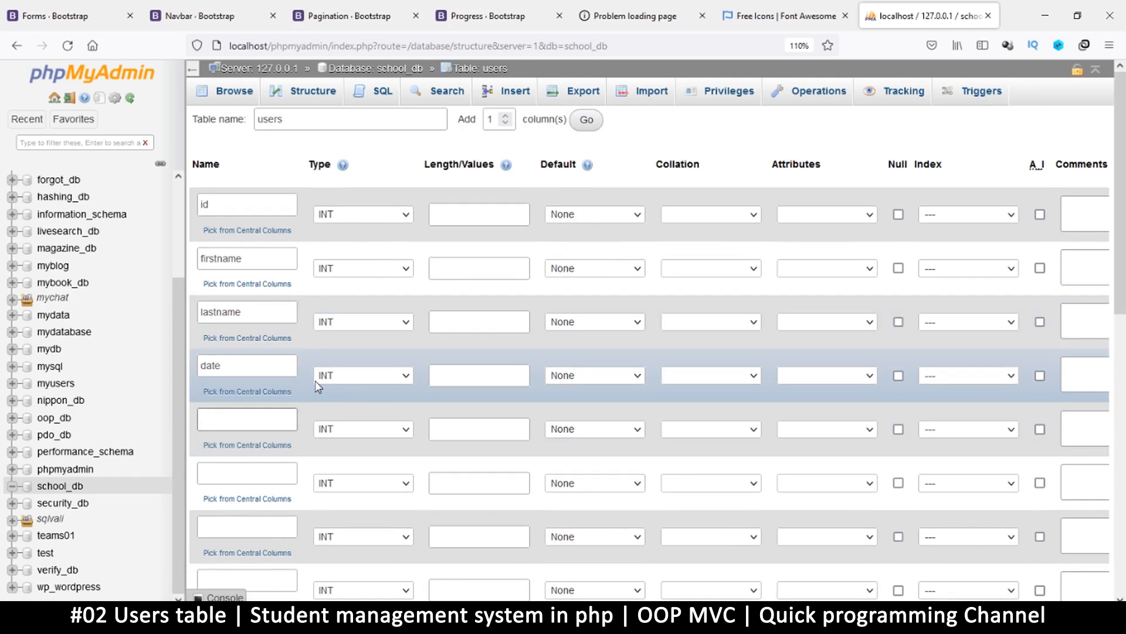
{"action": "left_click", "coordinate": [247, 204]}
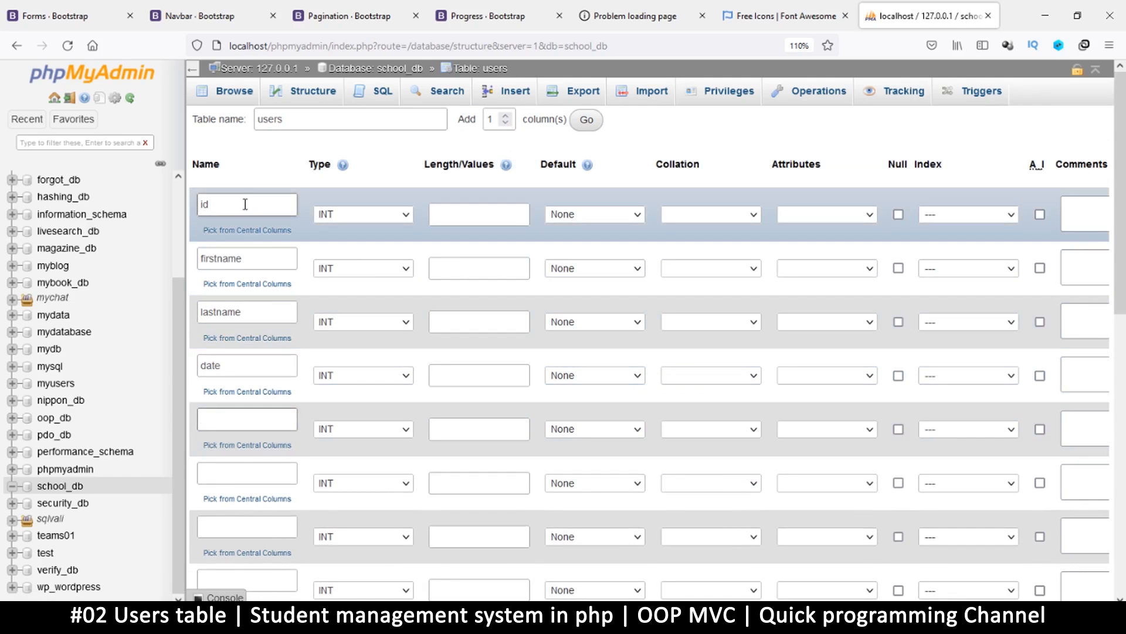
{"action": "double_click", "coordinate": [216, 204]}
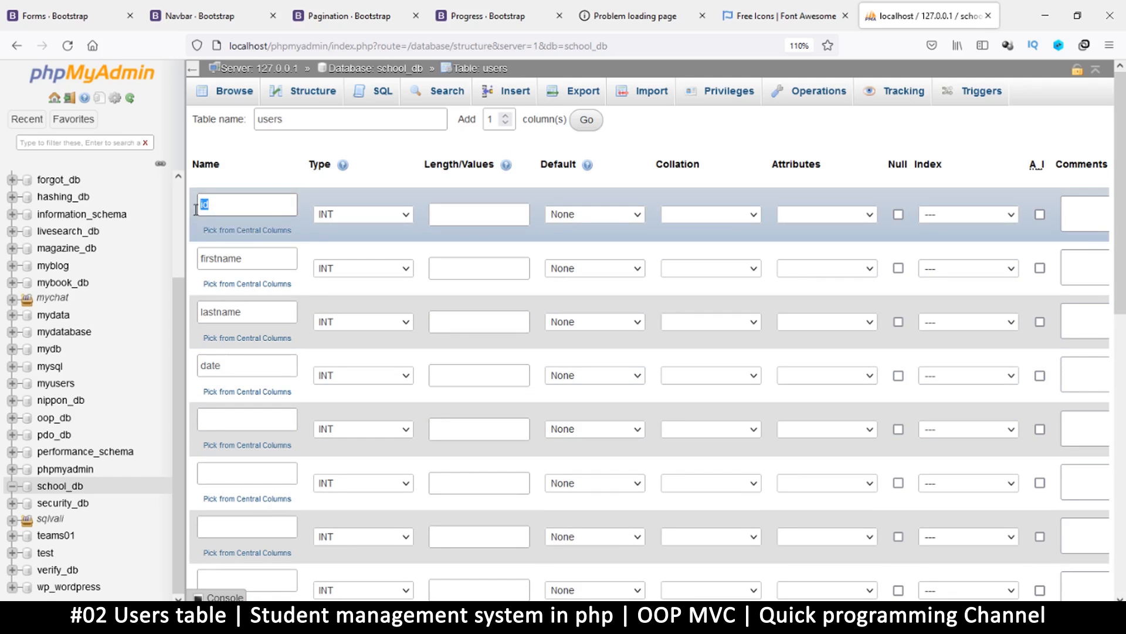
{"action": "left_click", "coordinate": [246, 204]}
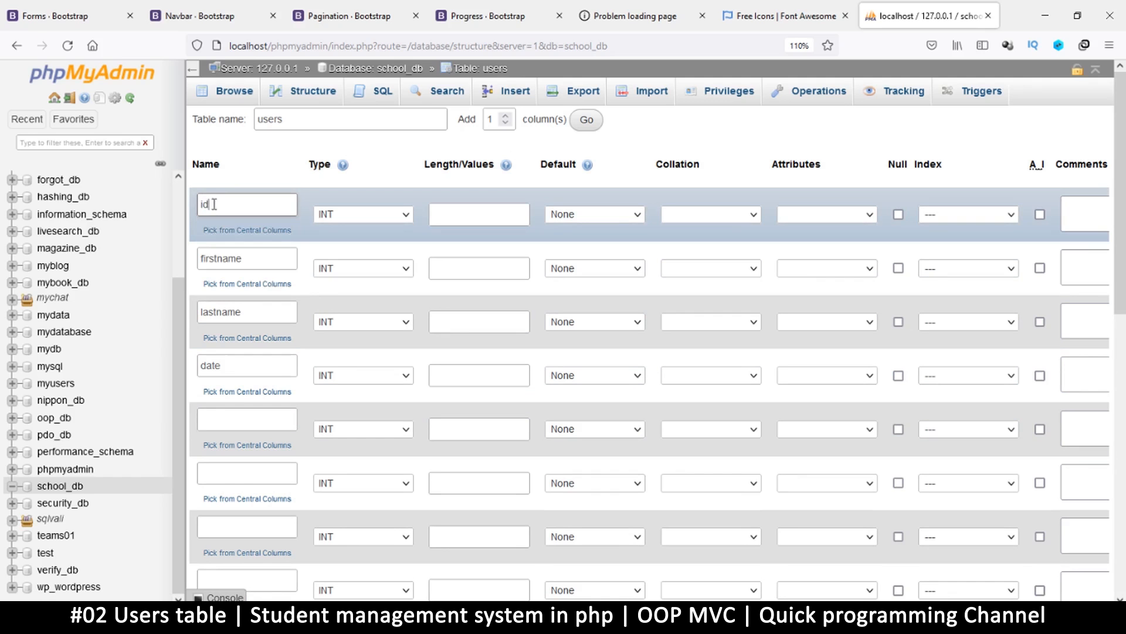
{"action": "double_click", "coordinate": [209, 204]}
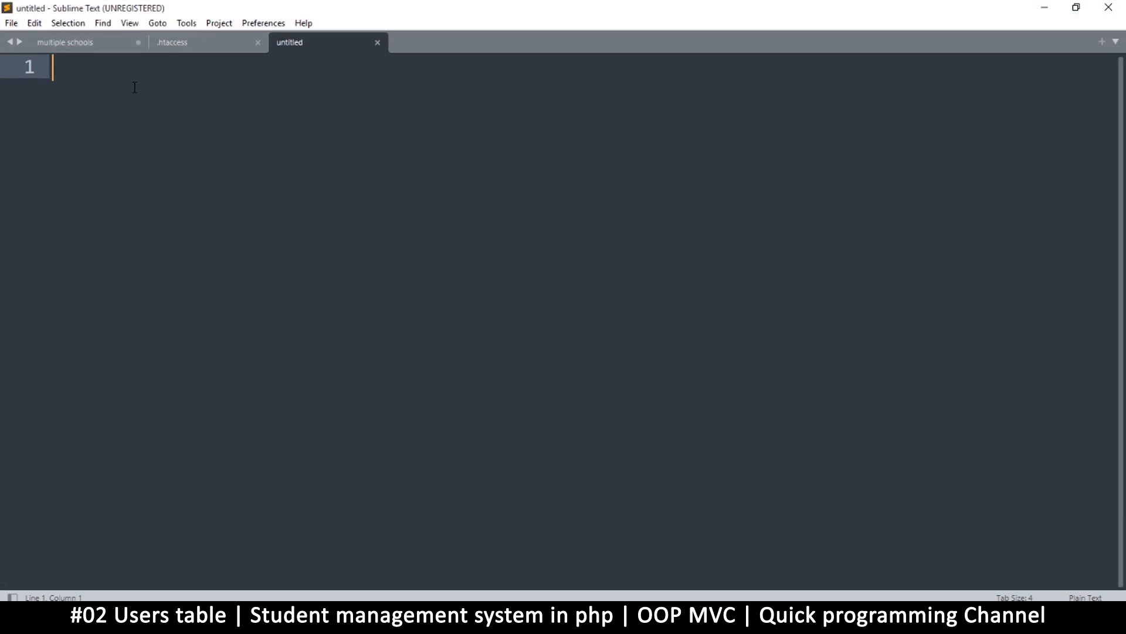
Start the numbered outline lines in the Sublime note and renumber them.
{"action": "type", "text": "1."}
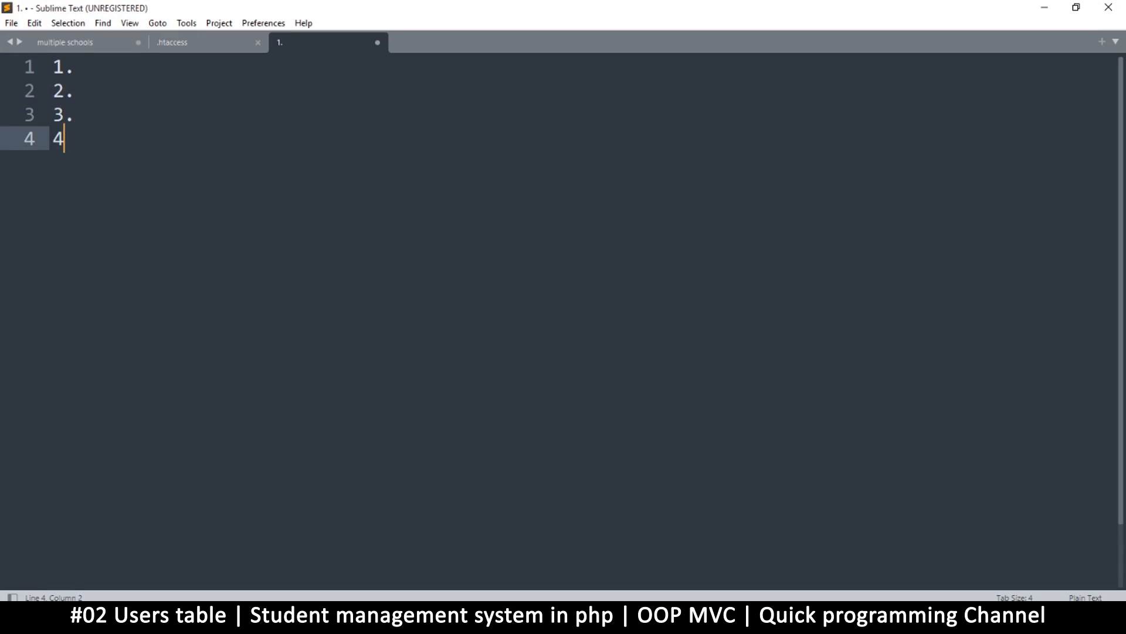
{"action": "key", "text": "enter"}
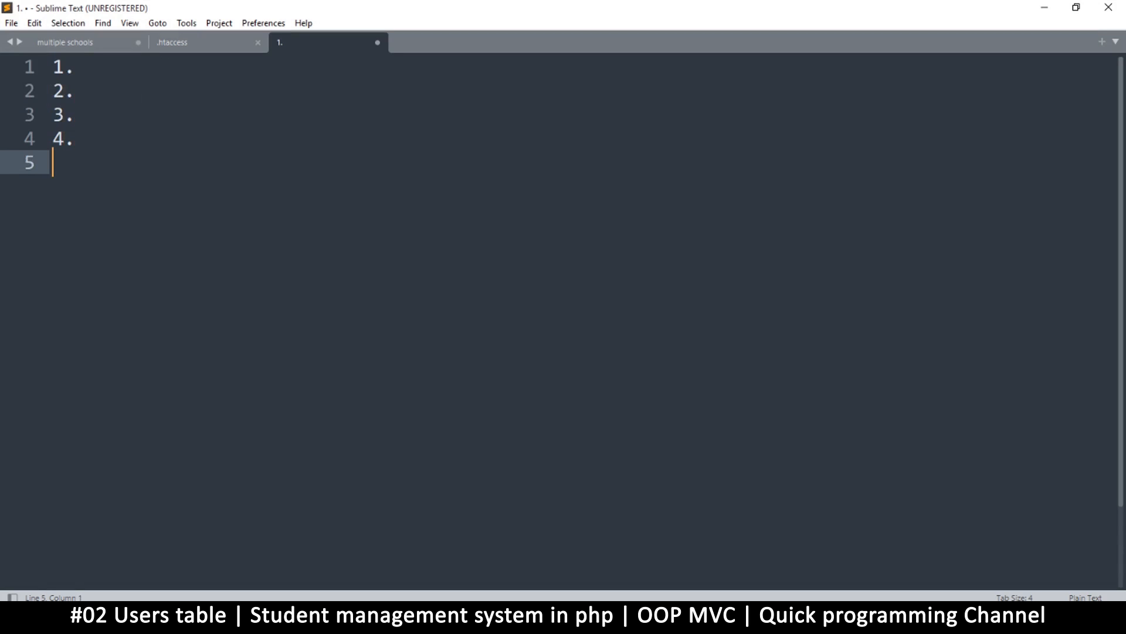
{"action": "type", "text": "5."}
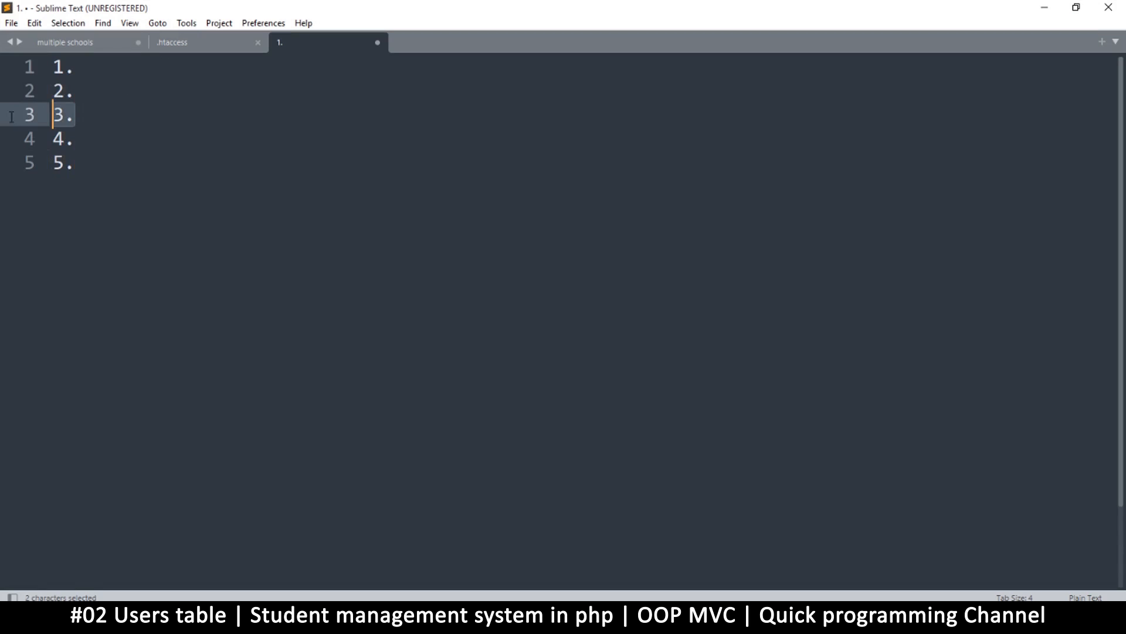
{"action": "key", "text": "Delete"}
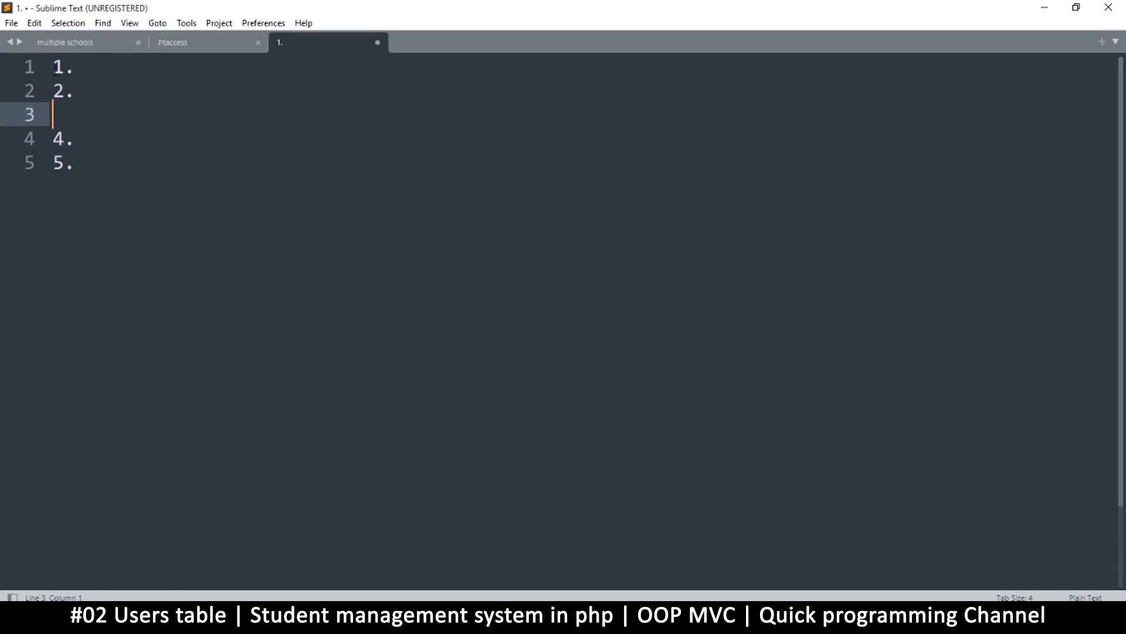
{"action": "left_click", "coordinate": [73, 138]}
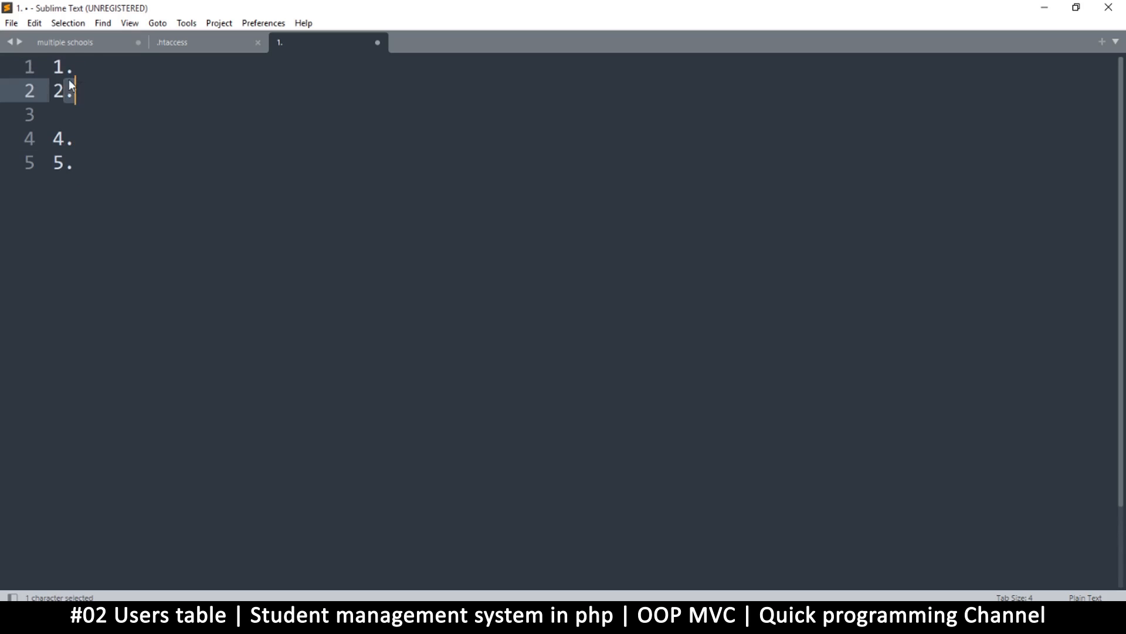
{"action": "left_click", "coordinate": [68, 139]}
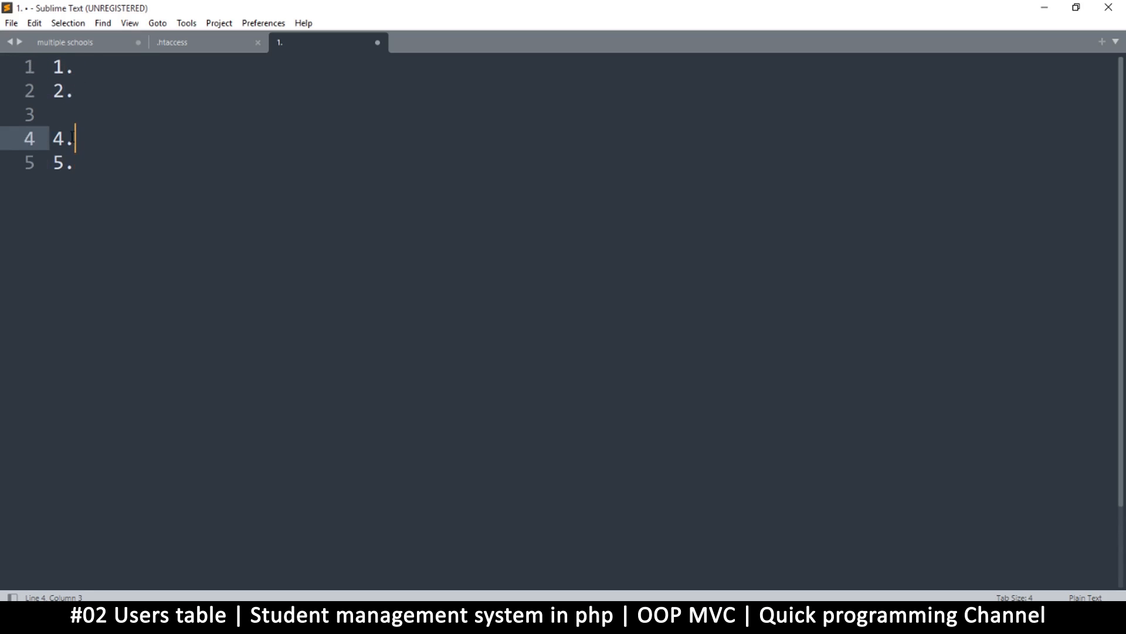
{"action": "double_click", "coordinate": [61, 138]}
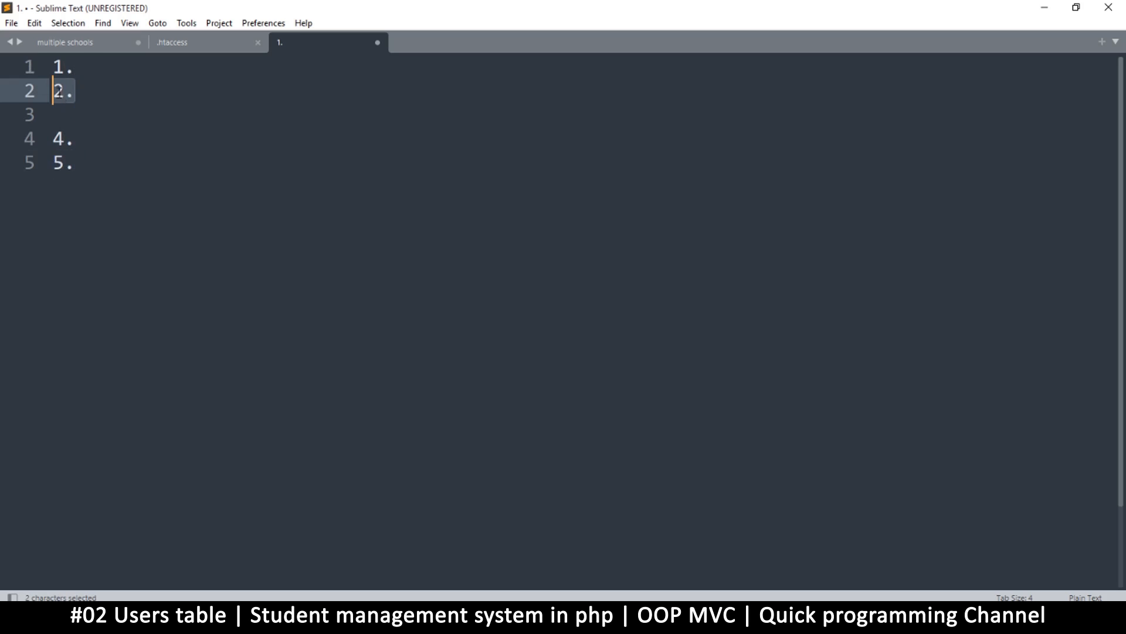
{"action": "left_click", "coordinate": [75, 67]}
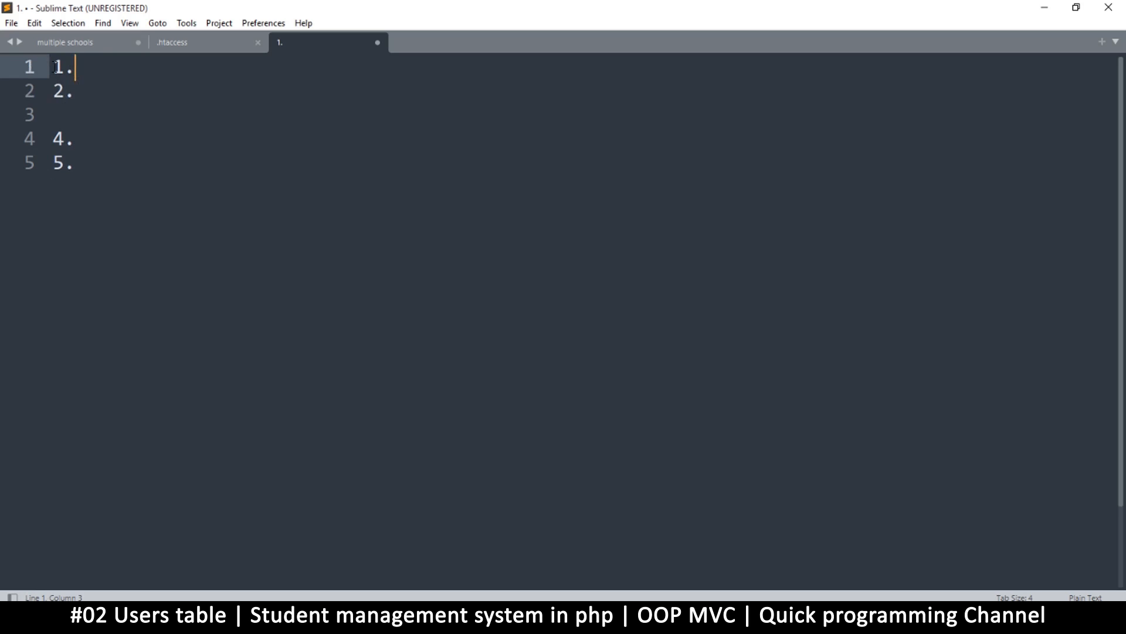
{"action": "key", "text": "Home"}
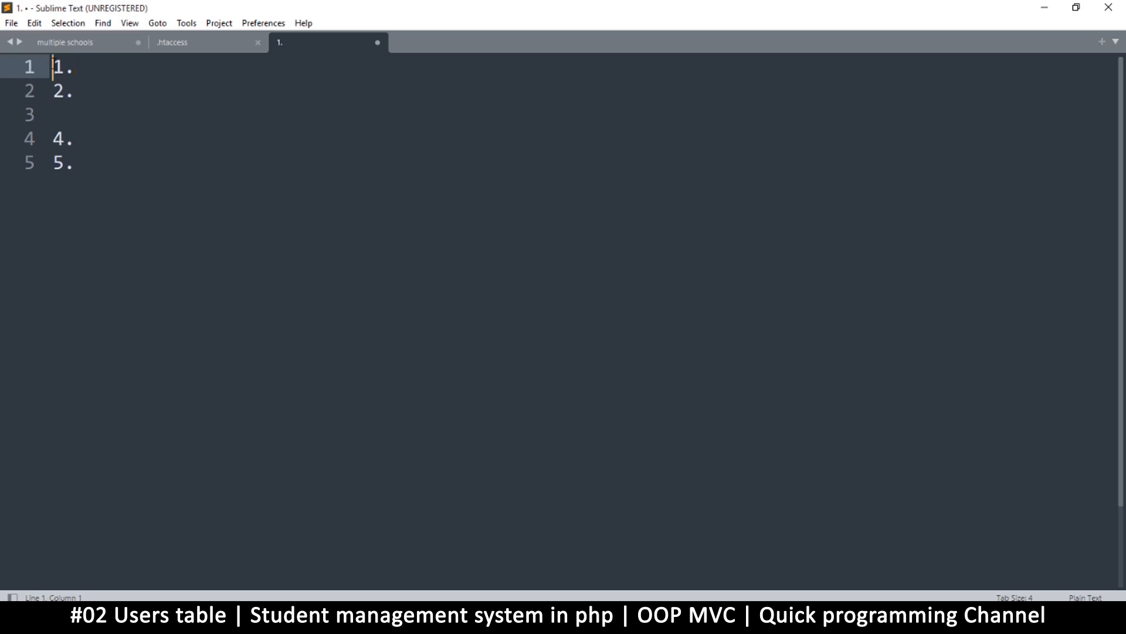
{"action": "left_click", "coordinate": [73, 139]}
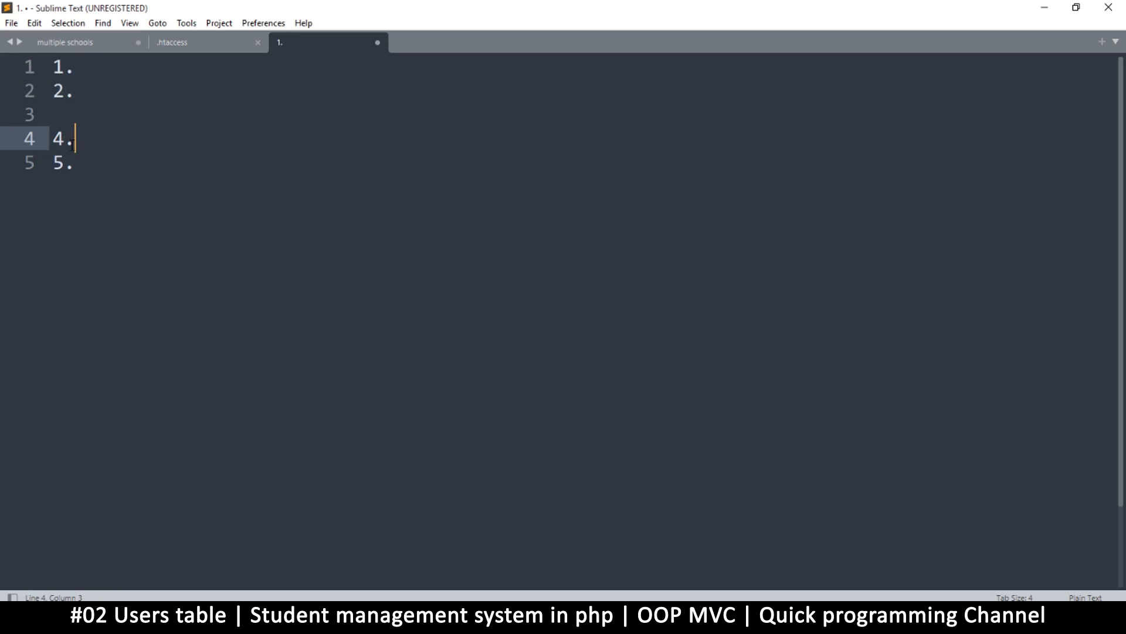
{"action": "mouse_move", "coordinate": [95, 147]}
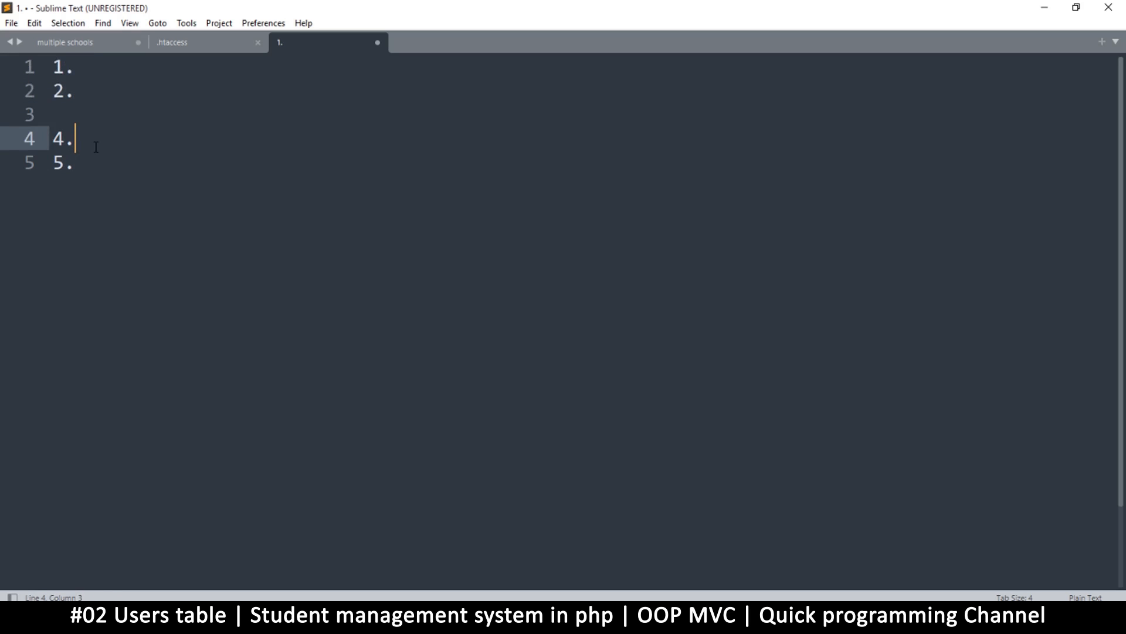
{"action": "mouse_move", "coordinate": [103, 103]}
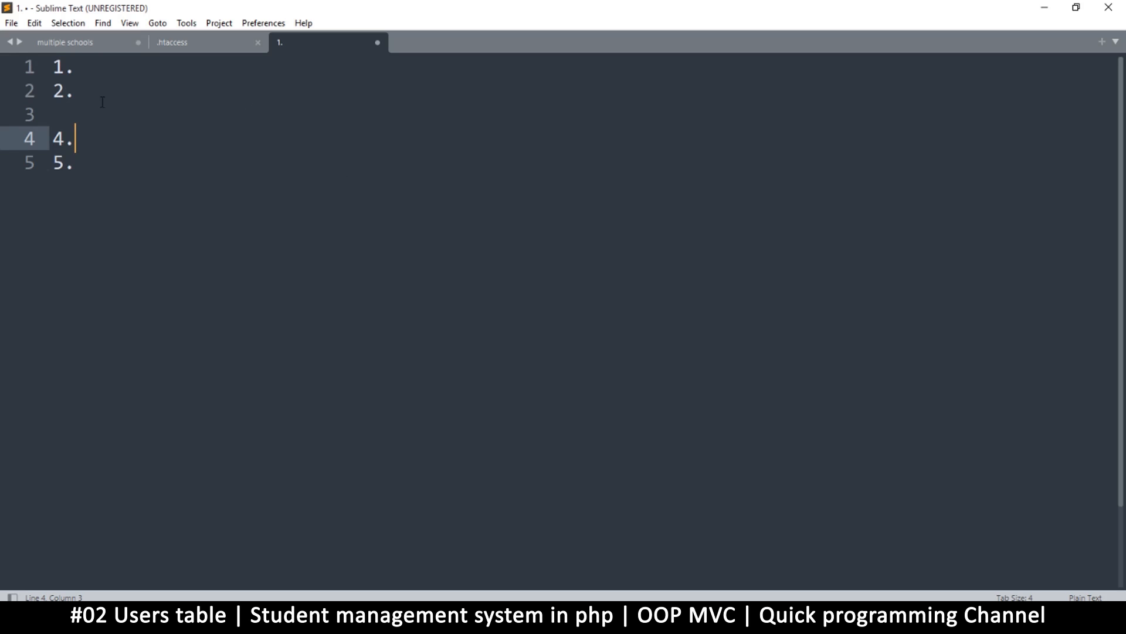
Enter id as the last list item and return to editing the first line.
{"action": "key", "text": "ctrl+a"}
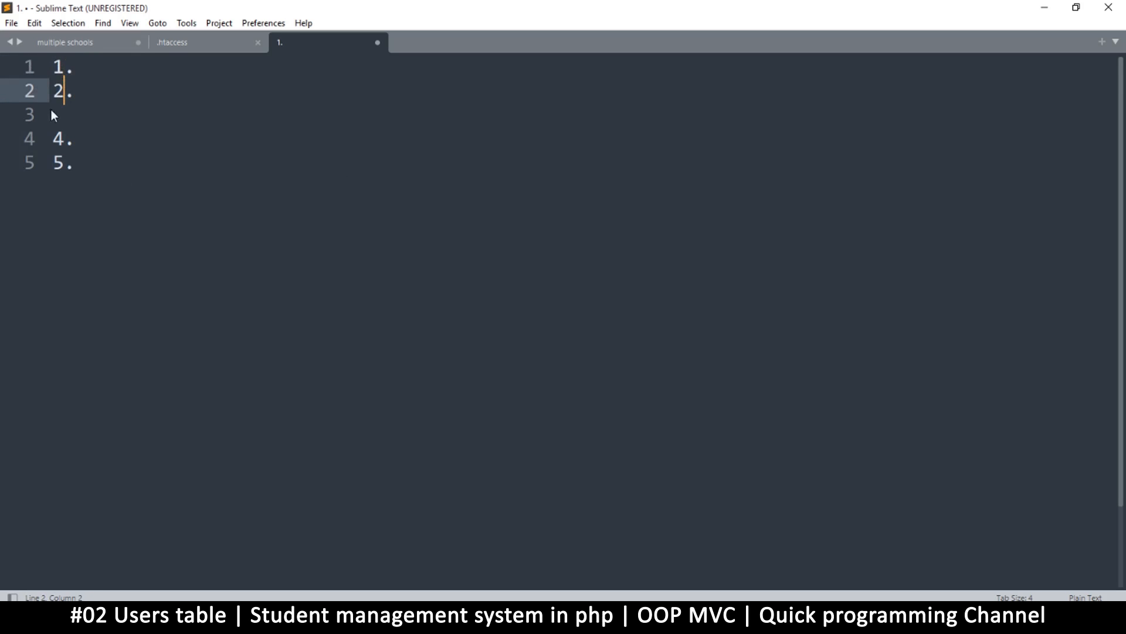
{"action": "mouse_move", "coordinate": [82, 159]}
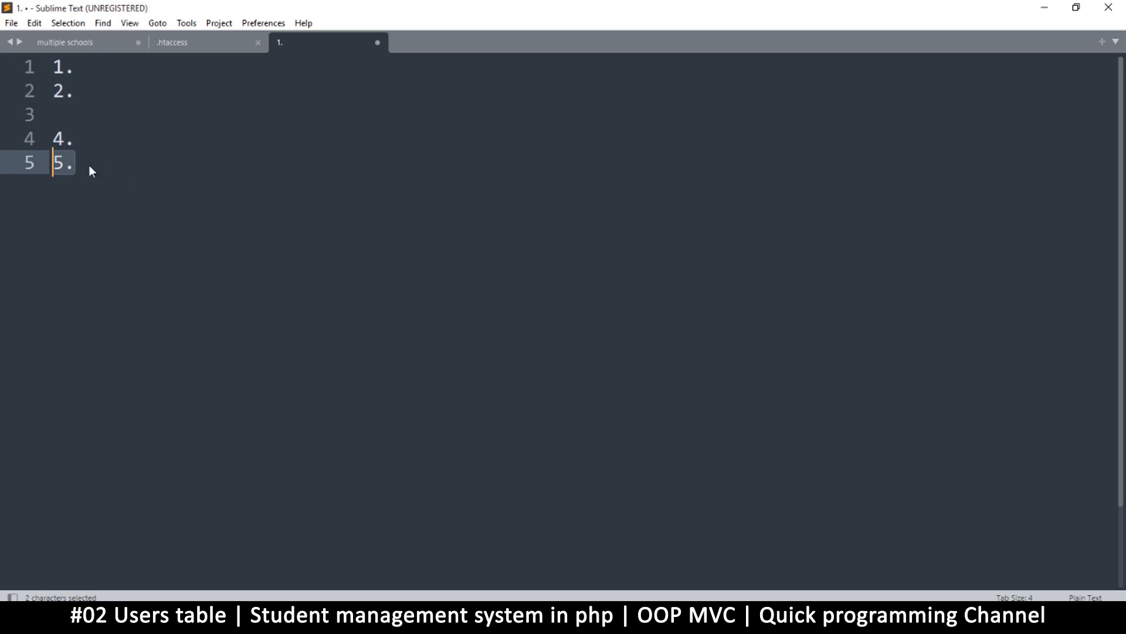
{"action": "left_click", "coordinate": [78, 163]}
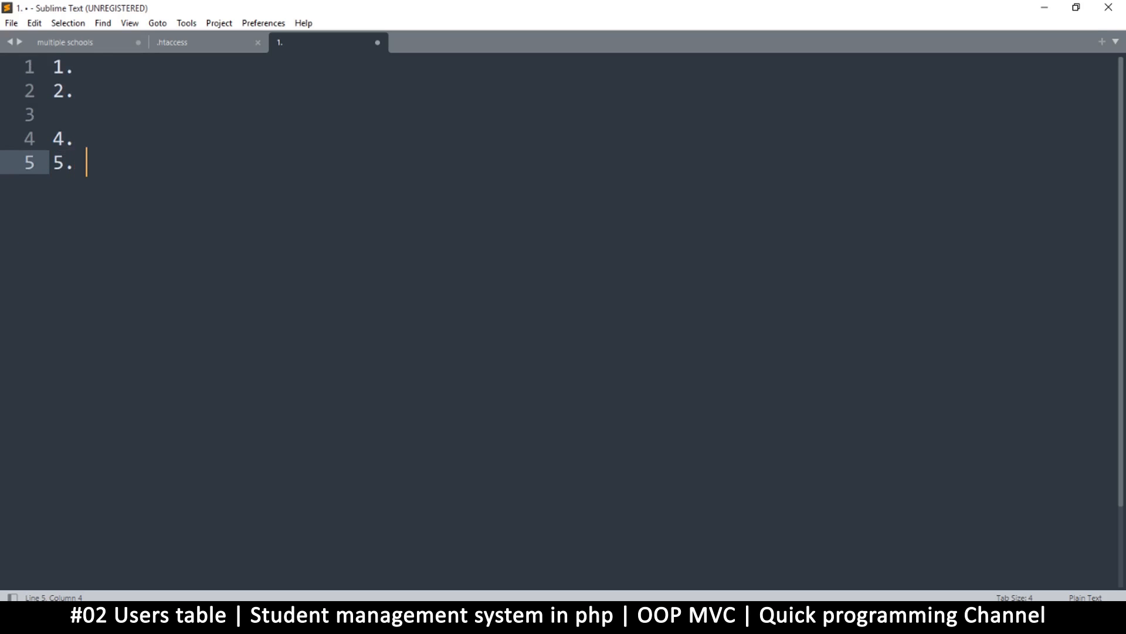
{"action": "type", "text": "id"}
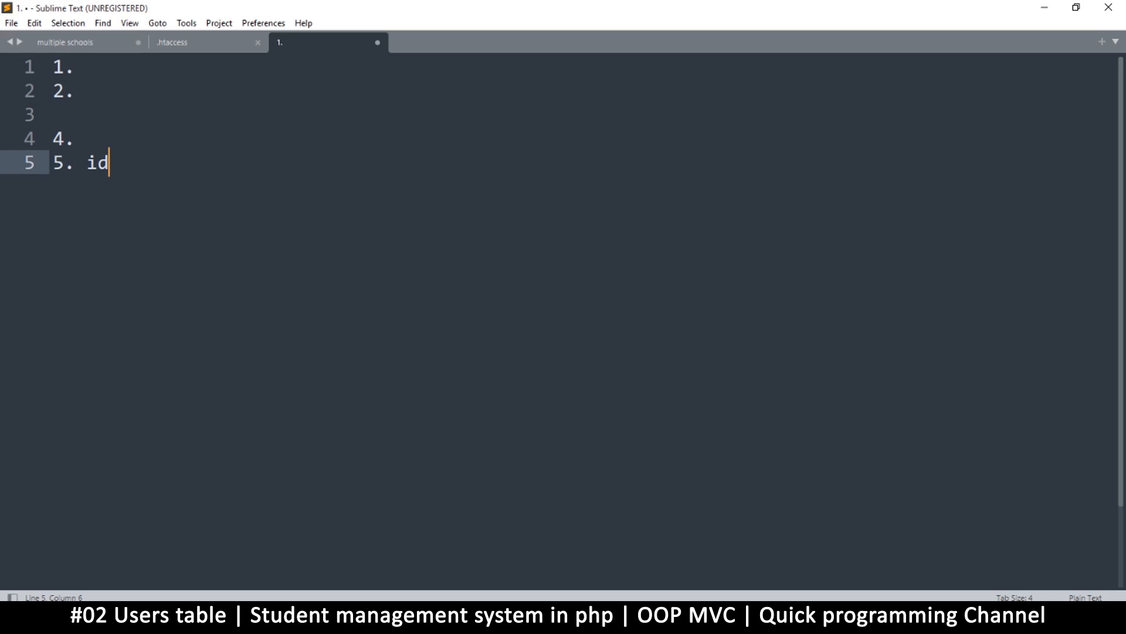
{"action": "left_click", "coordinate": [74, 138]}
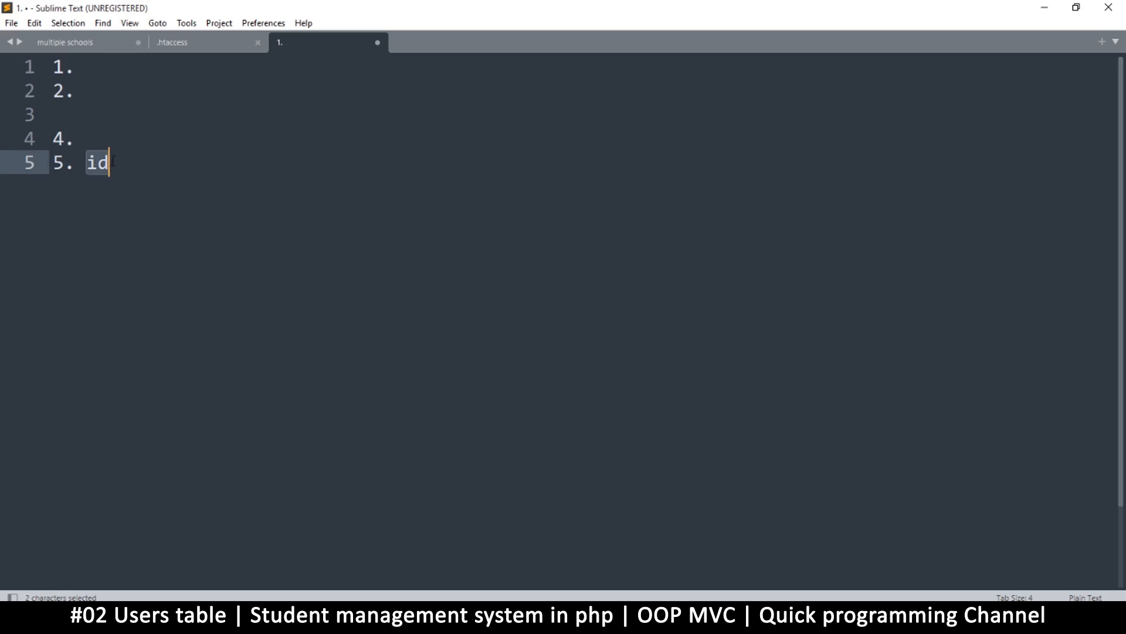
{"action": "left_click", "coordinate": [75, 67]}
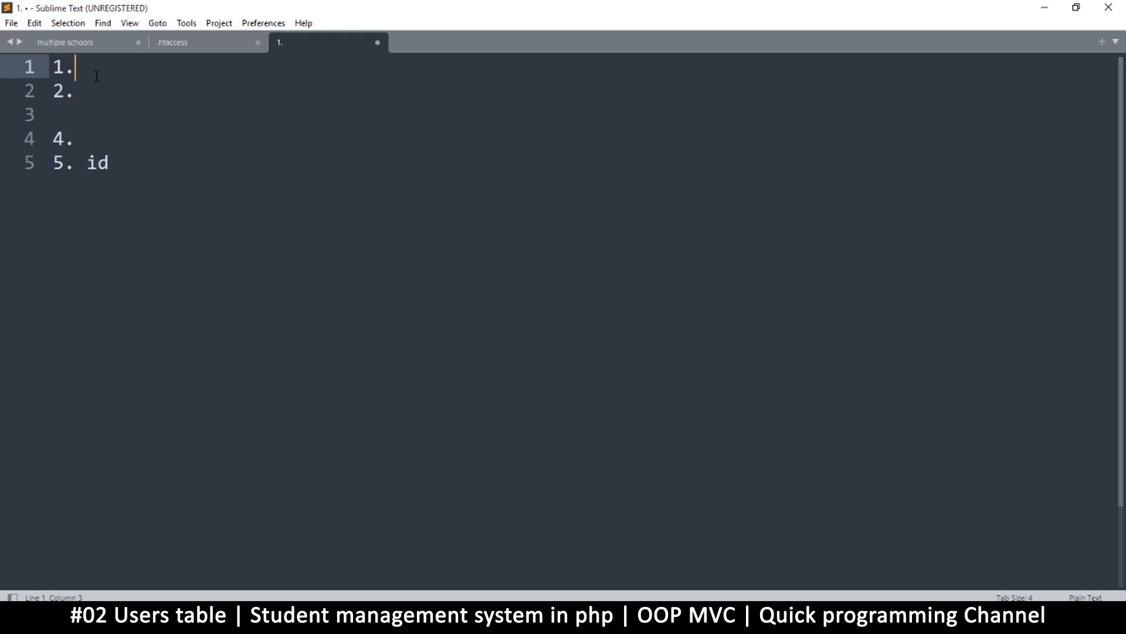
{"action": "mouse_move", "coordinate": [93, 140]}
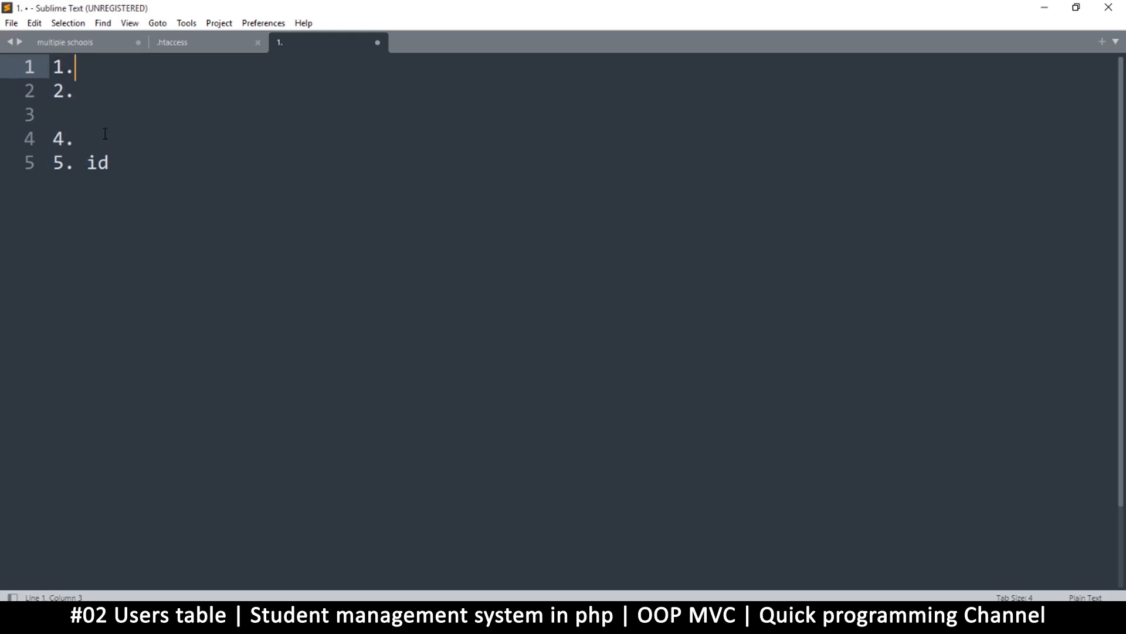
{"action": "mouse_move", "coordinate": [120, 167]}
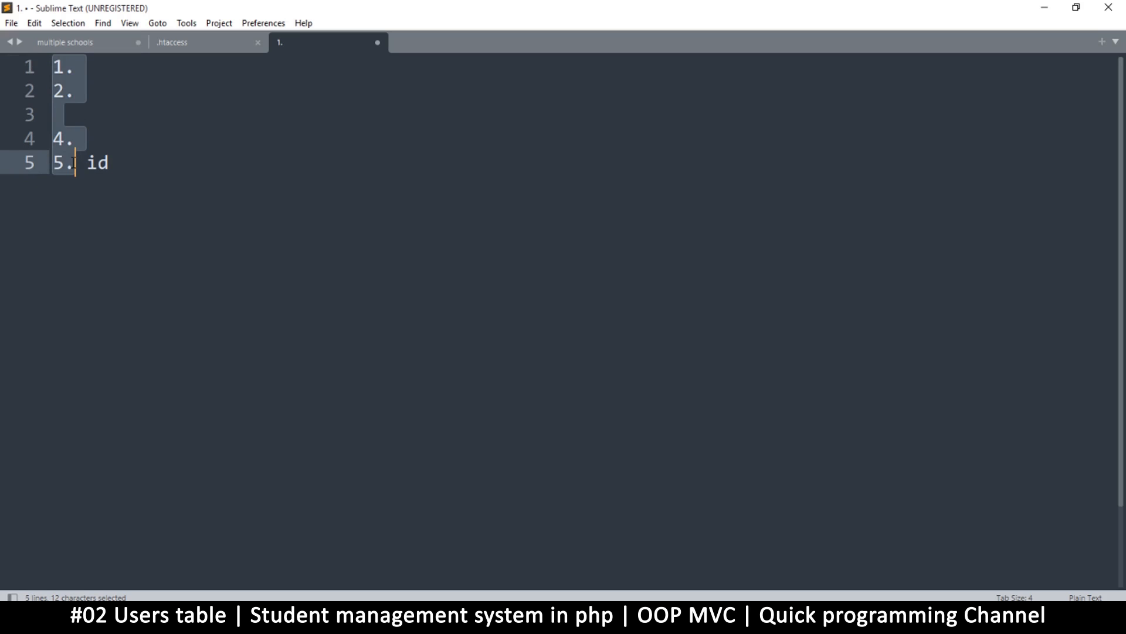
{"action": "left_click", "coordinate": [64, 137]}
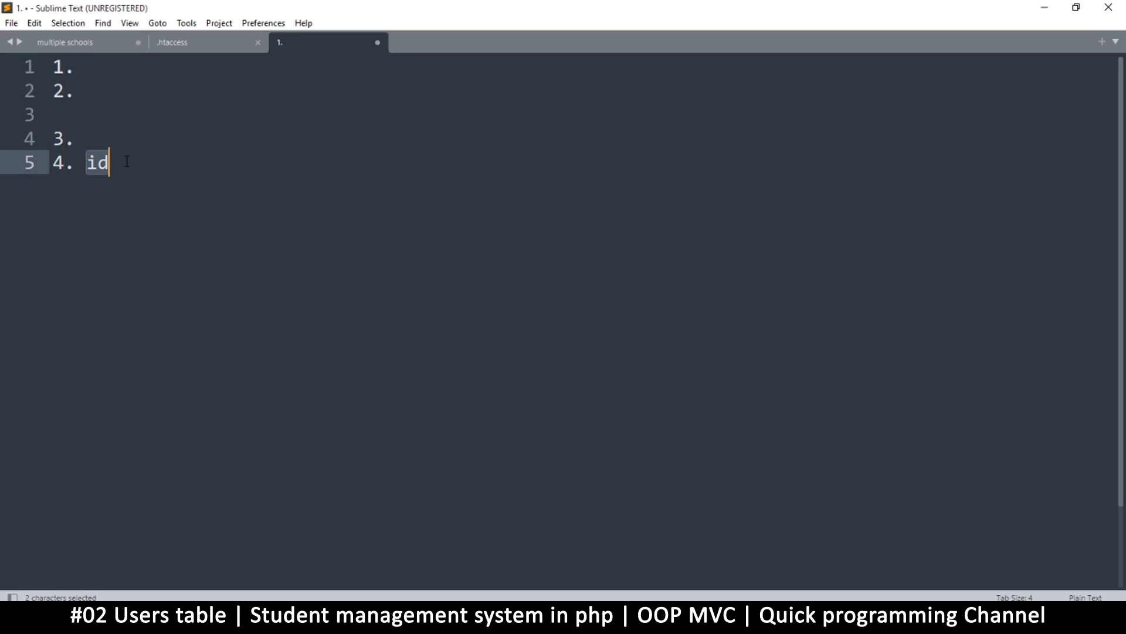
{"action": "left_click", "coordinate": [75, 66]}
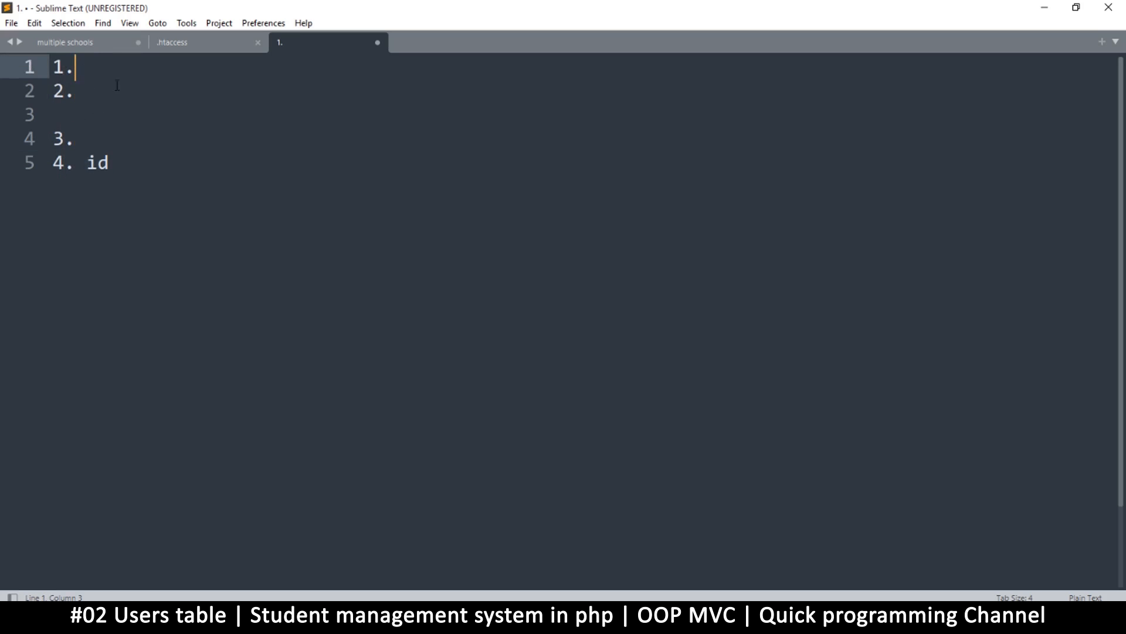
{"action": "mouse_move", "coordinate": [623, 412]}
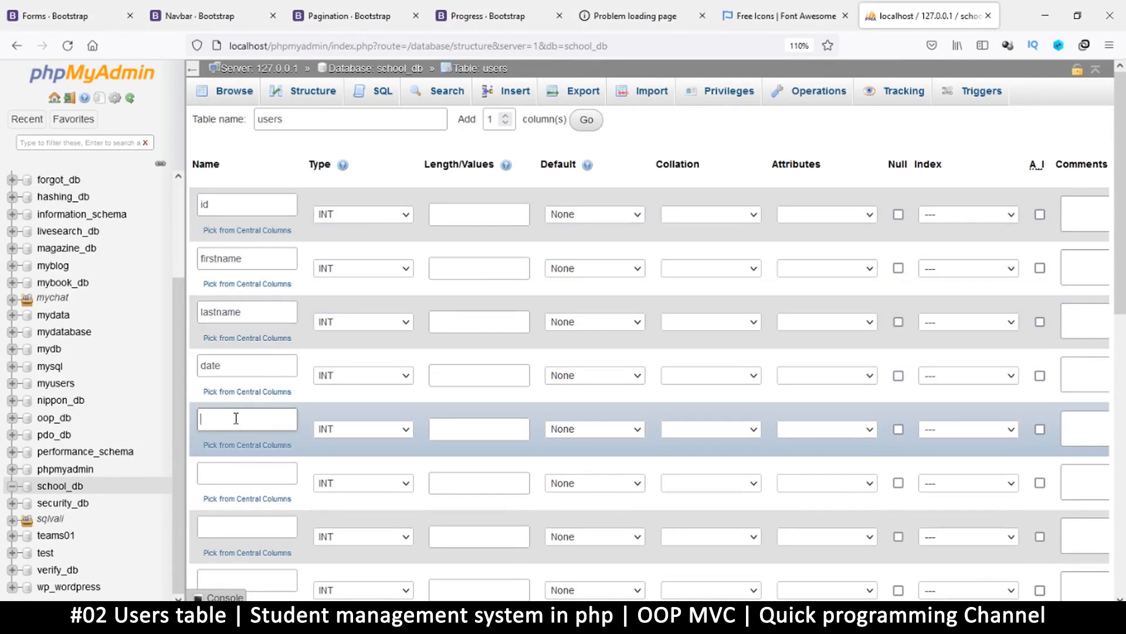
Name the fifth column url_address, retyping it cleanly.
{"action": "type", "text": "url_a"}
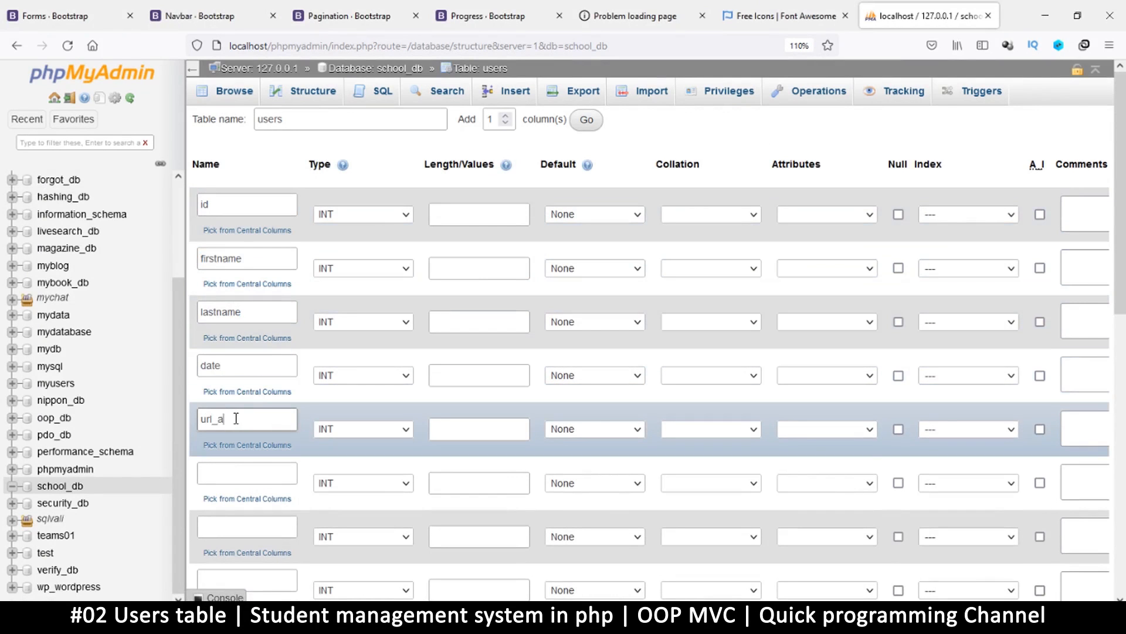
{"action": "type", "text": "ddress"}
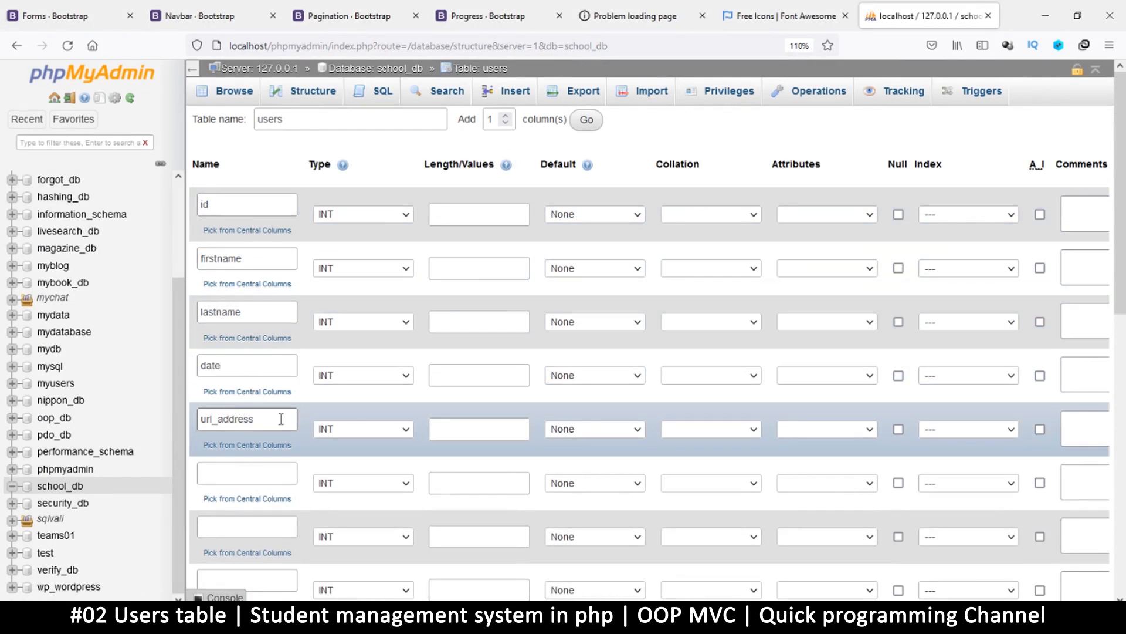
{"action": "double_click", "coordinate": [246, 419]}
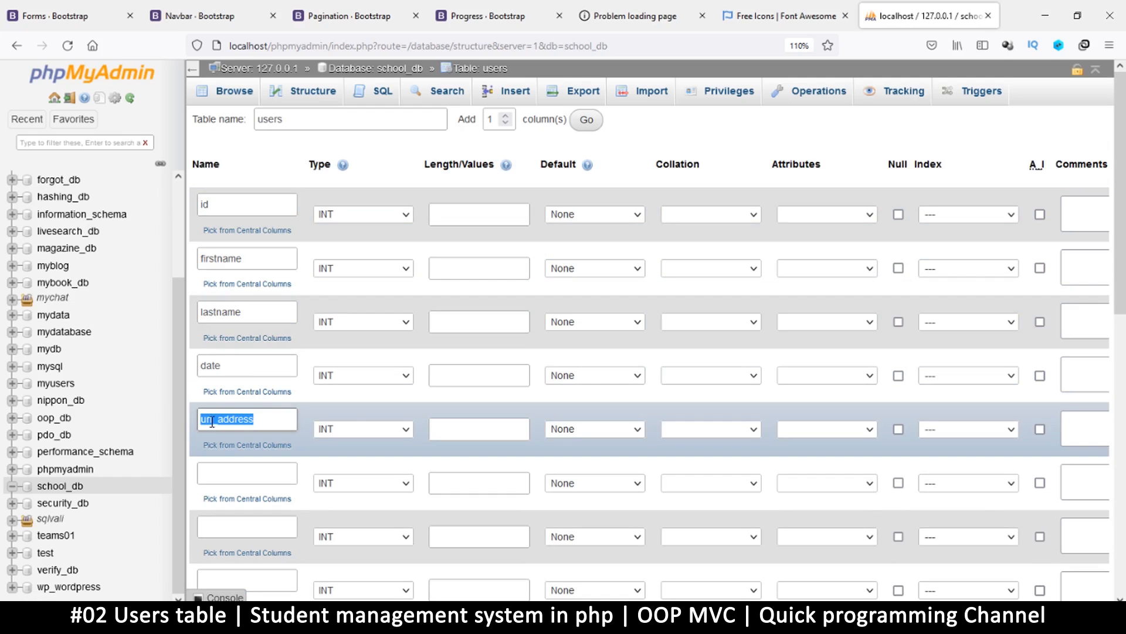
{"action": "type", "text": "url_address"}
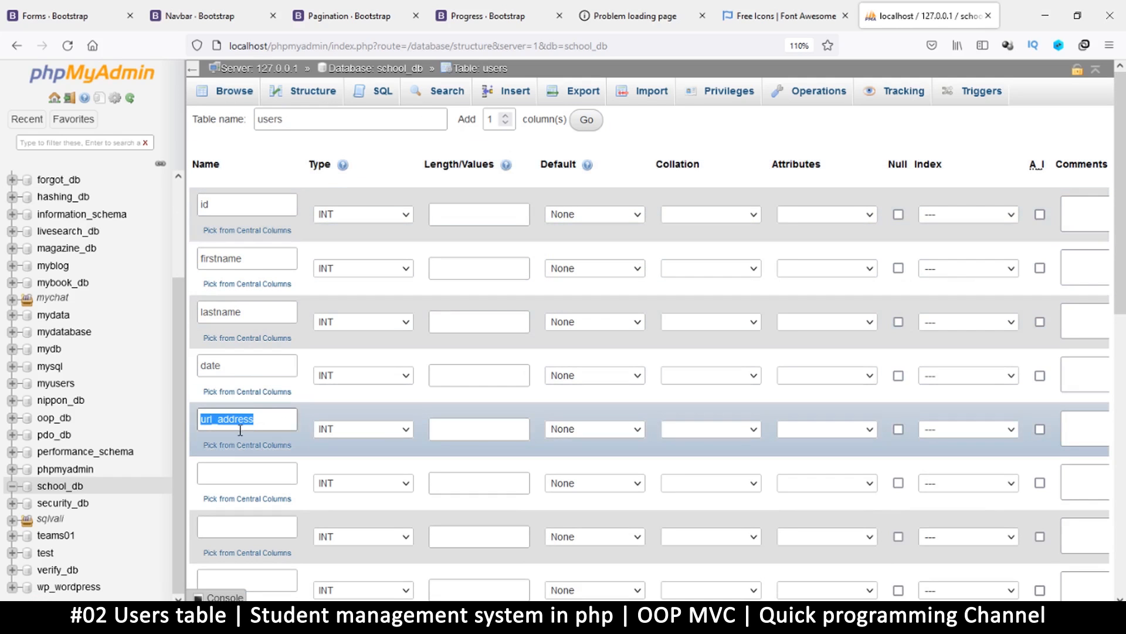
{"action": "scroll", "scroll_direction": "down", "scroll_amount": 3}
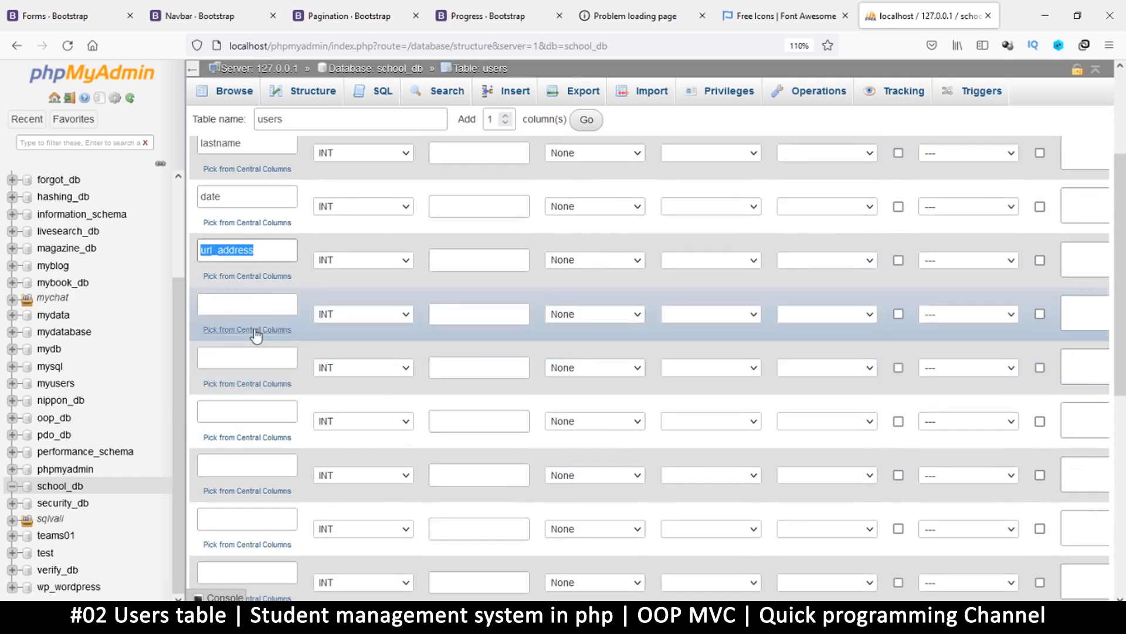
{"action": "left_click", "coordinate": [246, 303]}
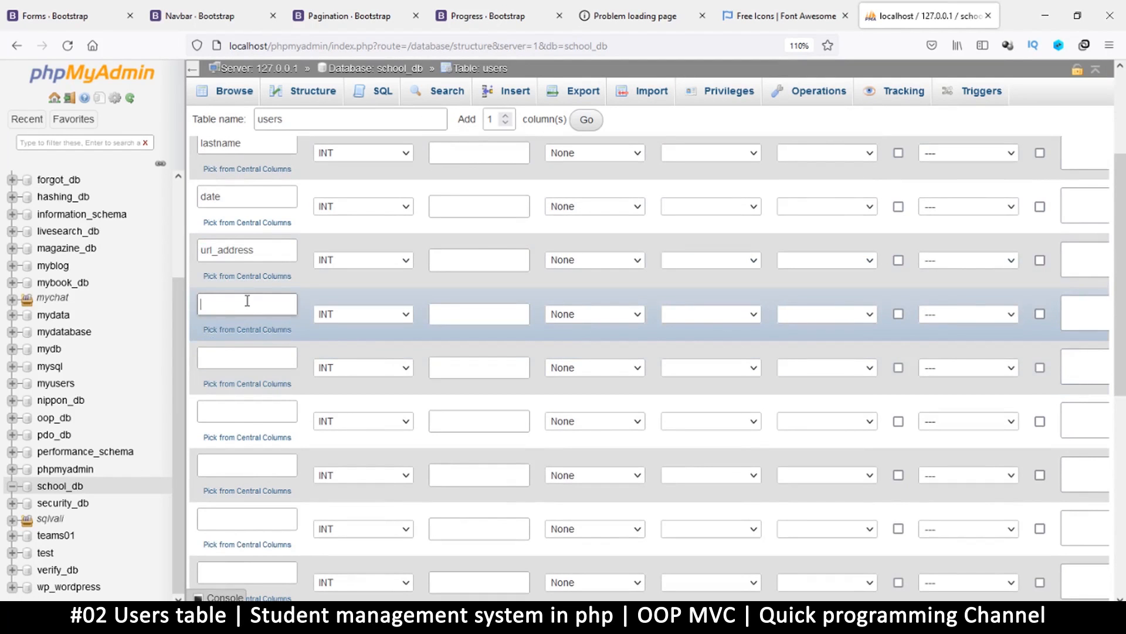
{"action": "left_click", "coordinate": [247, 250]}
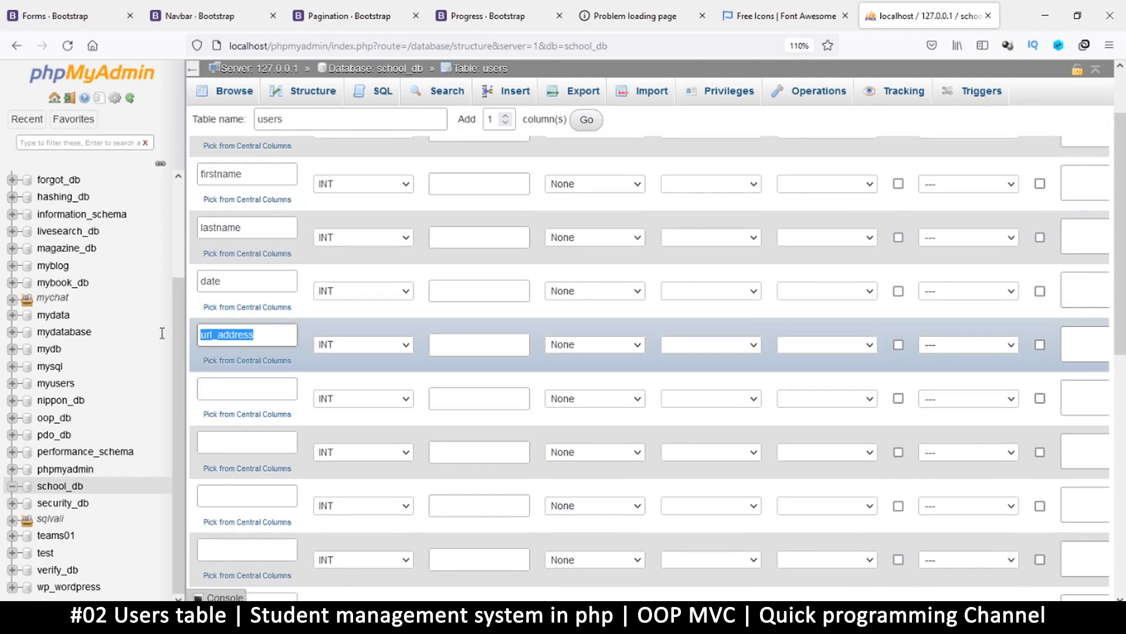
Name the following columns gender and school_id.
{"action": "left_click", "coordinate": [246, 388]}
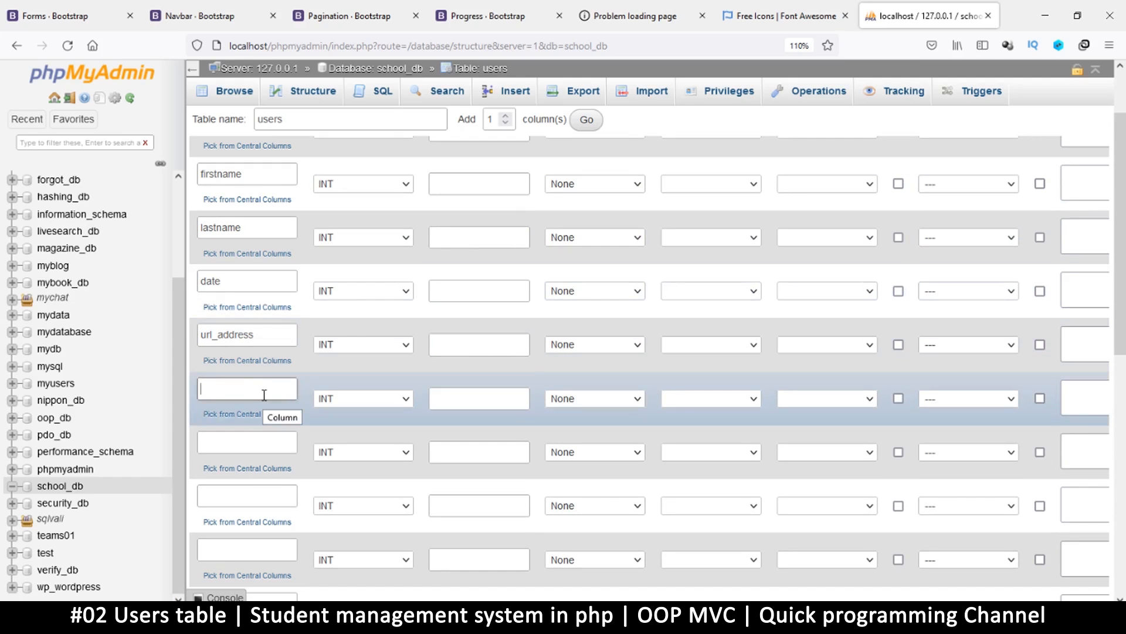
{"action": "type", "text": "gender"}
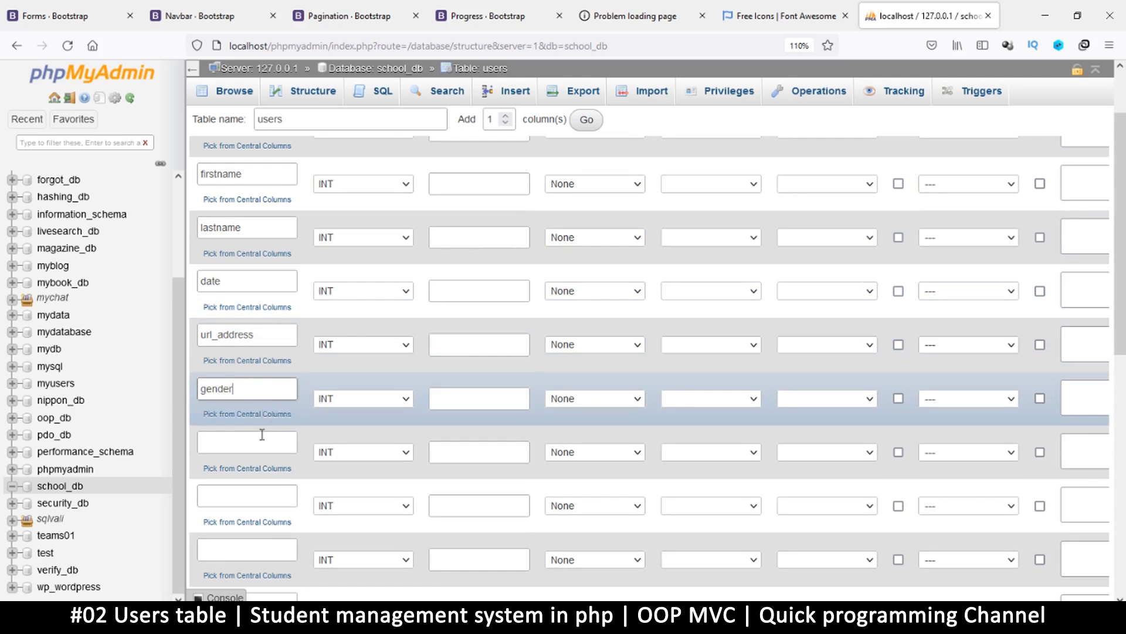
{"action": "scroll", "scroll_direction": "down", "scroll_amount": 3}
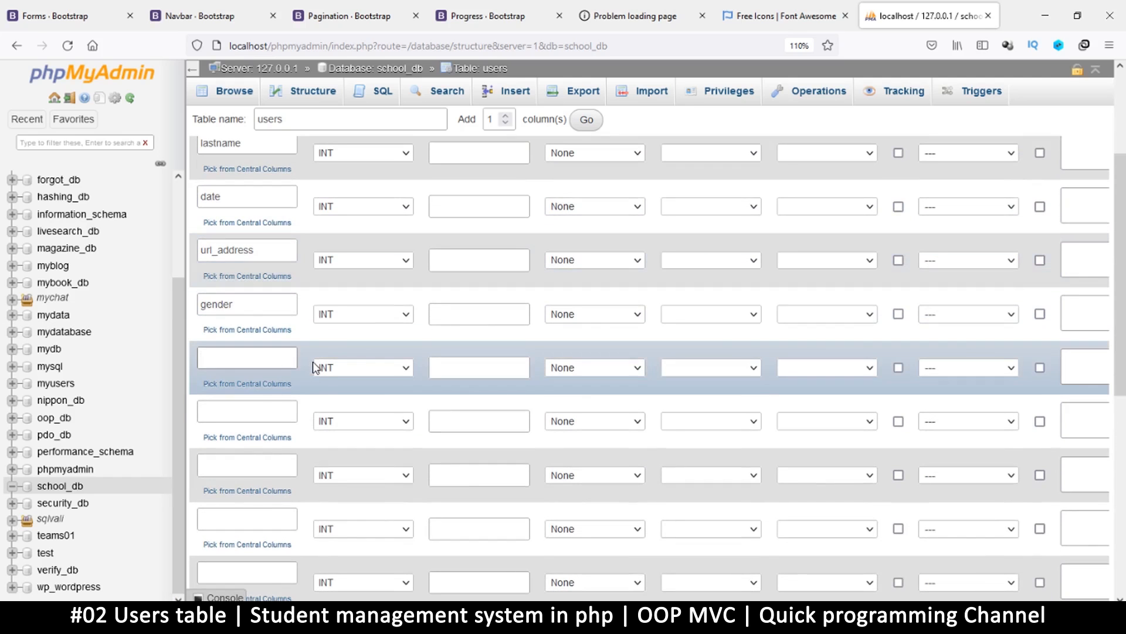
{"action": "left_click", "coordinate": [247, 357]}
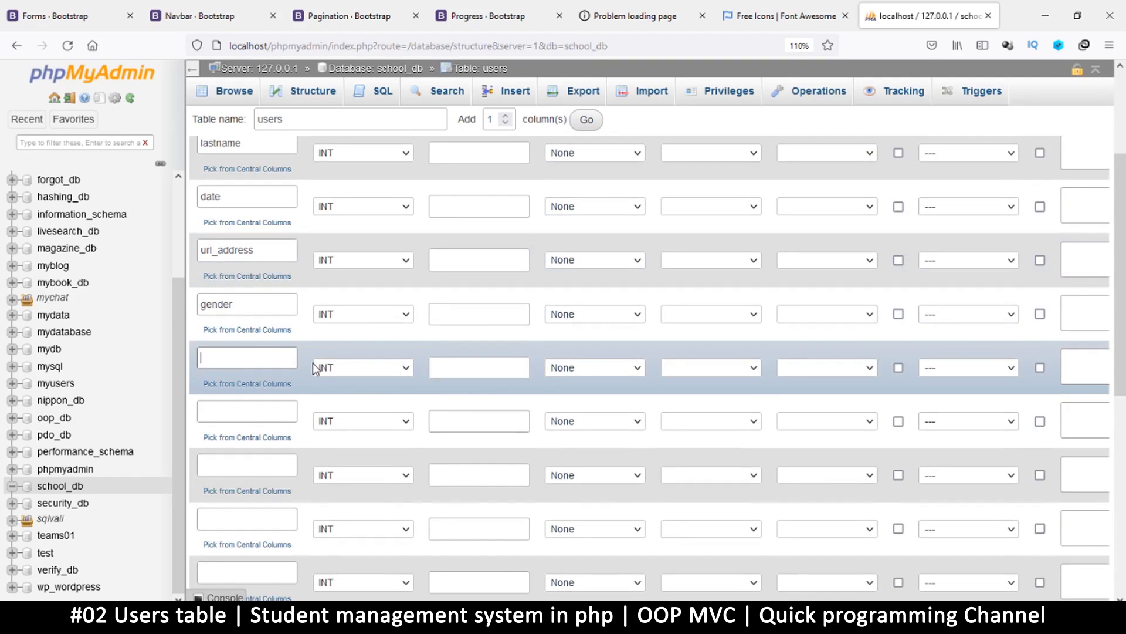
{"action": "type", "text": "s"}
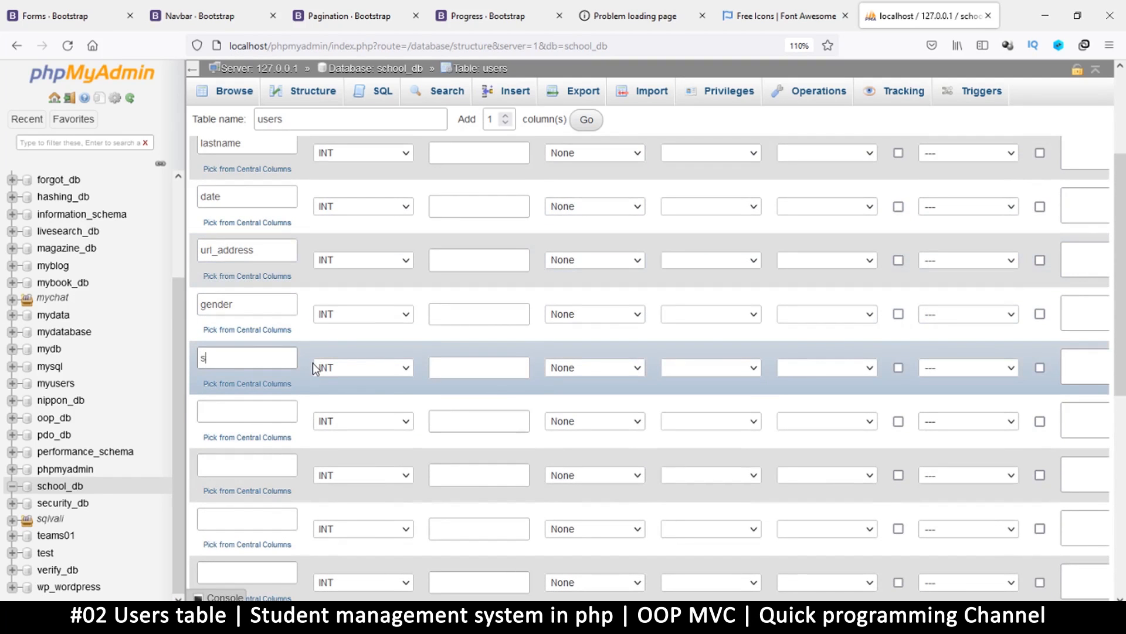
{"action": "type", "text": "chool"}
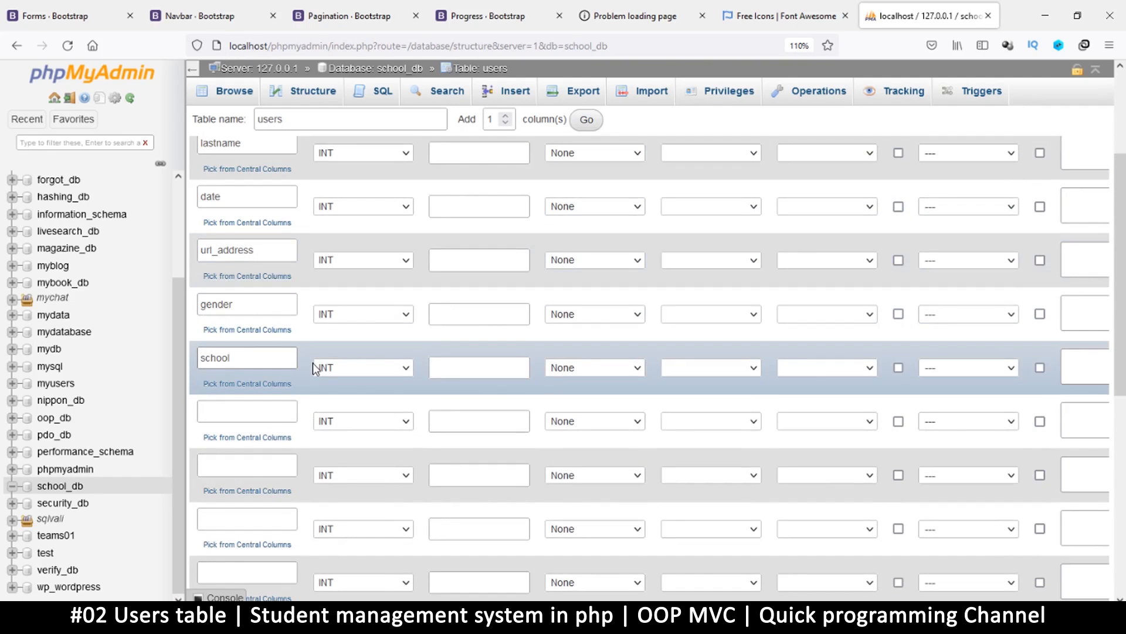
{"action": "type", "text": "_id"}
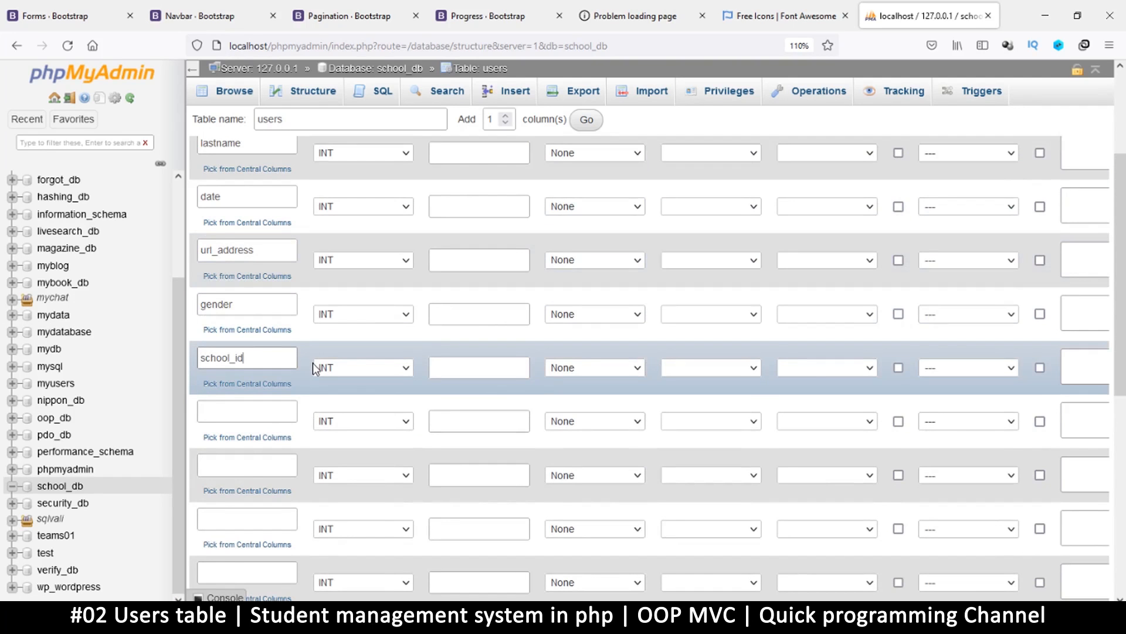
{"action": "double_click", "coordinate": [230, 357]}
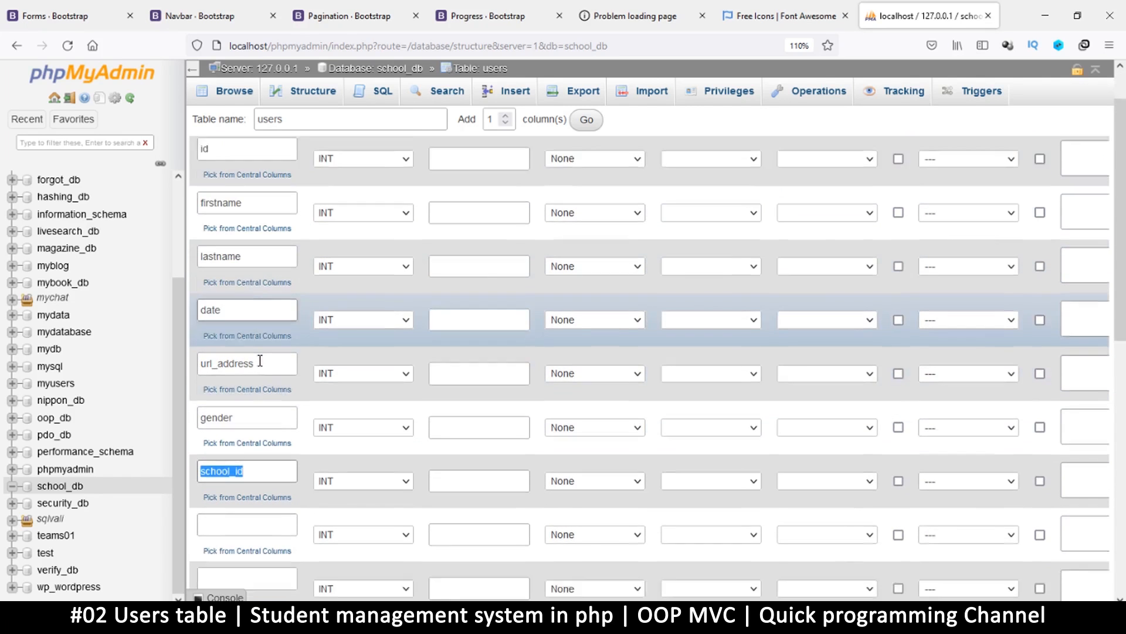
Enter user for the user_id column and name the last column rank.
{"action": "scroll", "scroll_direction": "down", "scroll_amount": 3}
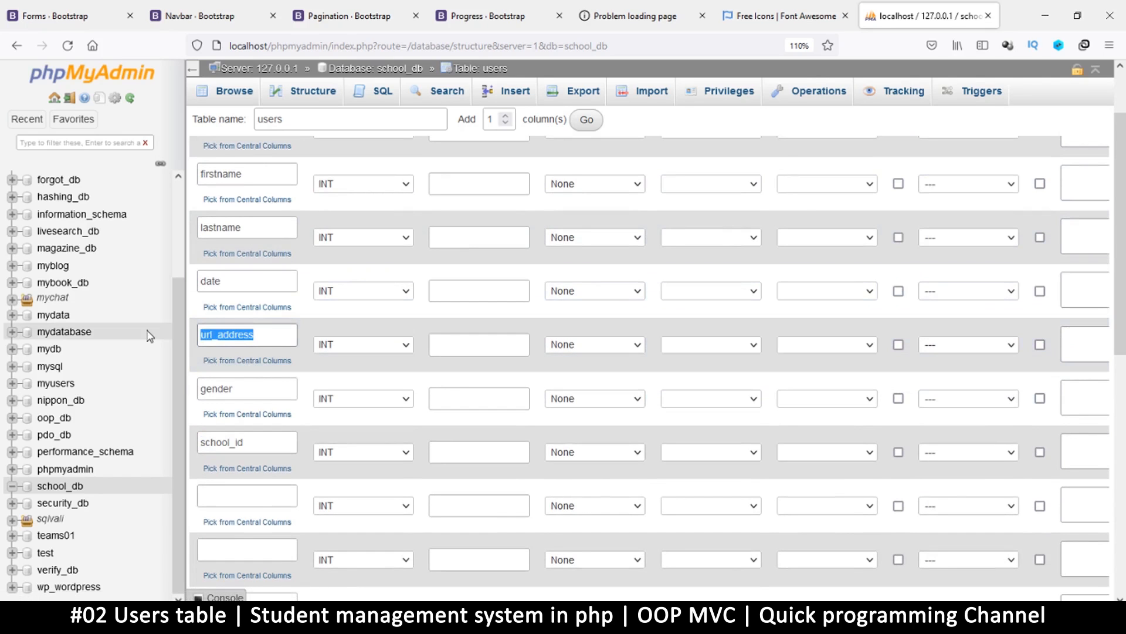
{"action": "type", "text": "user_id"}
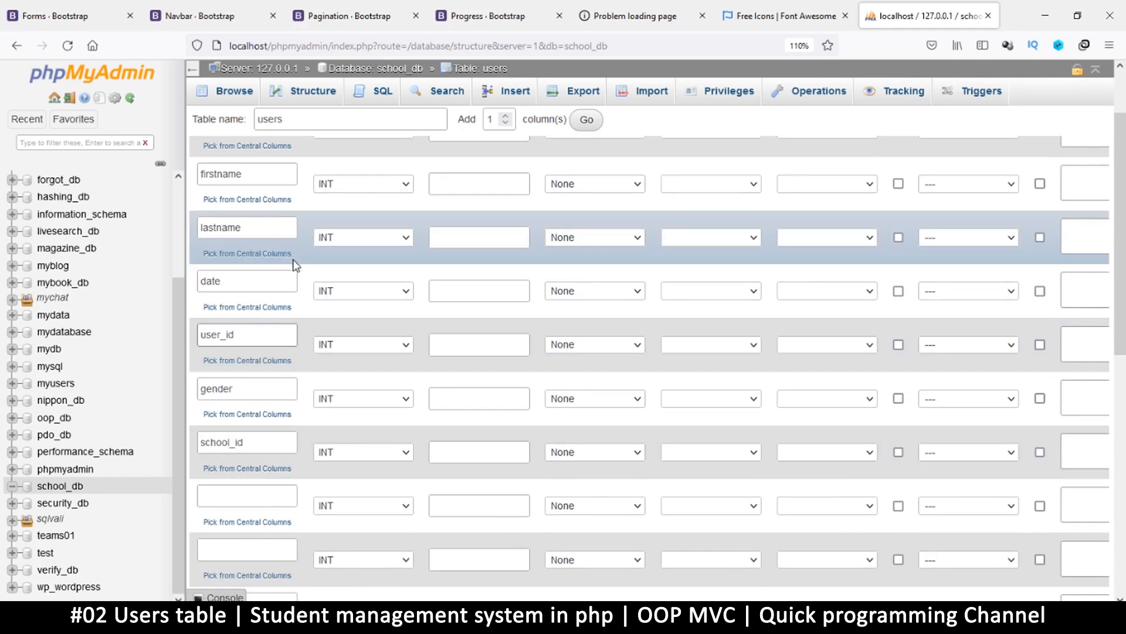
{"action": "scroll", "scroll_direction": "down", "scroll_amount": 3}
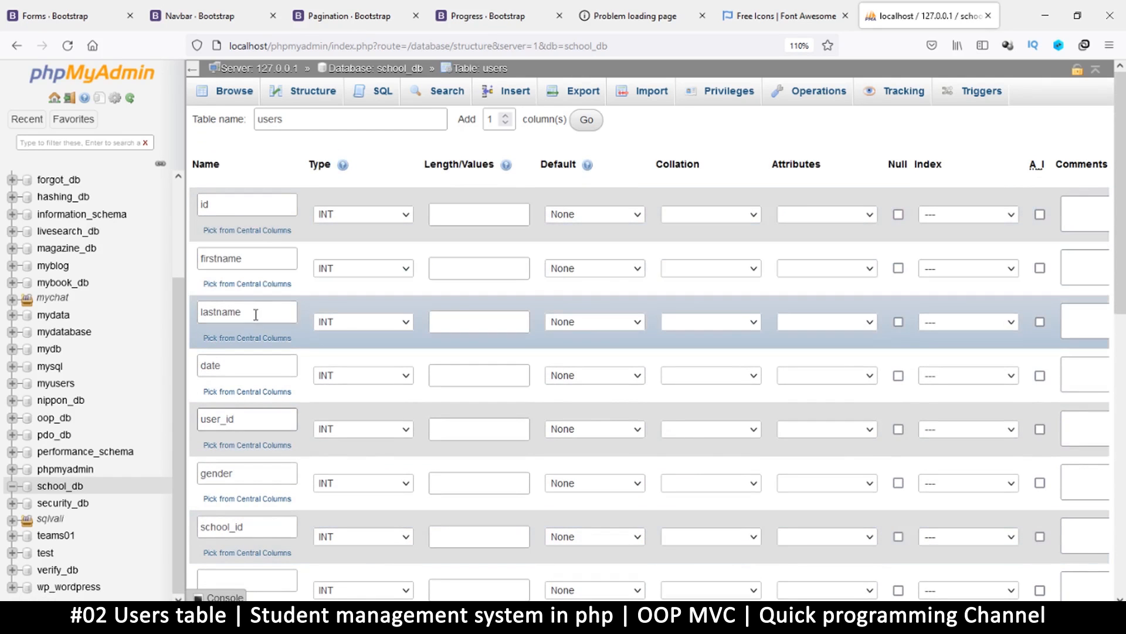
{"action": "mouse_move", "coordinate": [248, 374]}
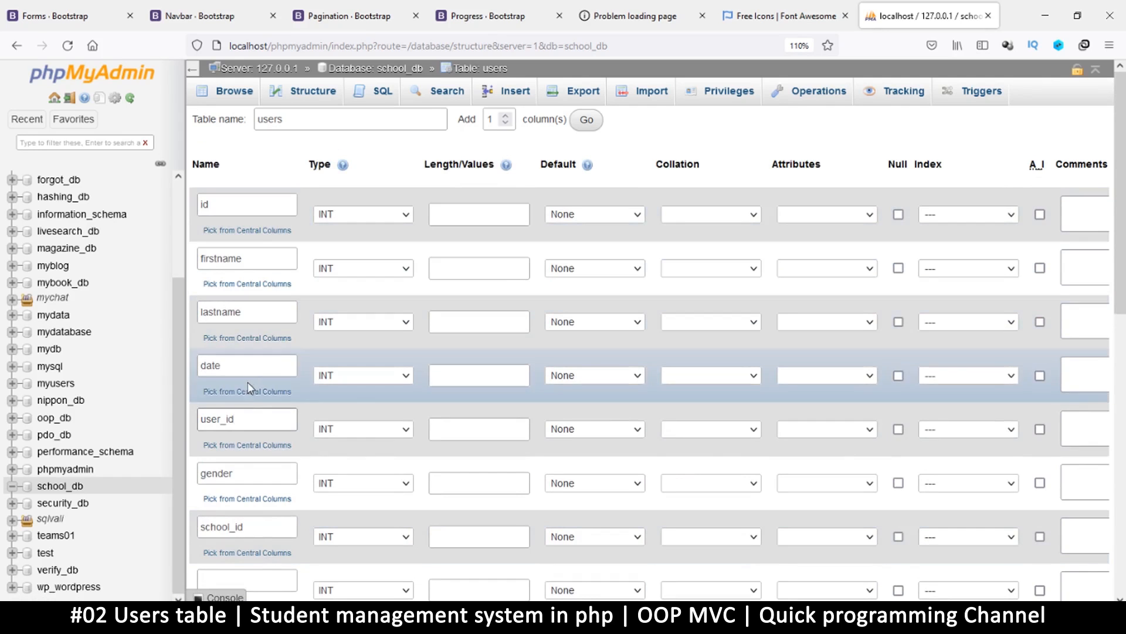
{"action": "scroll", "scroll_direction": "down", "scroll_amount": 3}
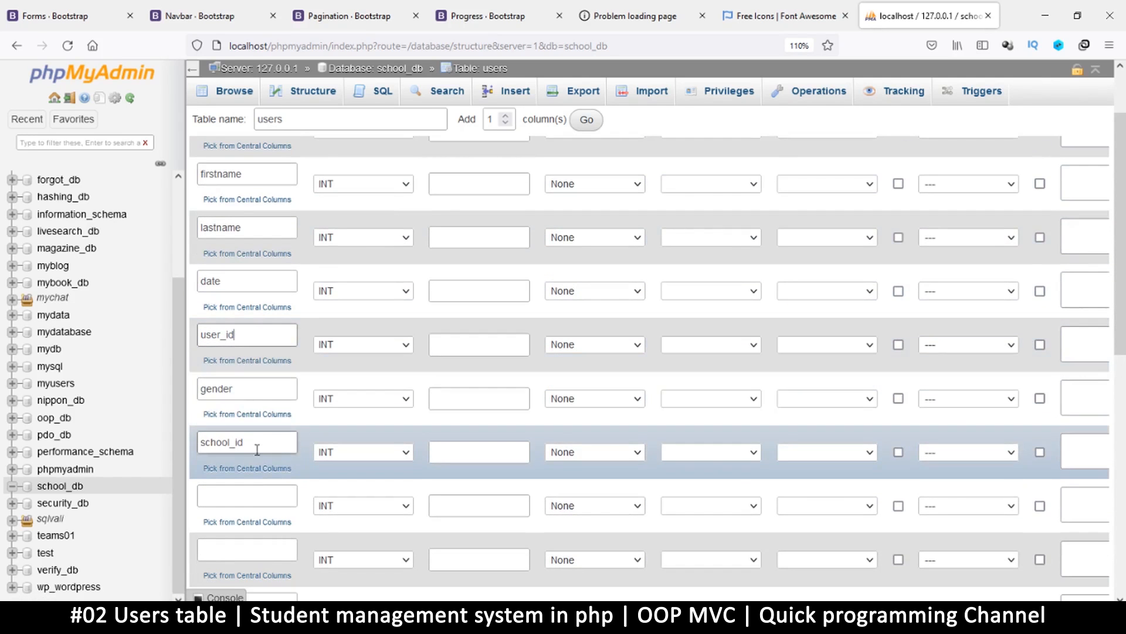
{"action": "scroll", "scroll_direction": "up", "scroll_amount": 3}
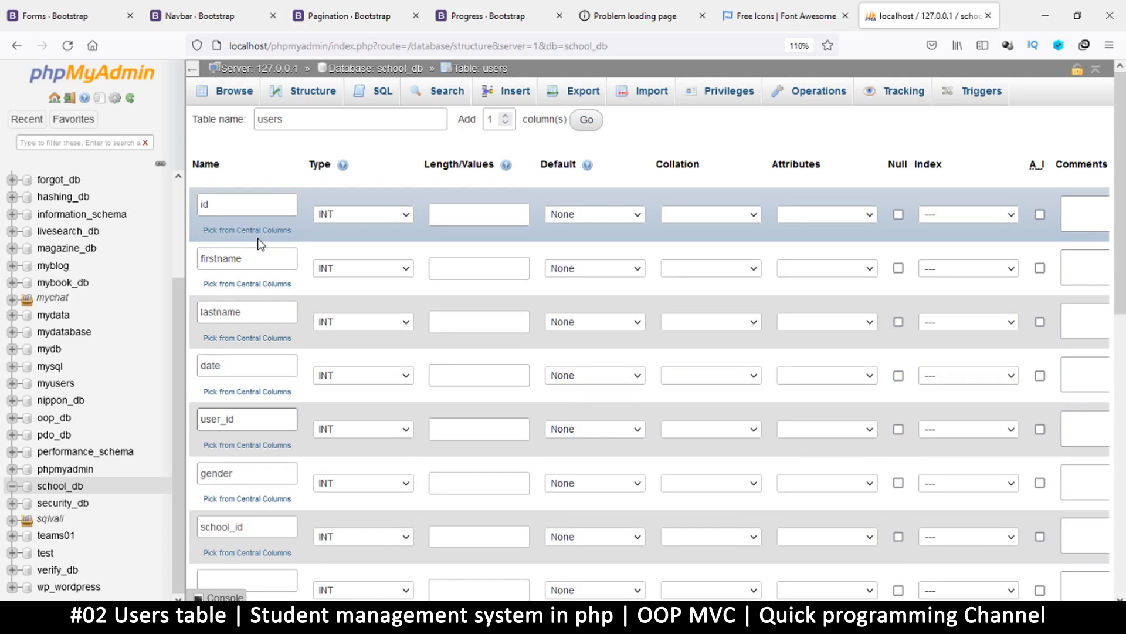
{"action": "scroll", "scroll_direction": "down", "scroll_amount": 3}
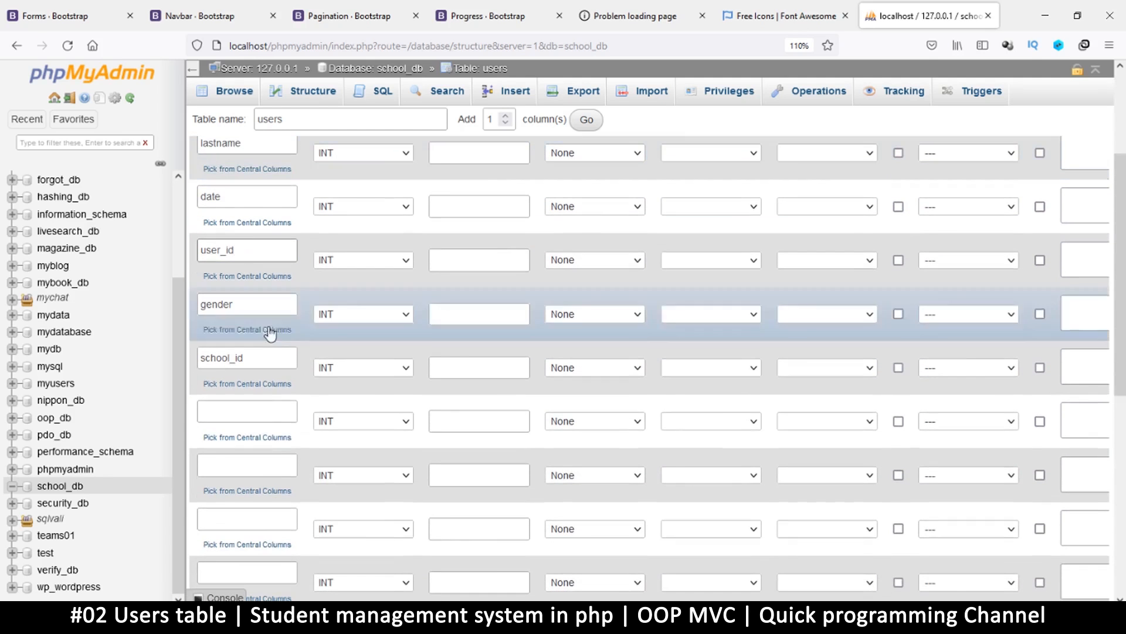
{"action": "left_click", "coordinate": [247, 420]}
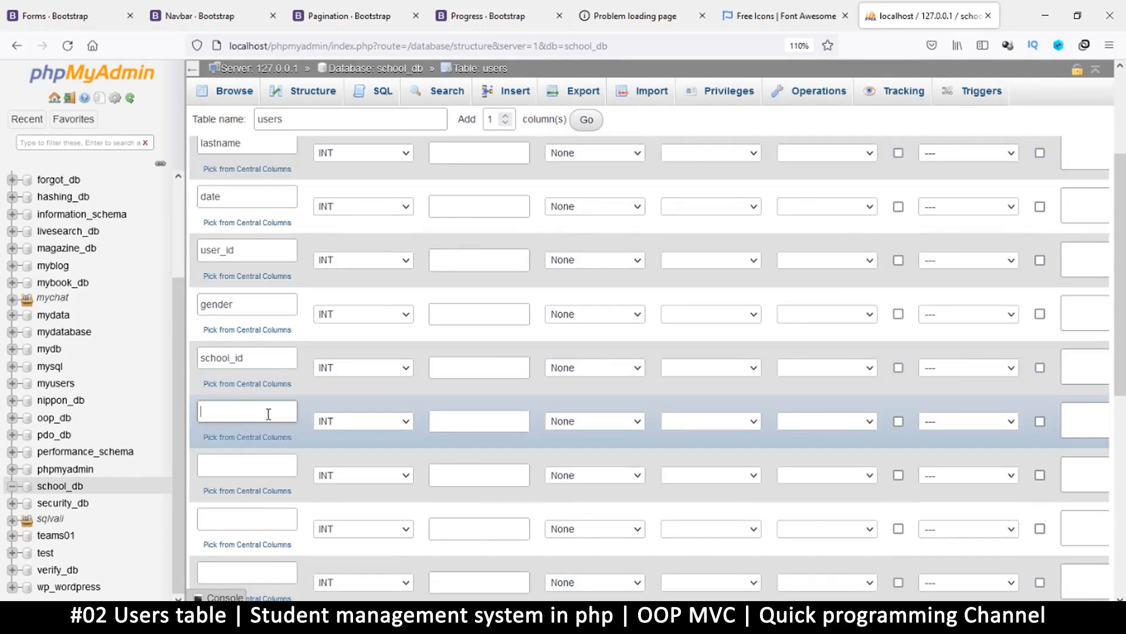
{"action": "type", "text": "rank"}
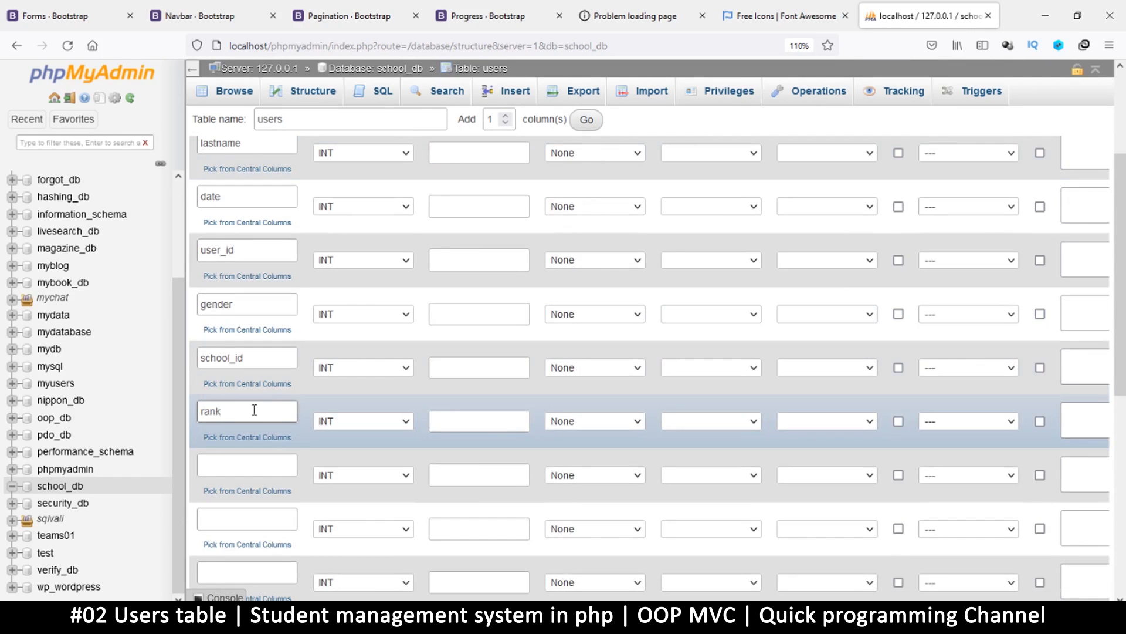
{"action": "scroll", "scroll_direction": "down", "scroll_amount": 3}
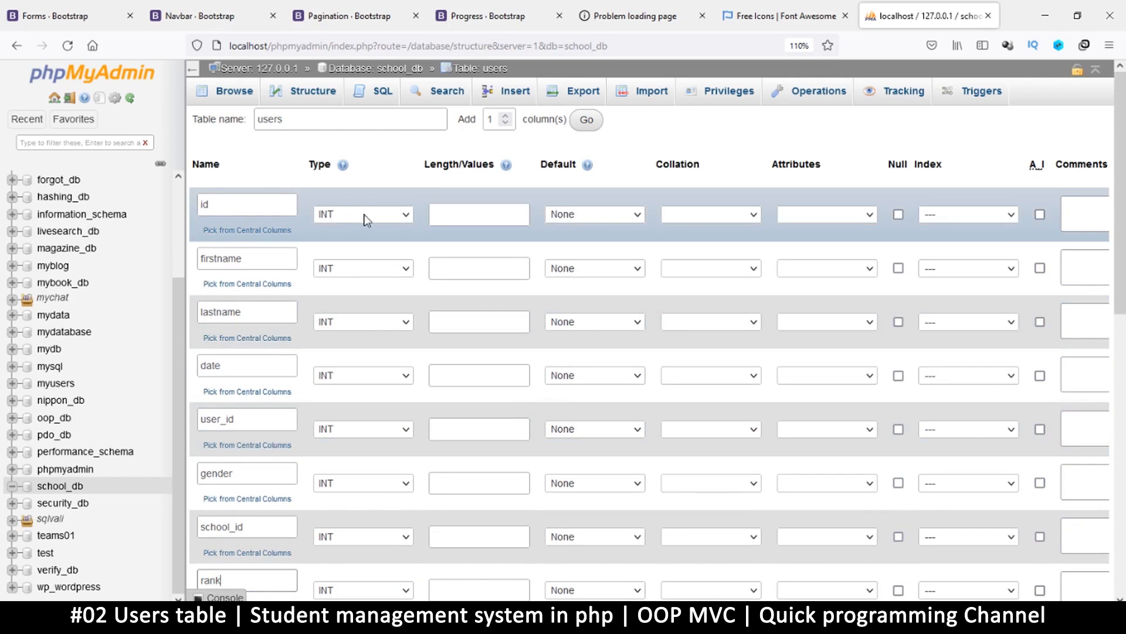
Set firstname, gender and school_id to VARCHAR and date to DATETIME.
{"action": "left_click", "coordinate": [362, 268]}
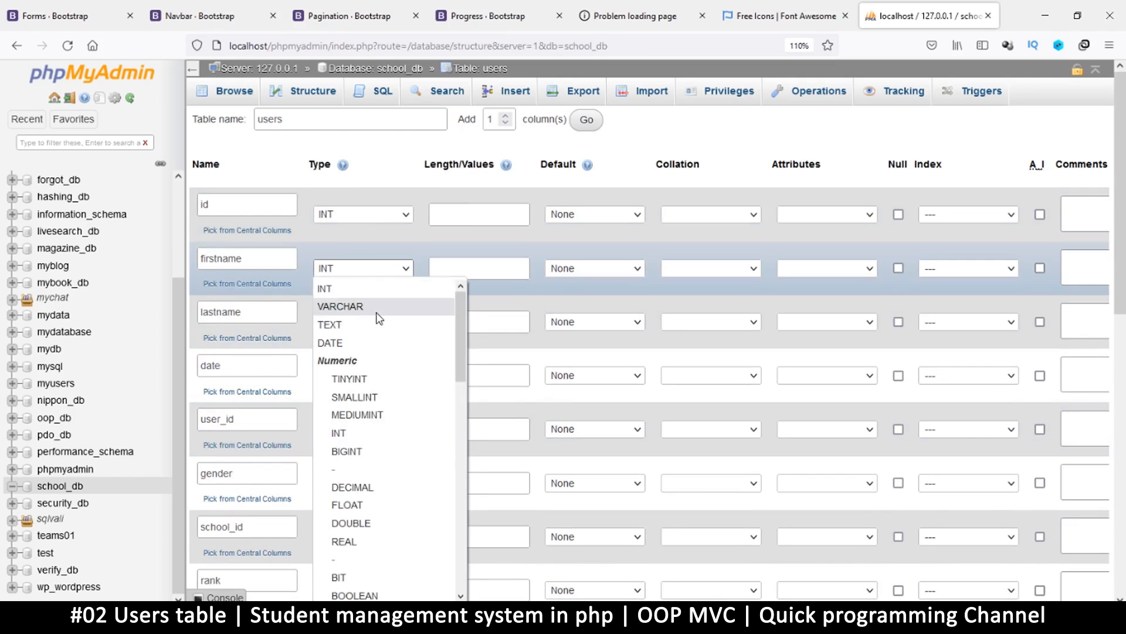
{"action": "left_click", "coordinate": [339, 306]}
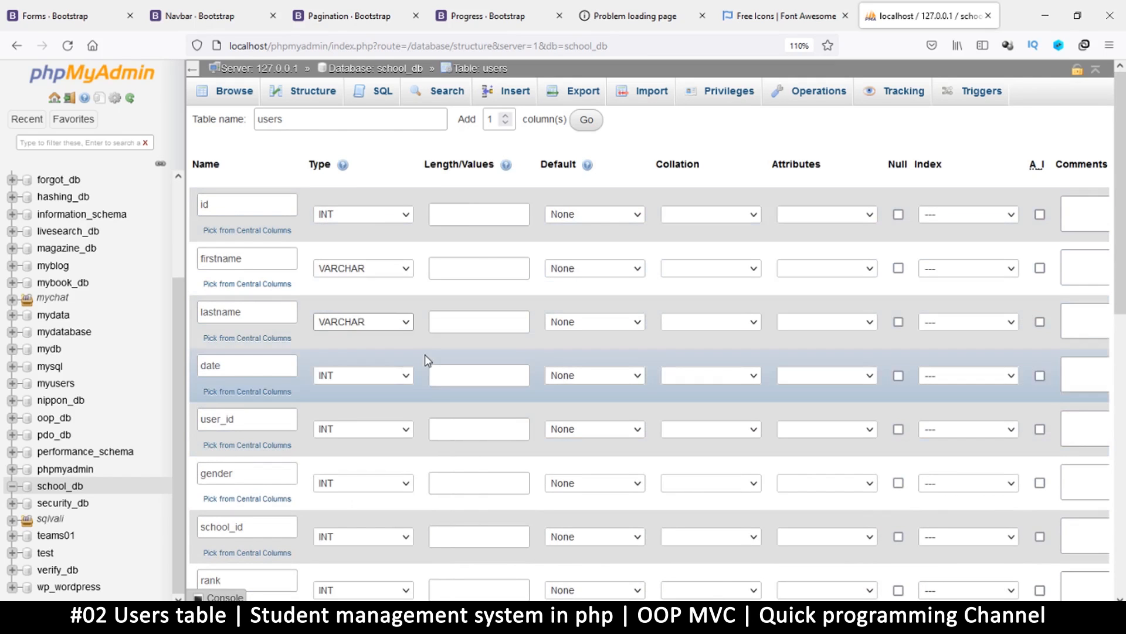
{"action": "left_click", "coordinate": [362, 289]}
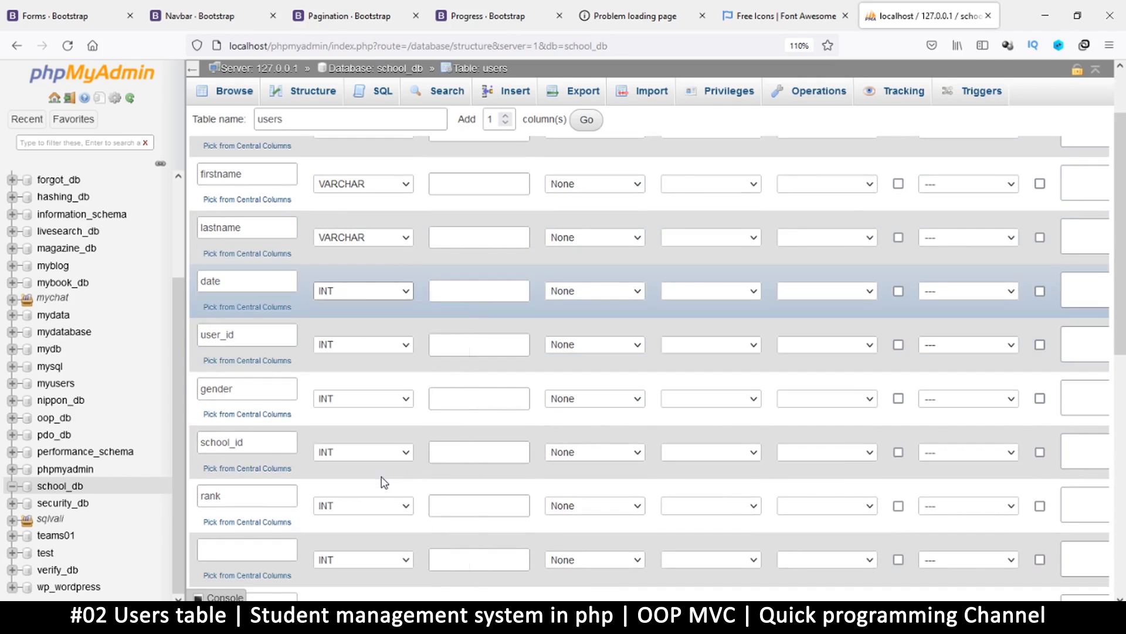
{"action": "left_click", "coordinate": [362, 290]}
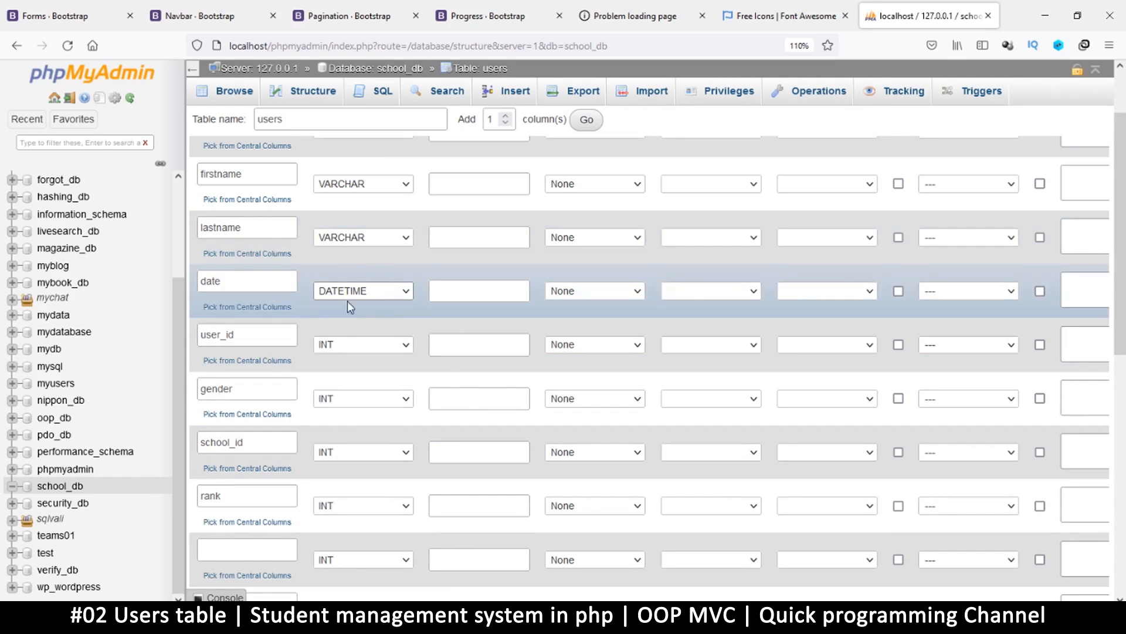
{"action": "left_click", "coordinate": [363, 289]}
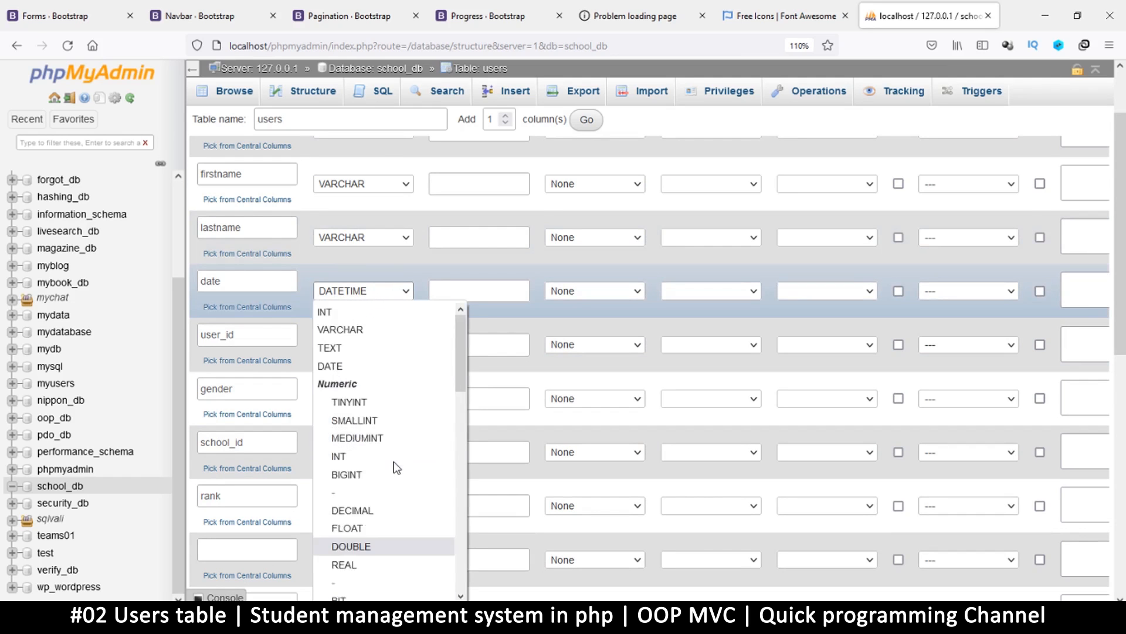
{"action": "left_click", "coordinate": [329, 366]}
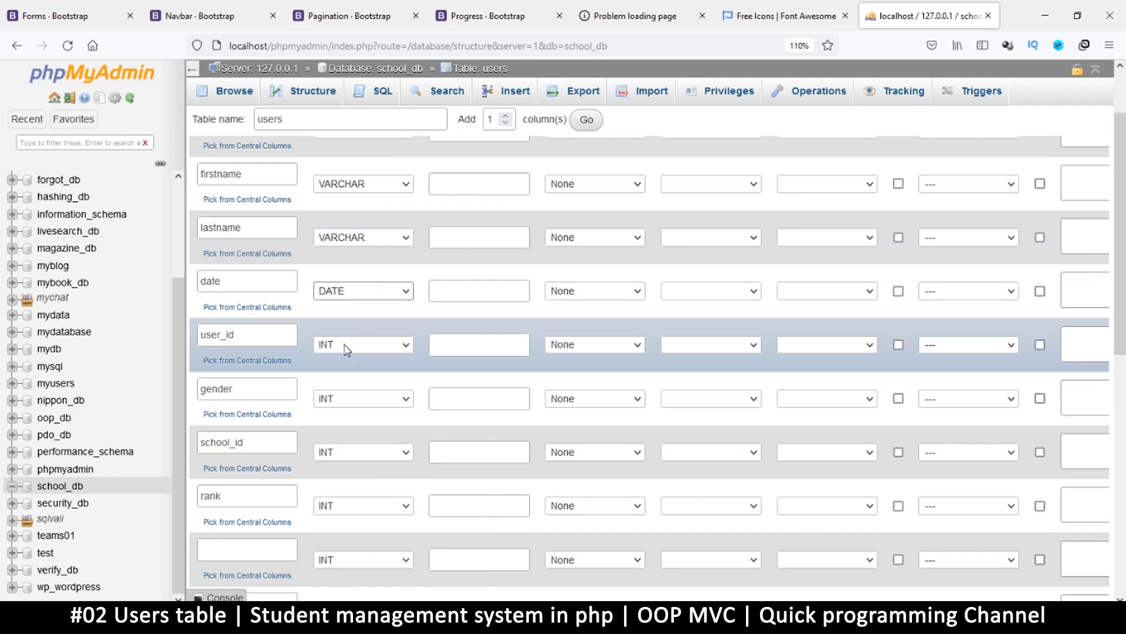
{"action": "left_click", "coordinate": [363, 290]}
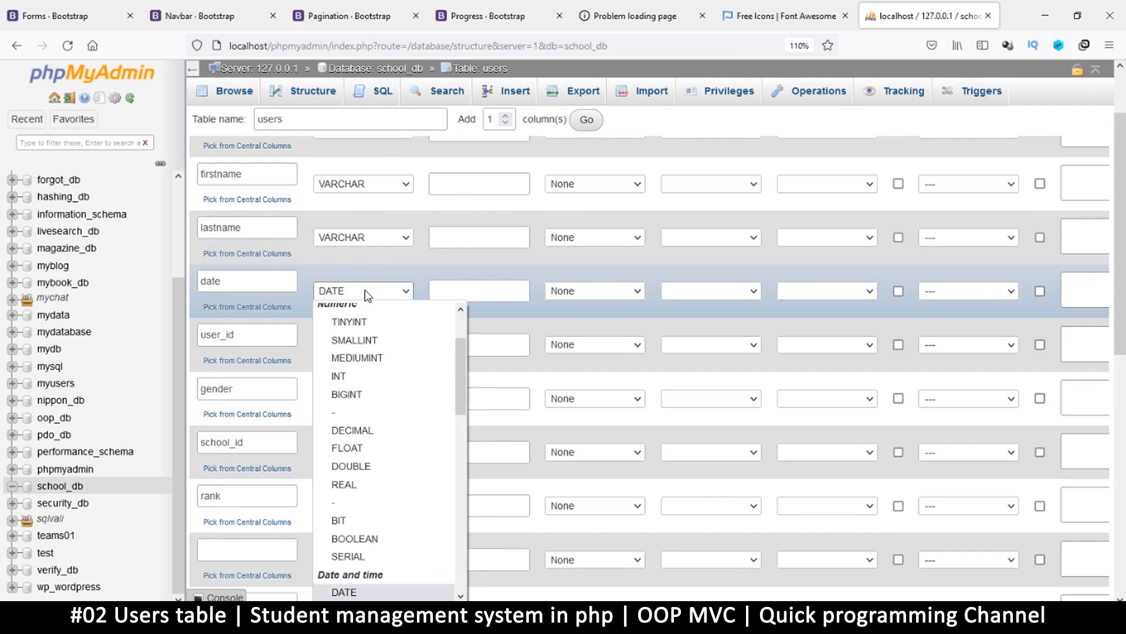
{"action": "scroll", "scroll_direction": "down", "scroll_amount": 3}
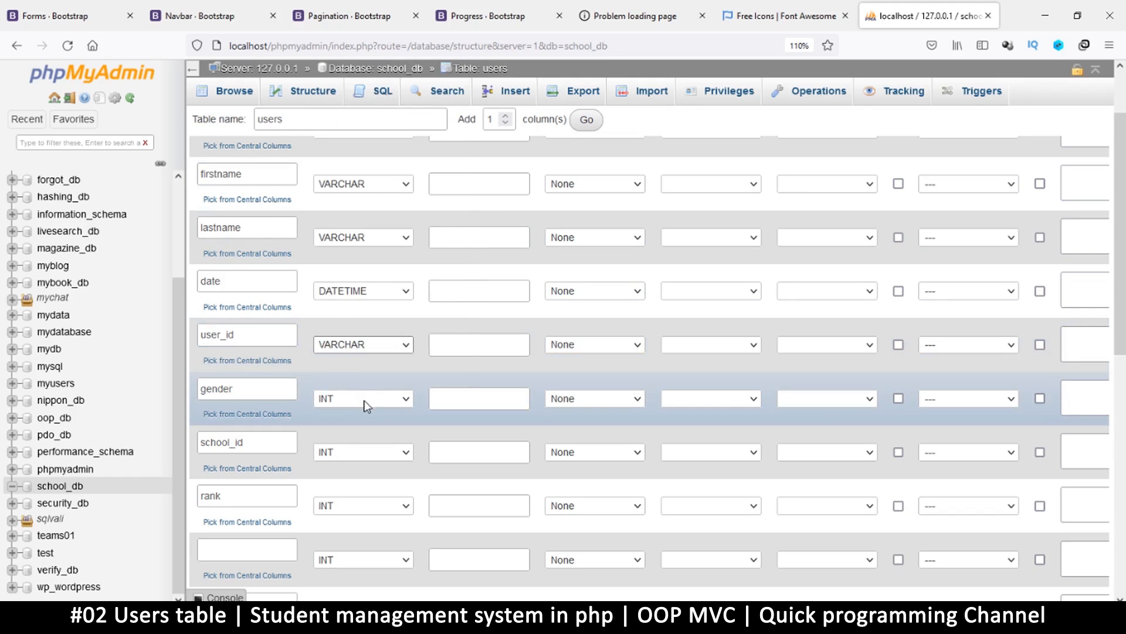
{"action": "left_click", "coordinate": [362, 398]}
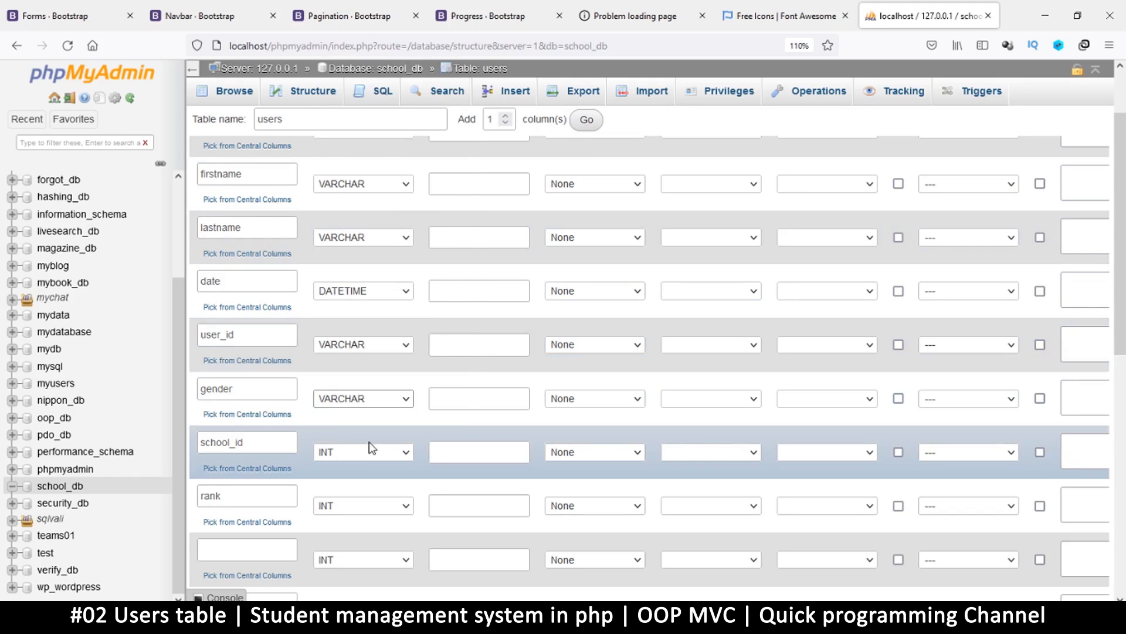
{"action": "left_click", "coordinate": [362, 450]}
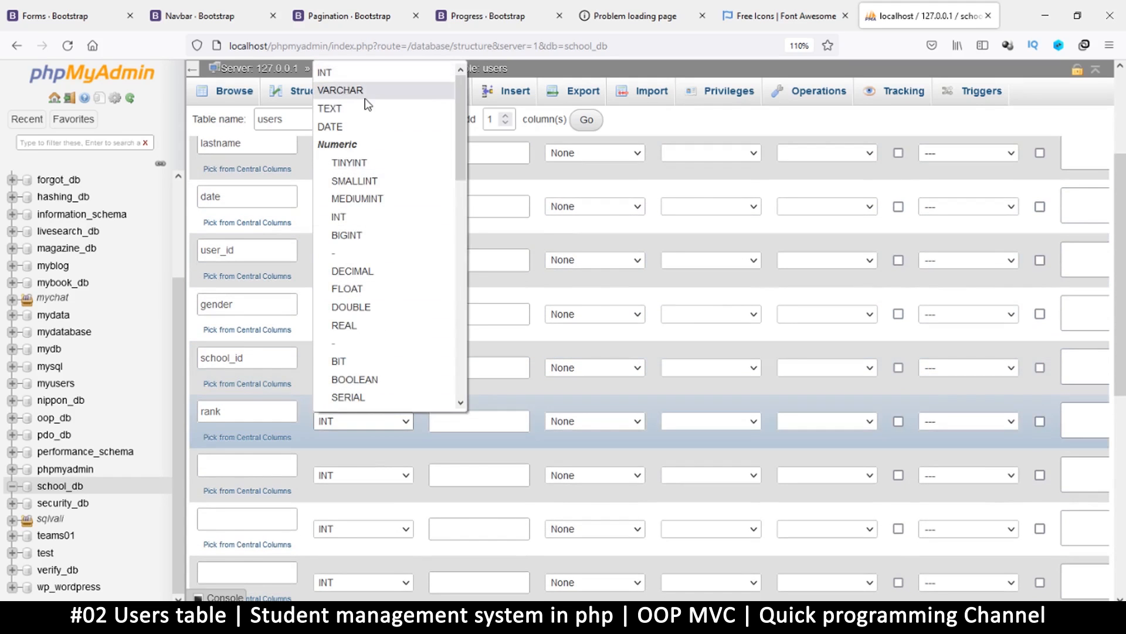
Make rank a VARCHAR column and move to its length field.
{"action": "left_click", "coordinate": [340, 90]}
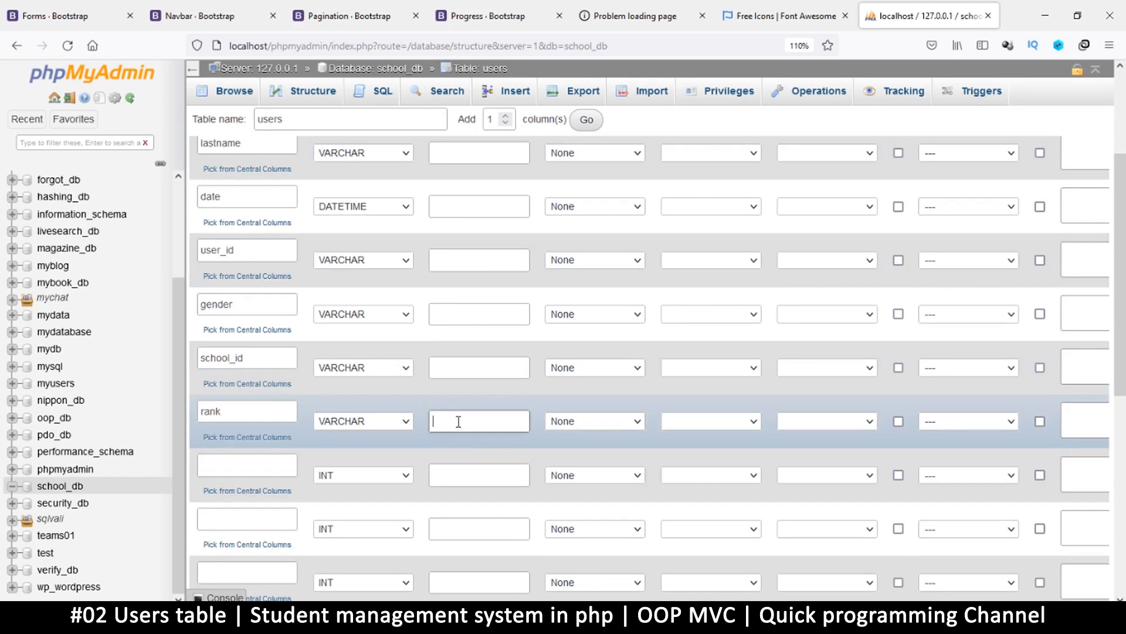
{"action": "type", "text": "reception"}
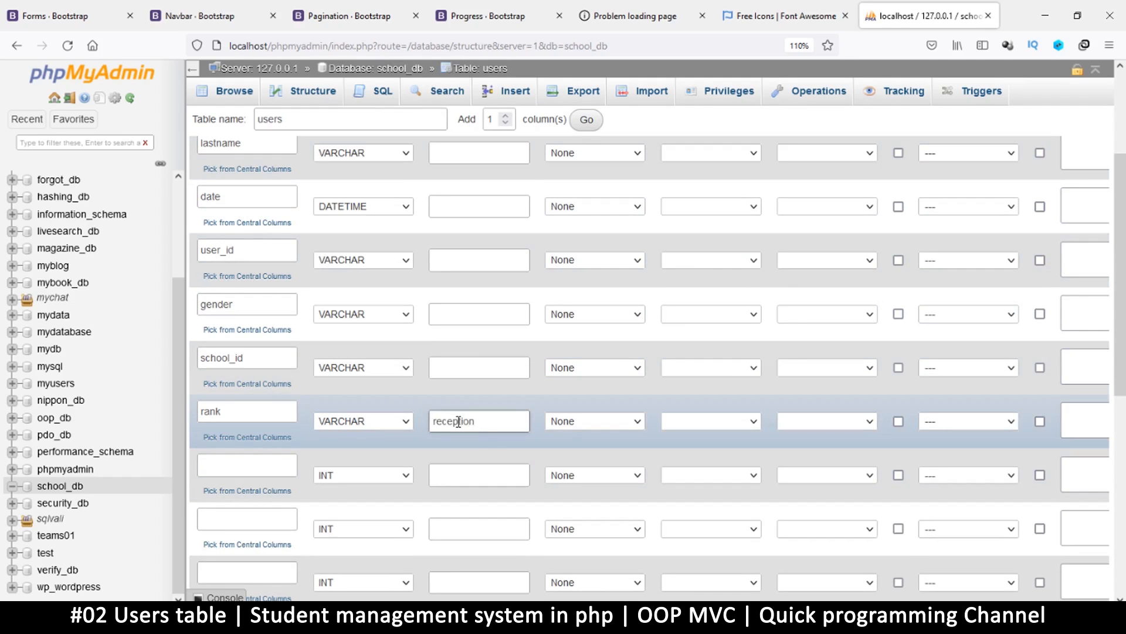
{"action": "type", "text": "a"}
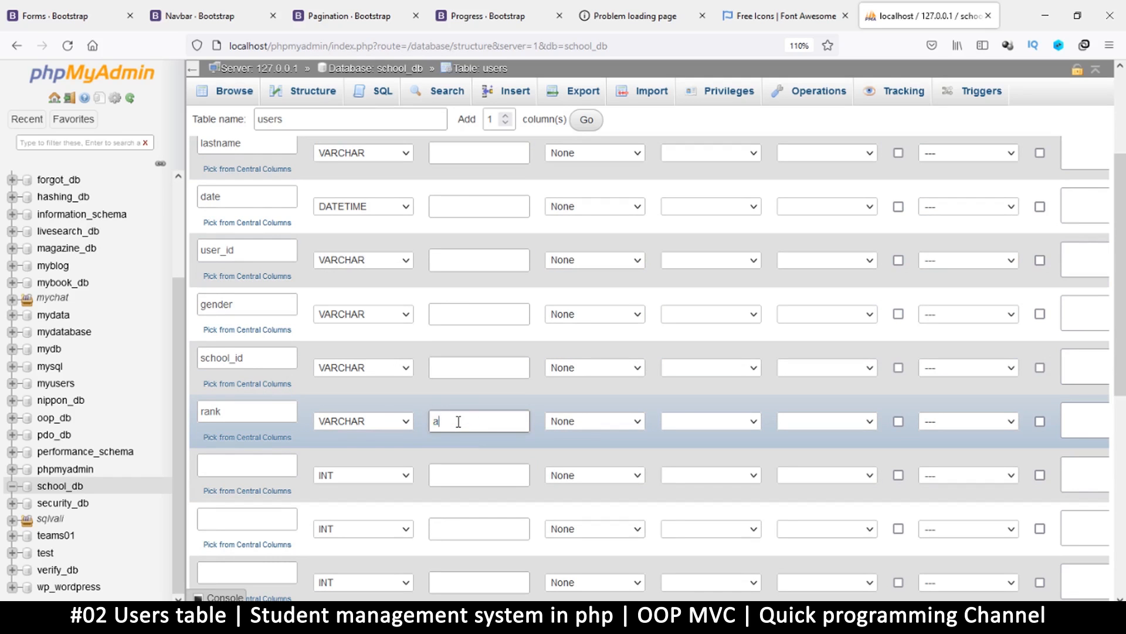
{"action": "type", "text": "lecturer"}
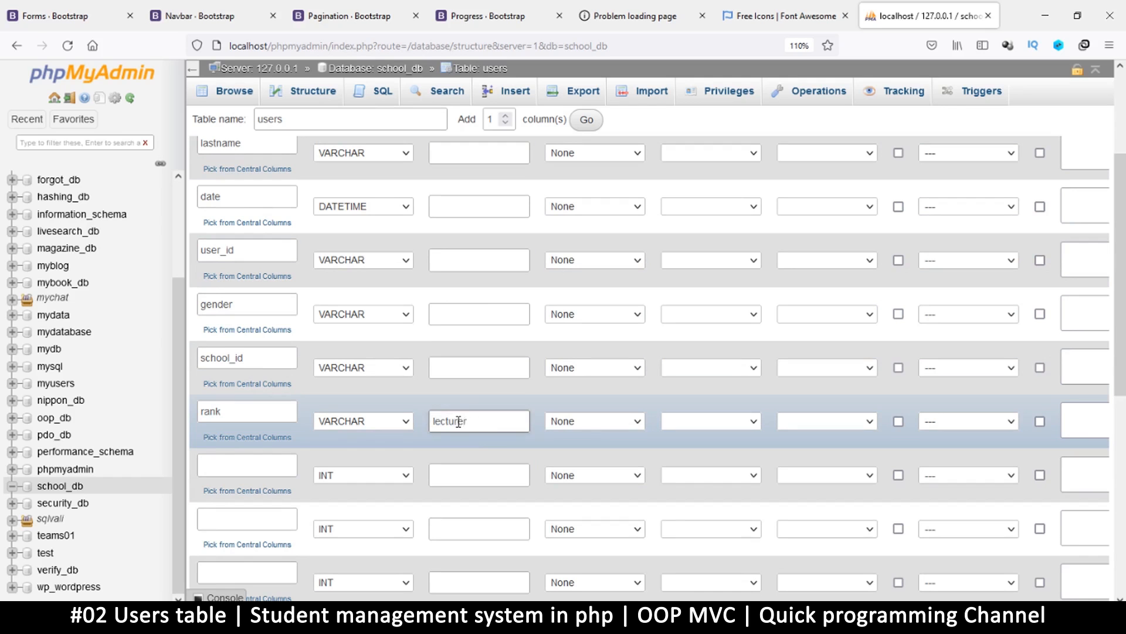
{"action": "mouse_move", "coordinate": [454, 439]}
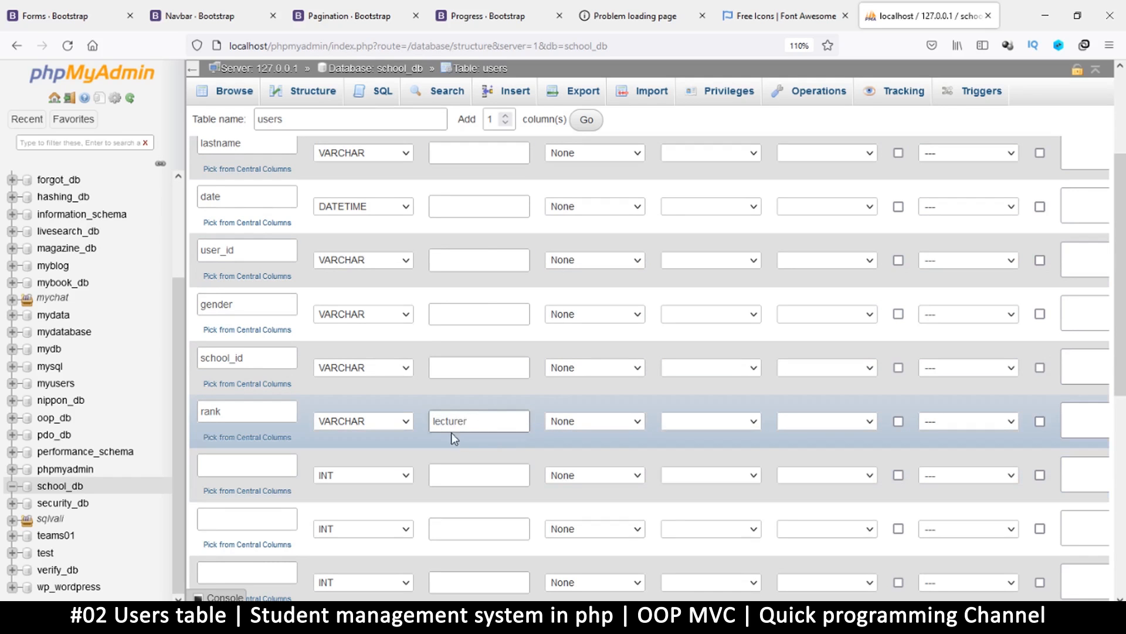
{"action": "left_click", "coordinate": [478, 420]}
{"action": "type", "text": "20"}
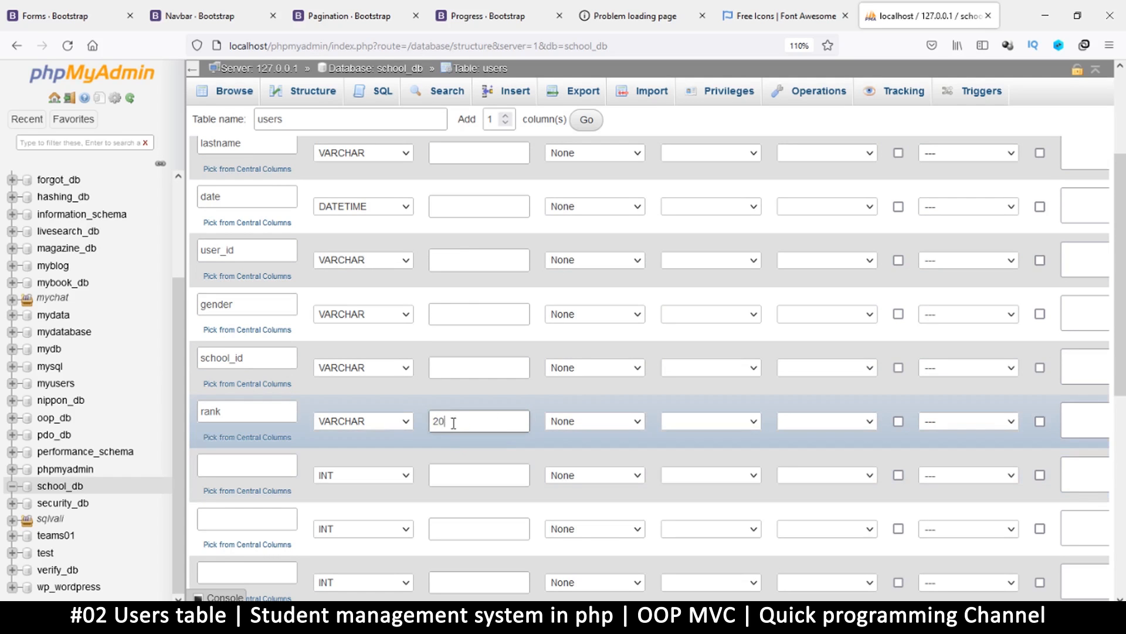
Enter lengths: school_id 60, user_id 60, gender 6, rank 20, firstname and lastname 20.
{"action": "left_click", "coordinate": [479, 367]}
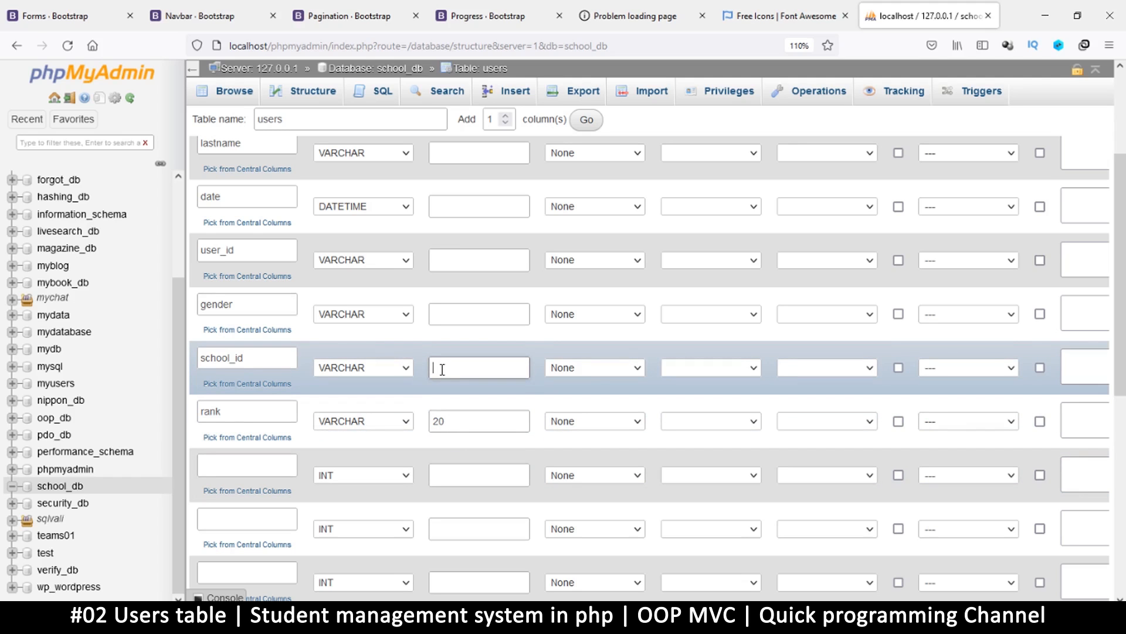
{"action": "type", "text": "60"}
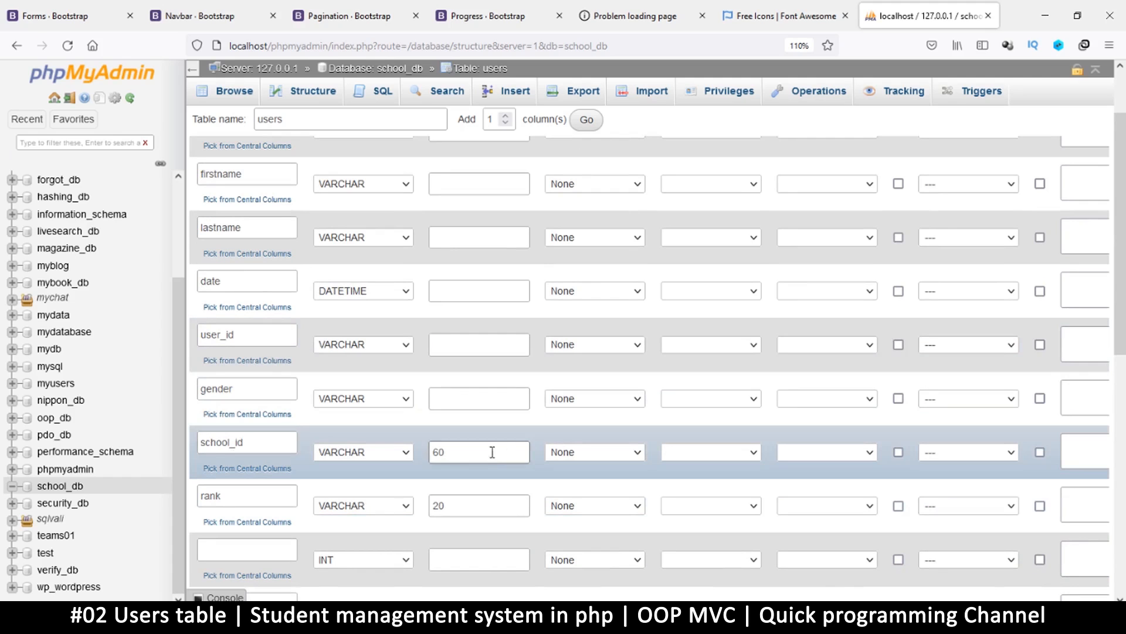
{"action": "double_click", "coordinate": [437, 452]}
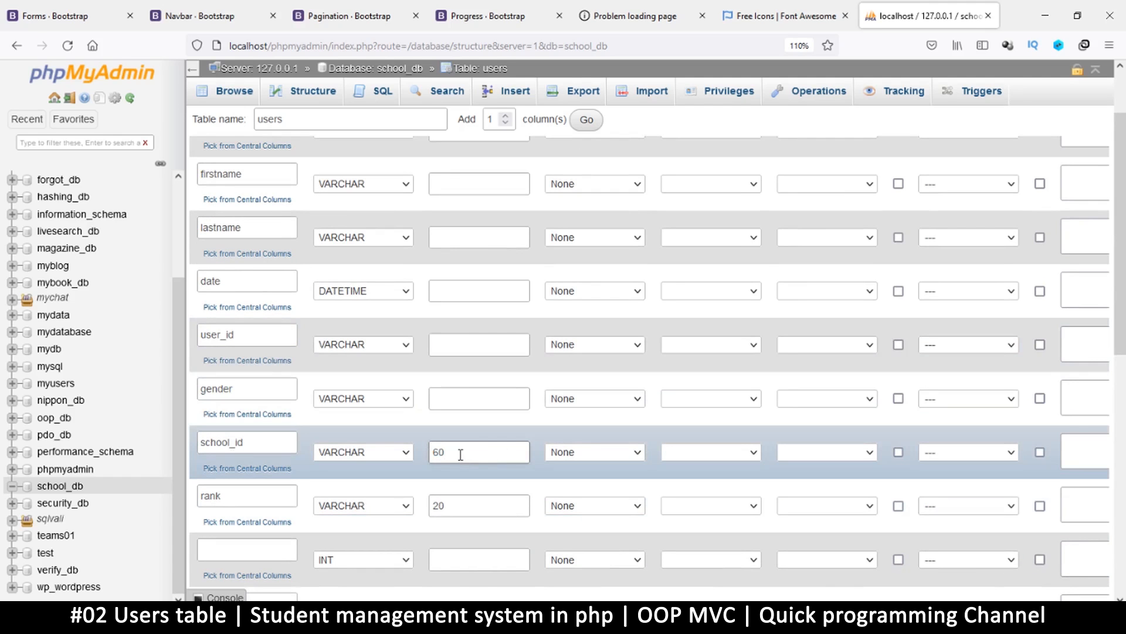
{"action": "left_click", "coordinate": [246, 335]}
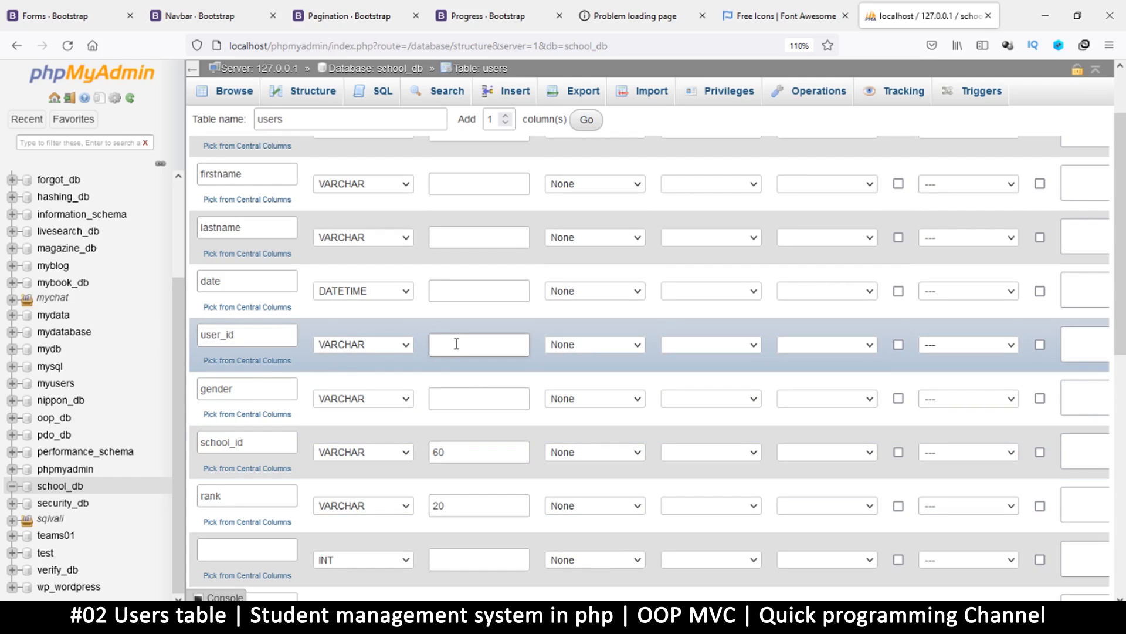
{"action": "type", "text": "60"}
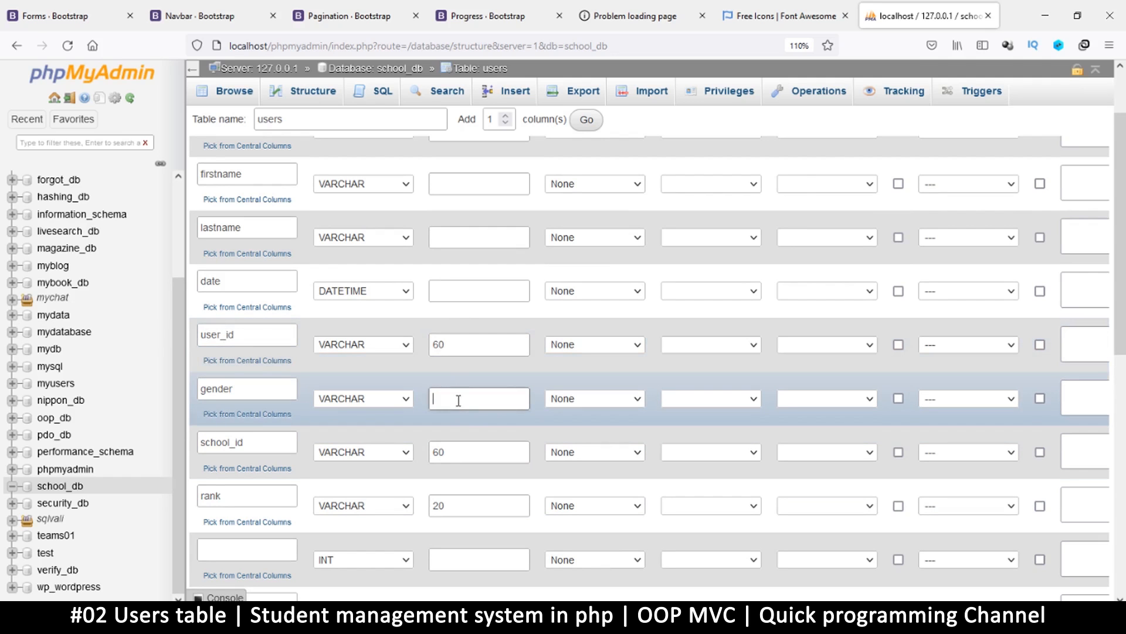
{"action": "type", "text": "6"}
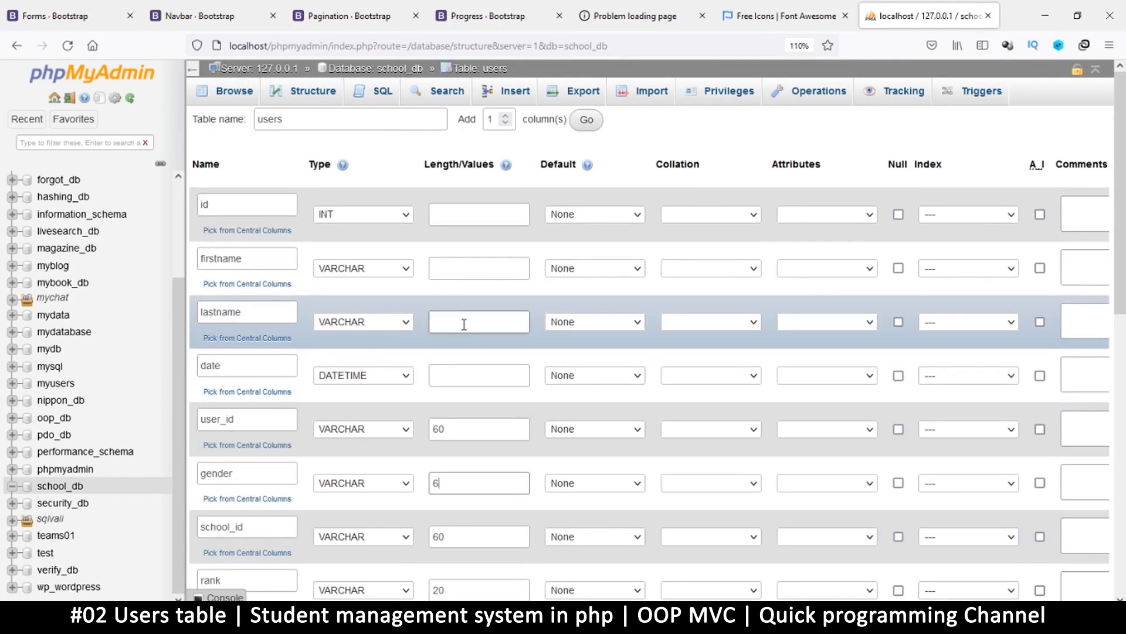
{"action": "type", "text": "30"}
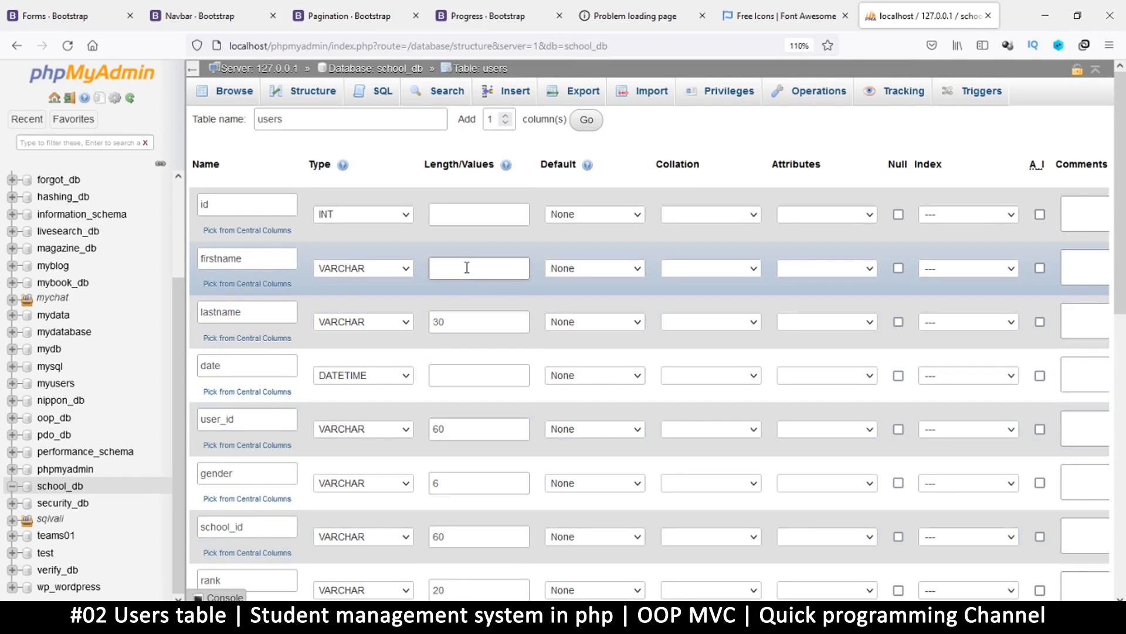
{"action": "type", "text": "30"}
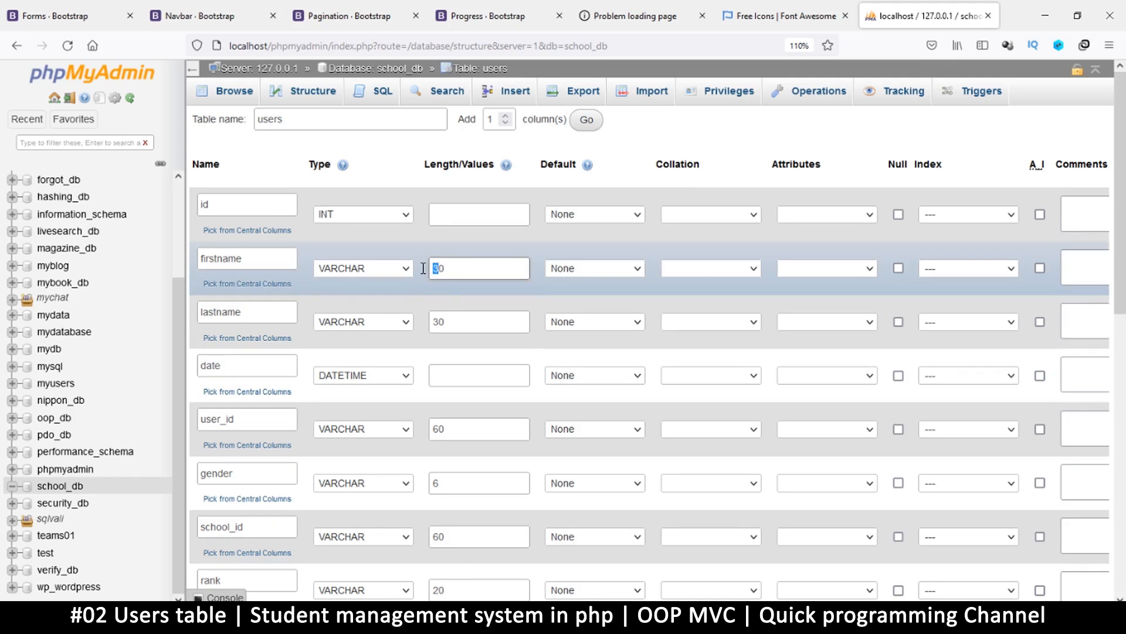
{"action": "type", "text": "20"}
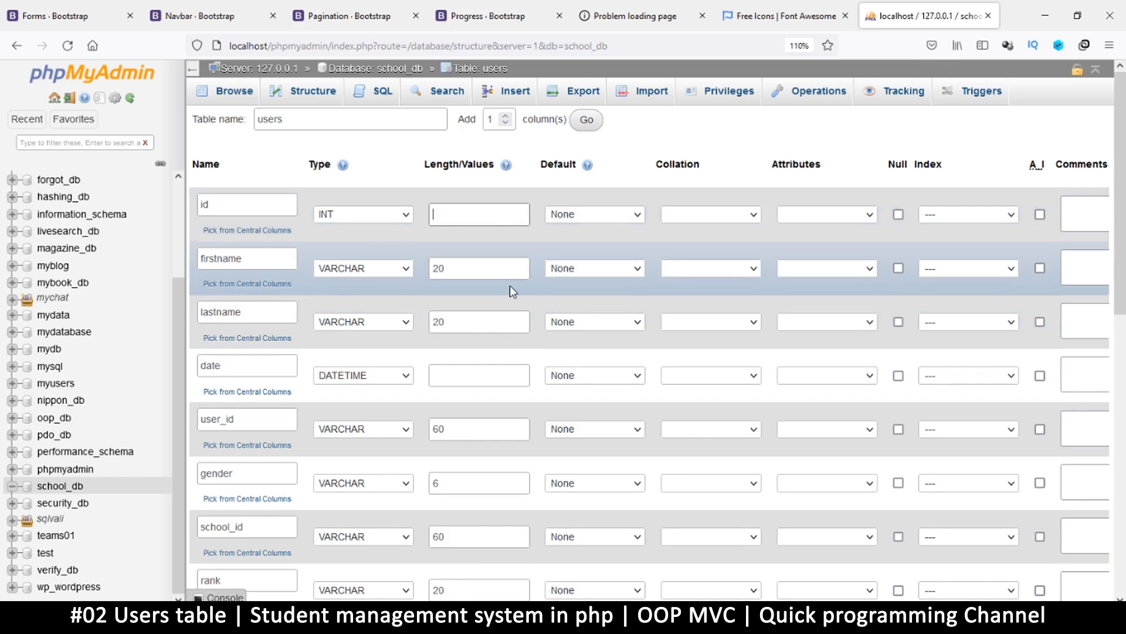
Tick A_I on id as the auto-increment primary key and save the users table.
{"action": "scroll", "scroll_direction": "down", "scroll_amount": 3}
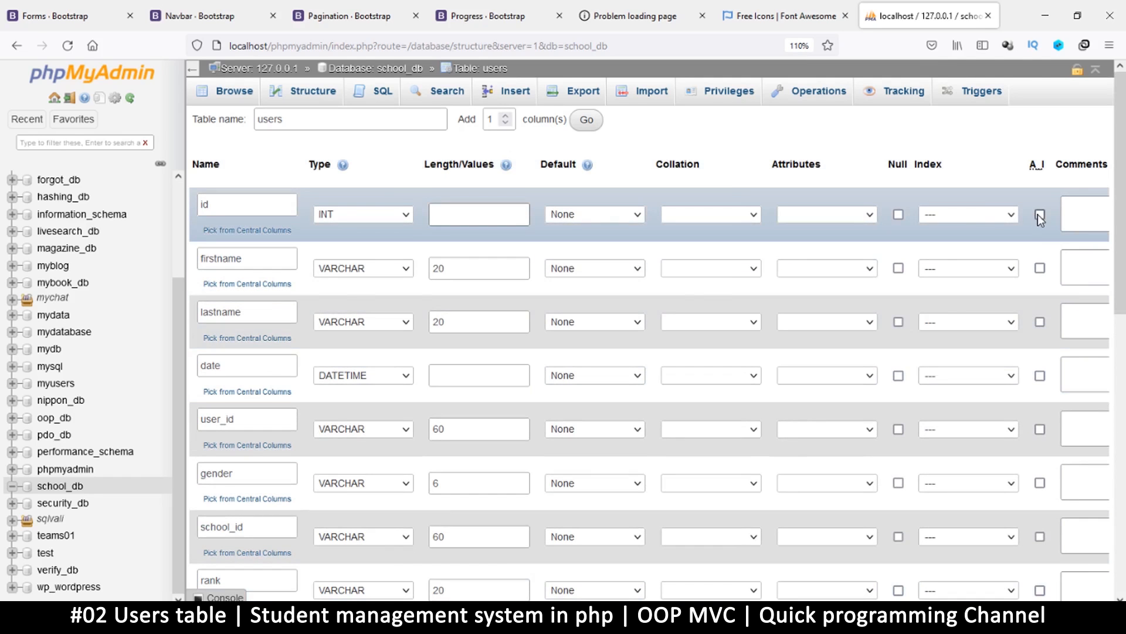
{"action": "left_click", "coordinate": [1038, 214]}
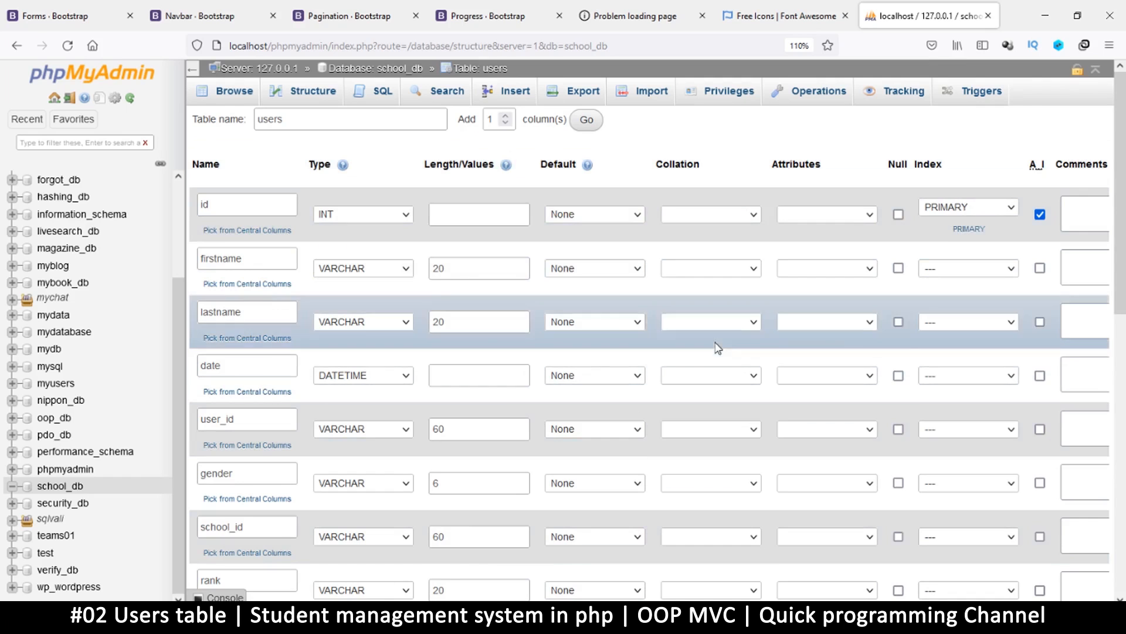
{"action": "scroll", "scroll_direction": "down", "scroll_amount": 3}
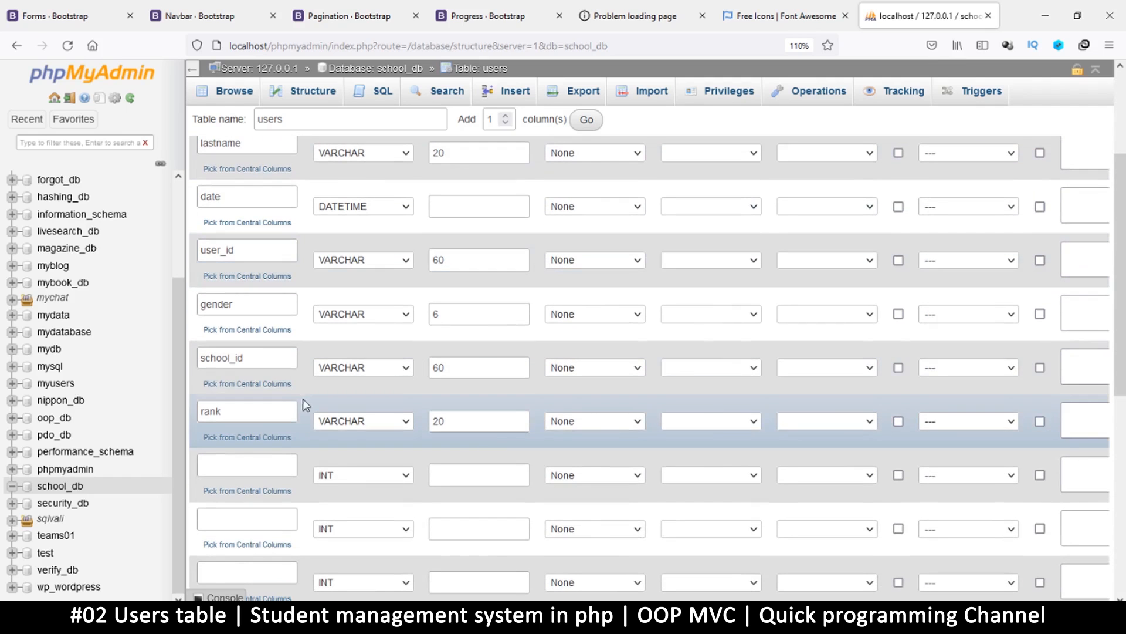
{"action": "mouse_move", "coordinate": [258, 460]}
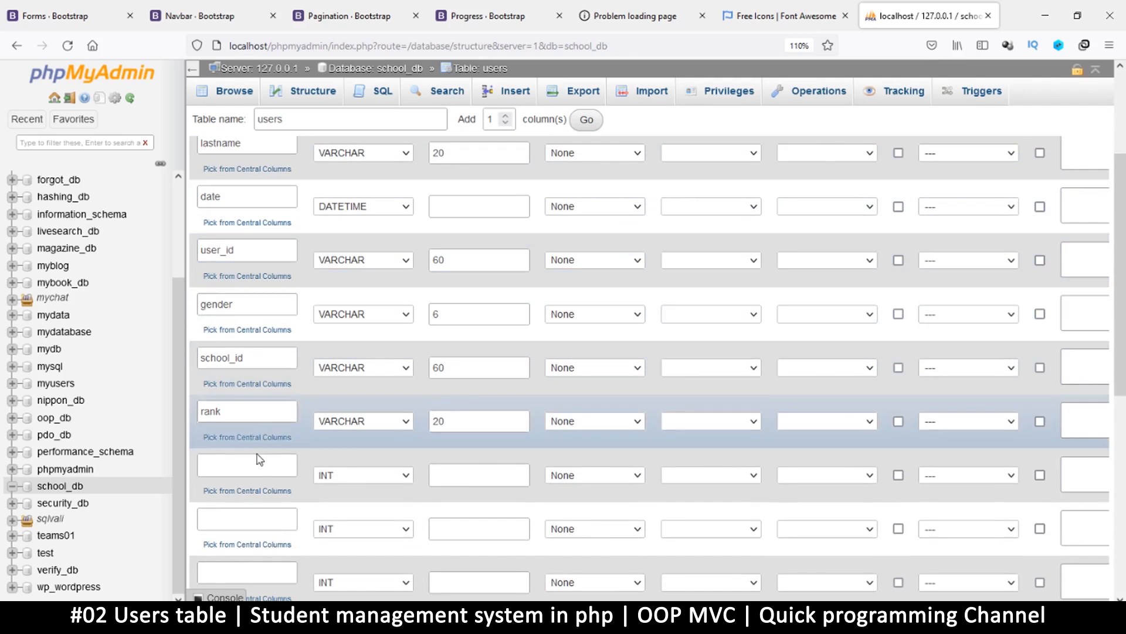
{"action": "scroll", "scroll_direction": "up", "scroll_amount": 3}
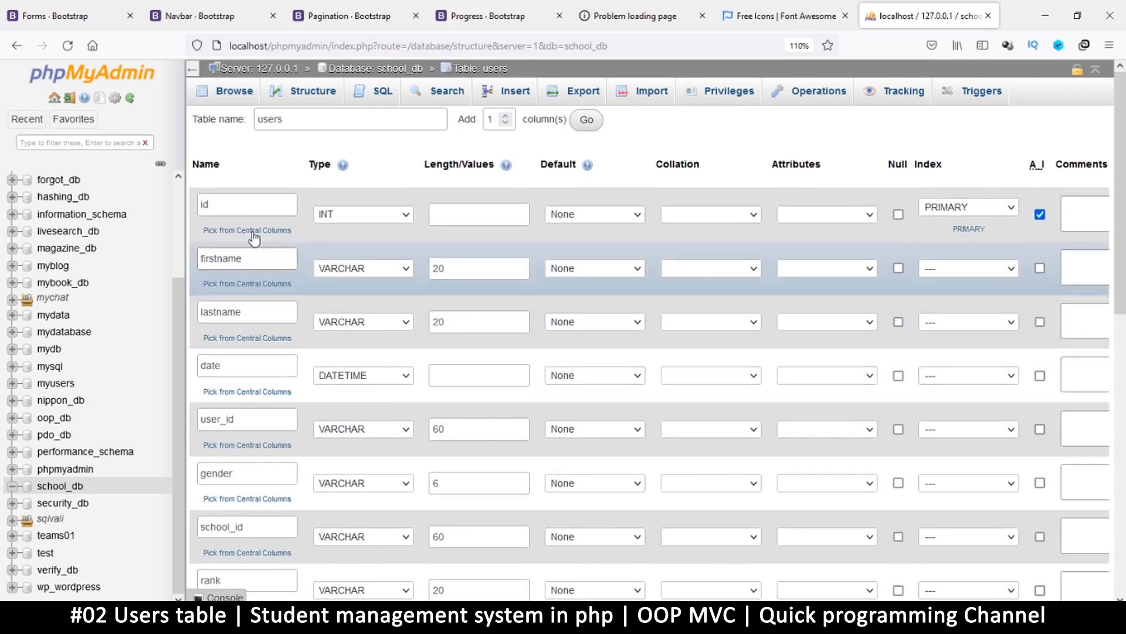
{"action": "mouse_move", "coordinate": [262, 388]}
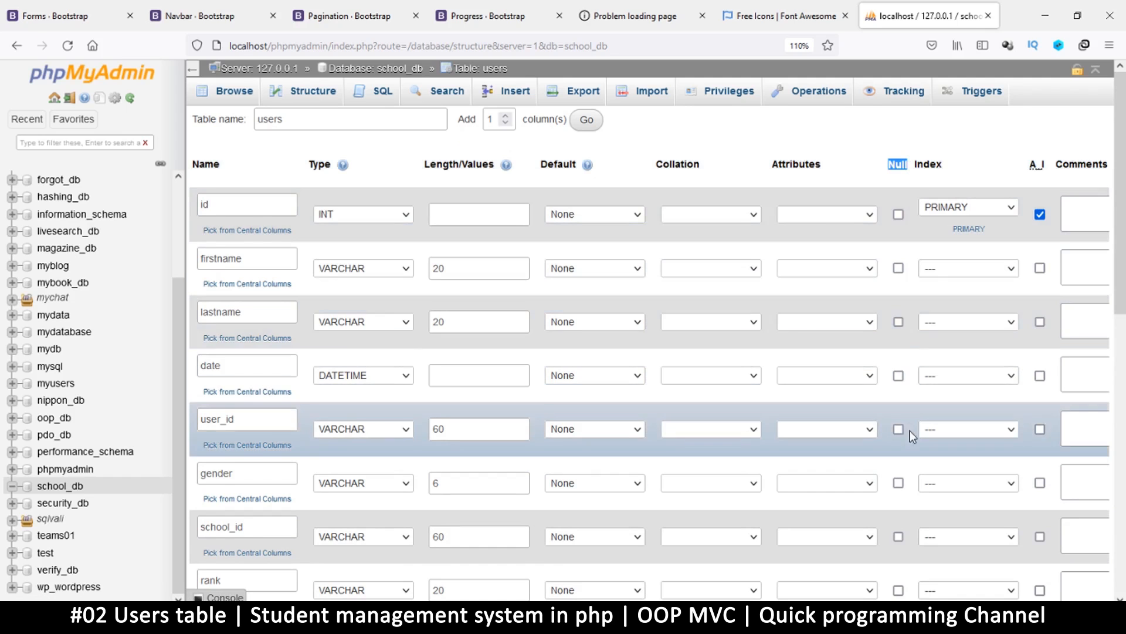
{"action": "scroll", "scroll_direction": "down", "scroll_amount": 3}
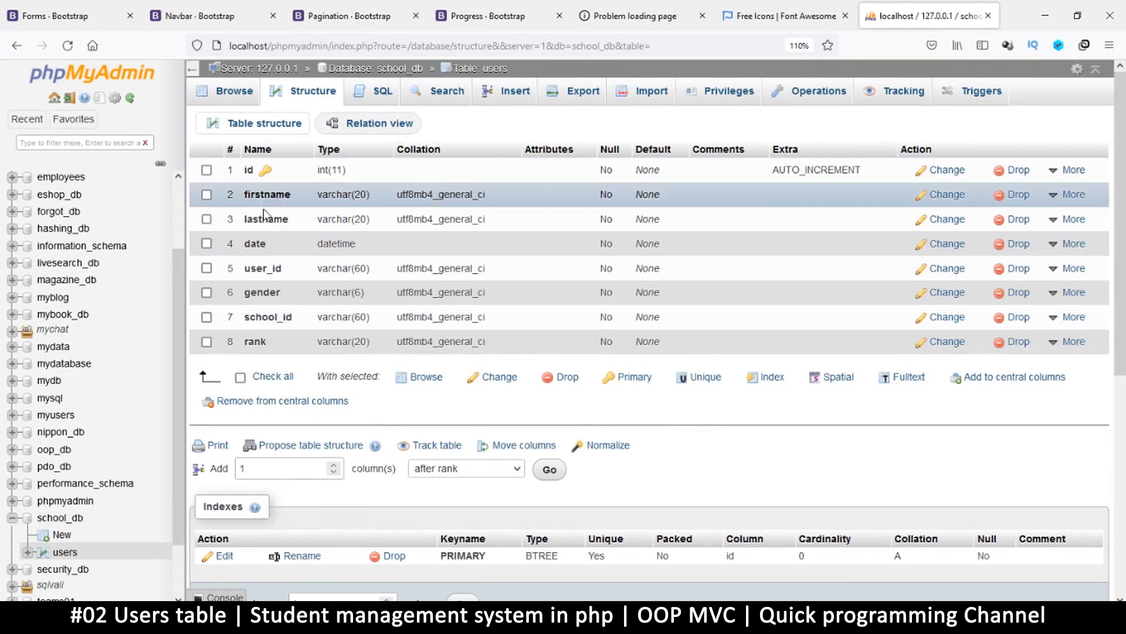
{"action": "mouse_move", "coordinate": [281, 220]}
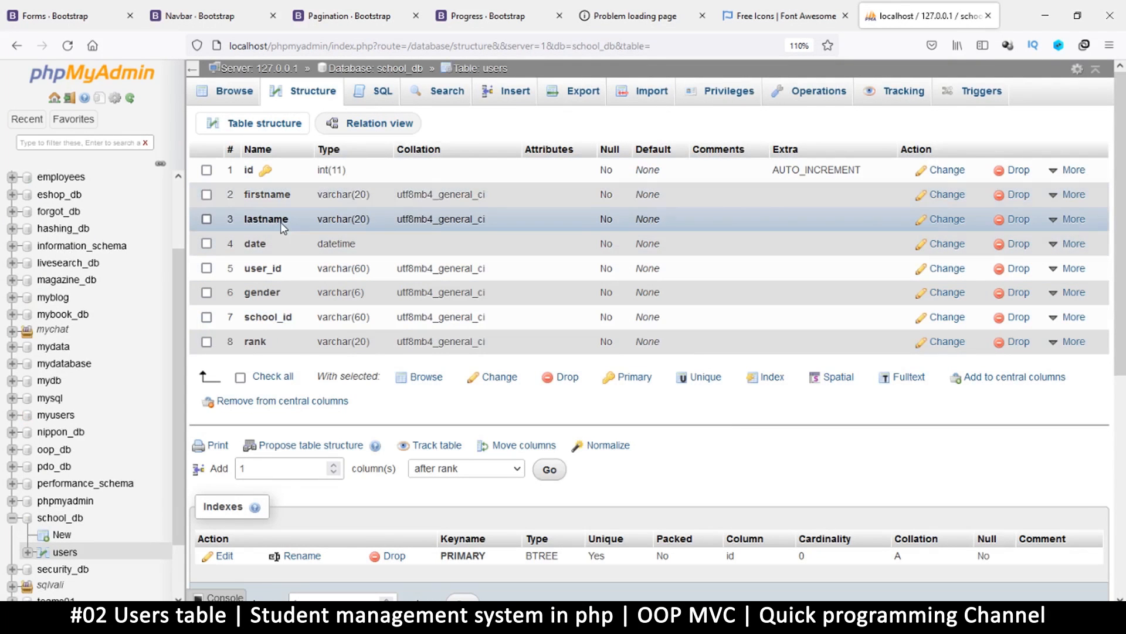
{"action": "mouse_move", "coordinate": [1070, 194]}
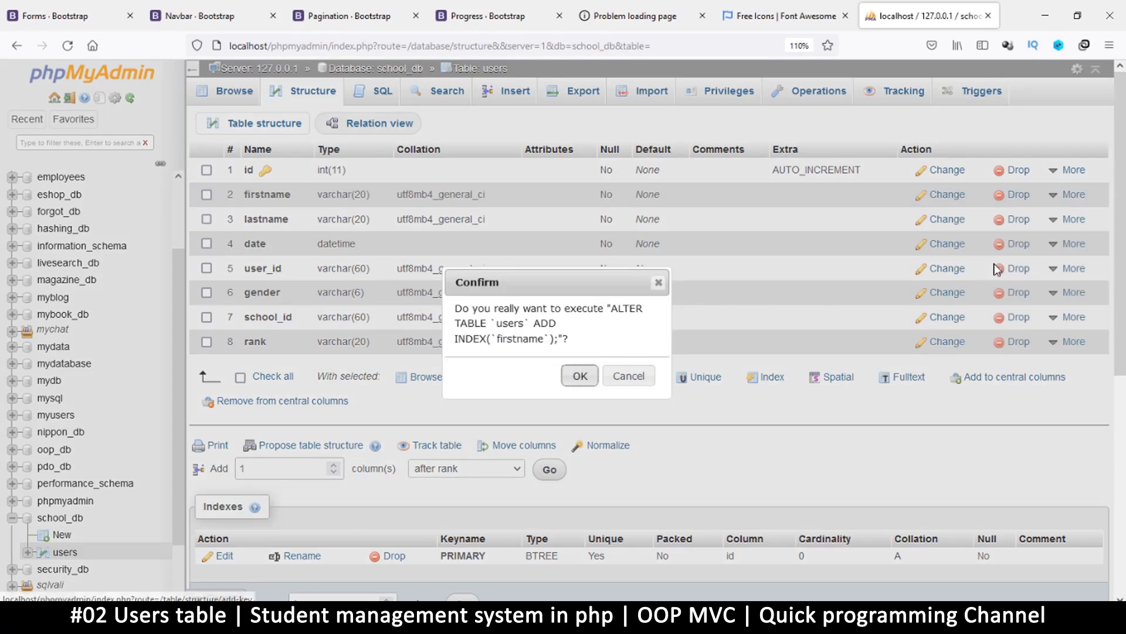
Add indexes on firstname, lastname, date, user_id, school_id, gender and rank, confirming each.
{"action": "left_click", "coordinate": [579, 376]}
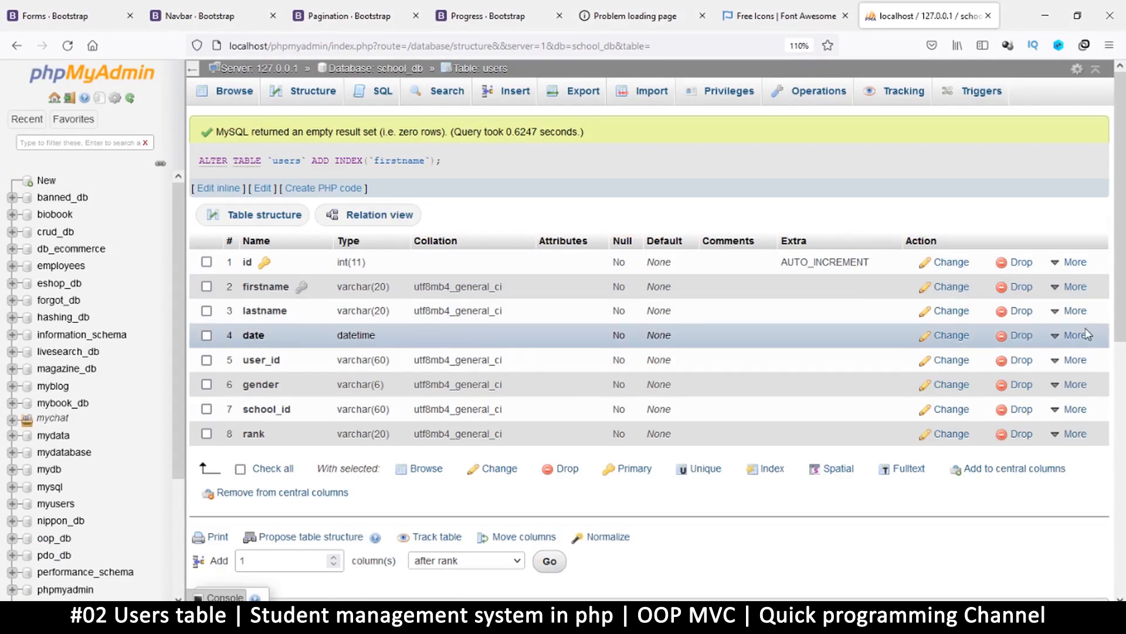
{"action": "left_click", "coordinate": [1076, 309]}
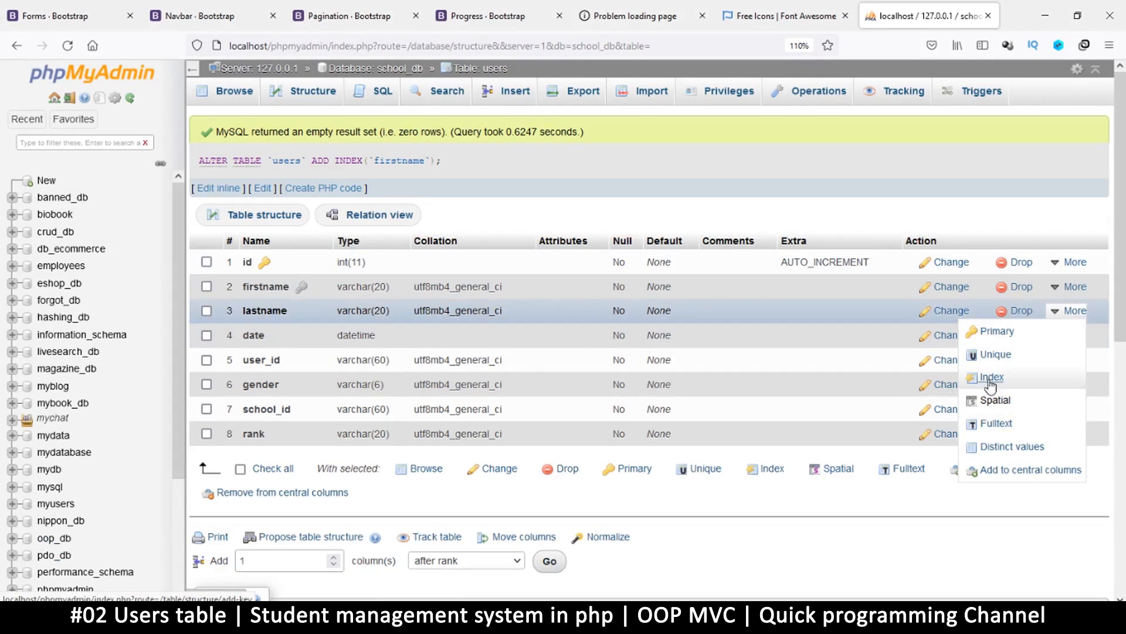
{"action": "left_click", "coordinate": [994, 376]}
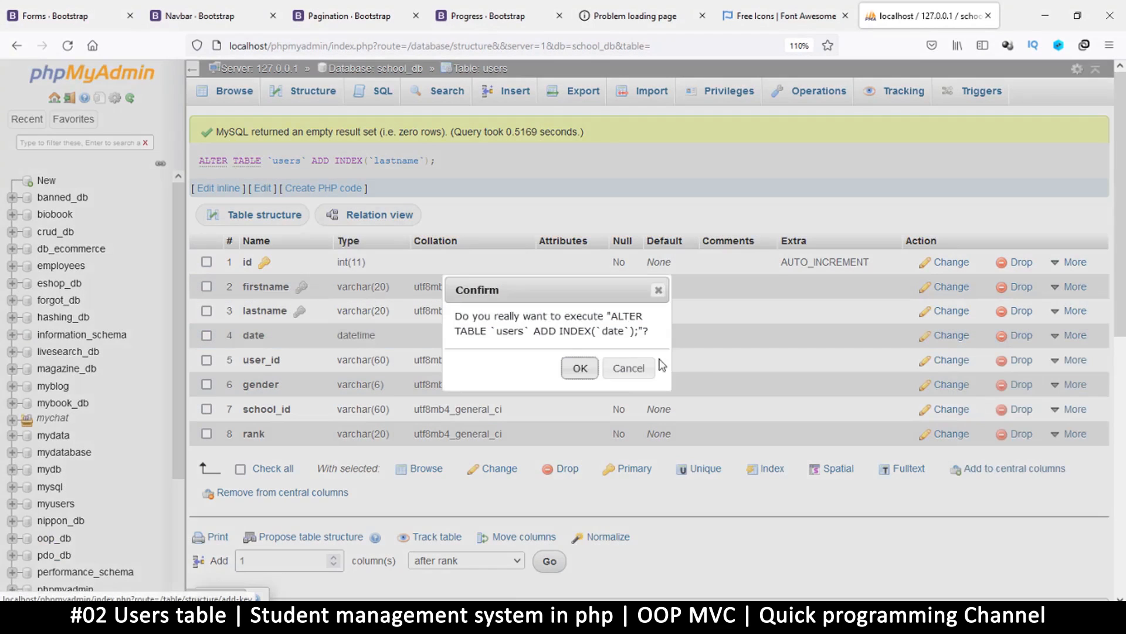
{"action": "left_click", "coordinate": [578, 367]}
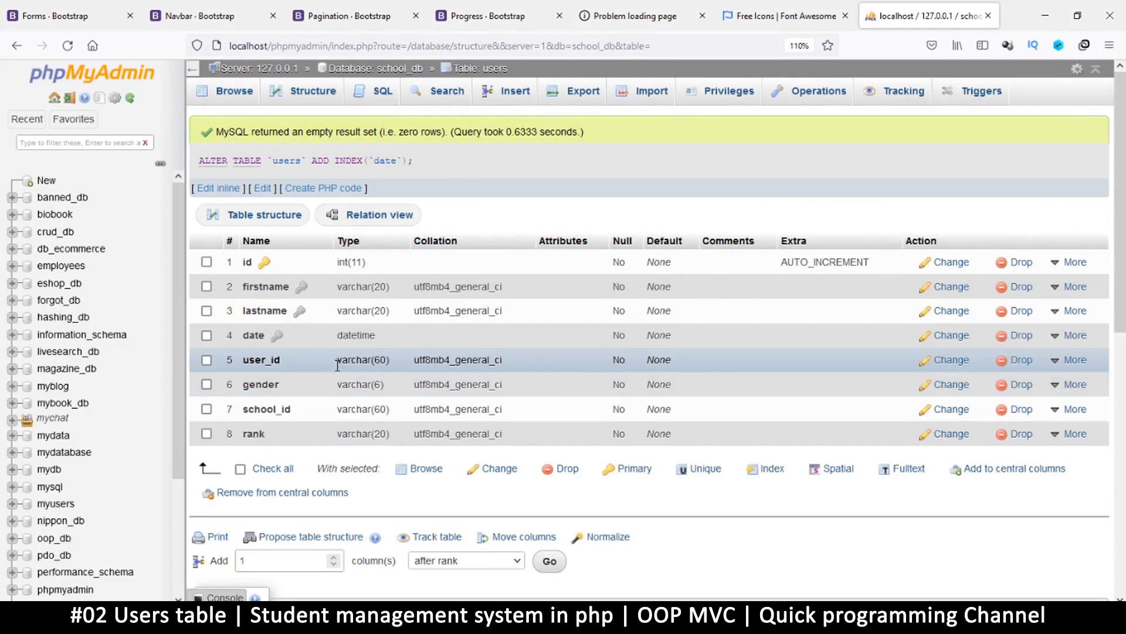
{"action": "mouse_move", "coordinate": [280, 398]}
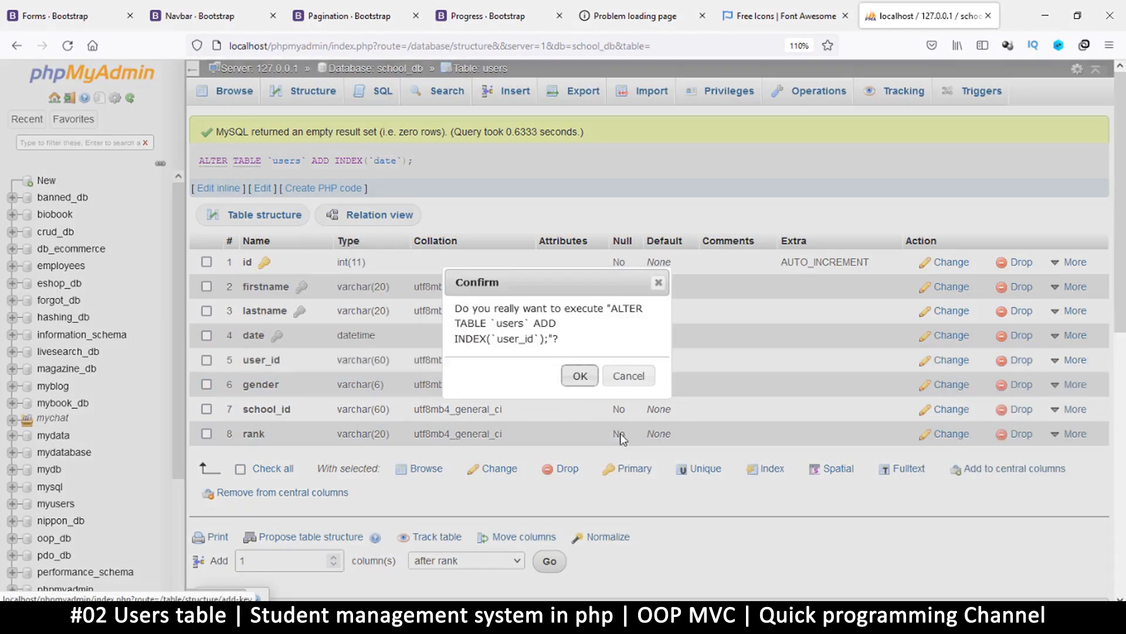
{"action": "left_click", "coordinate": [579, 375]}
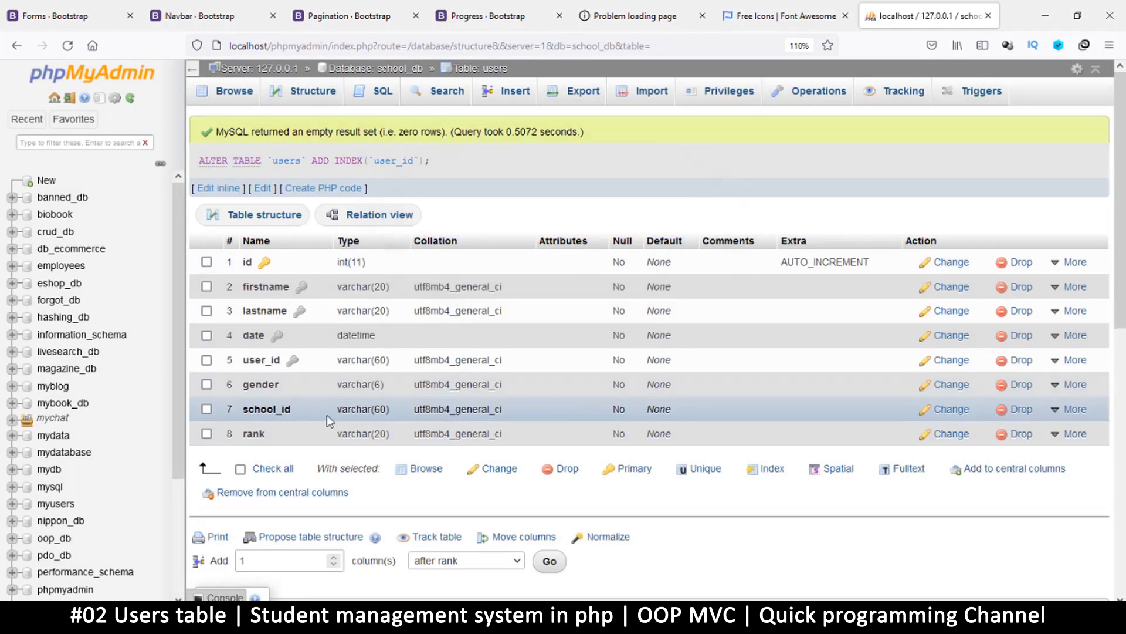
{"action": "left_click", "coordinate": [1072, 408]}
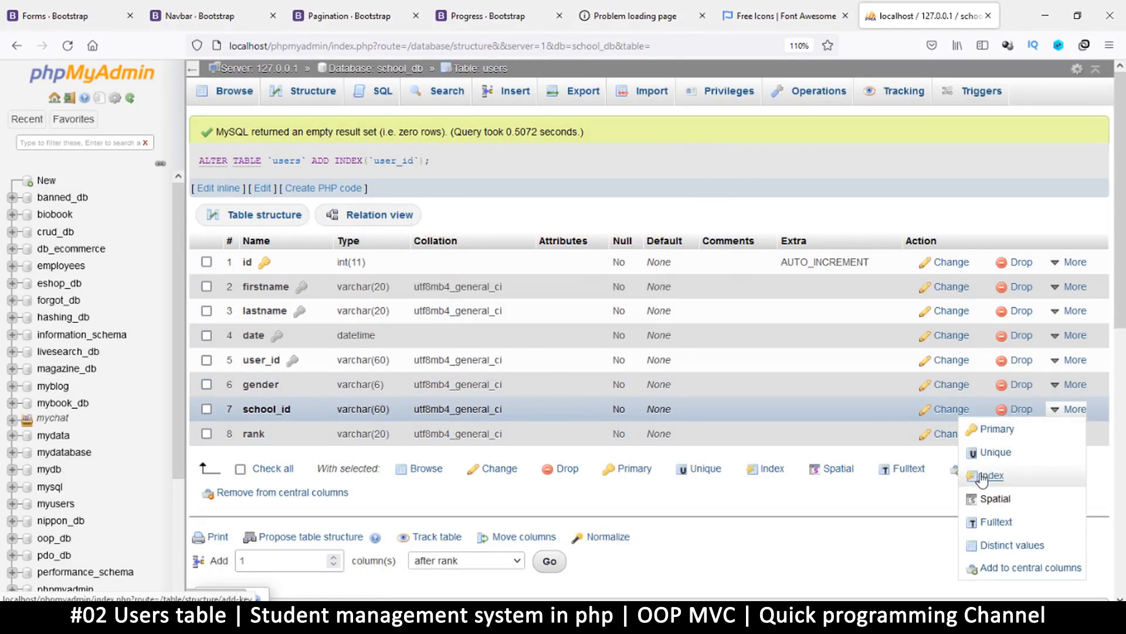
{"action": "left_click", "coordinate": [993, 475]}
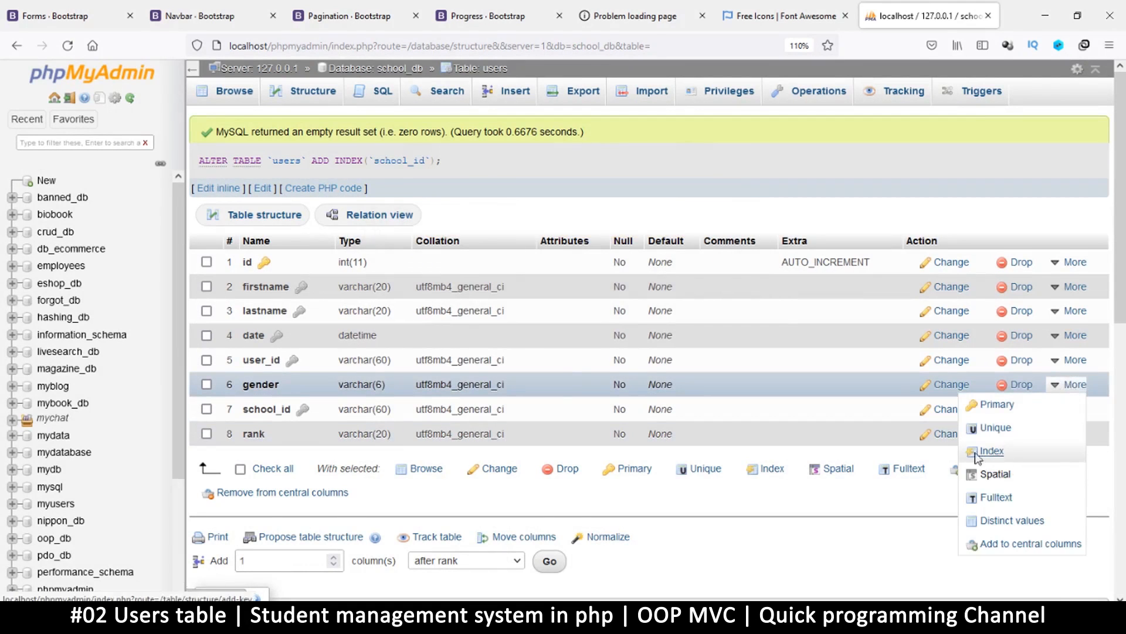
{"action": "left_click", "coordinate": [994, 451]}
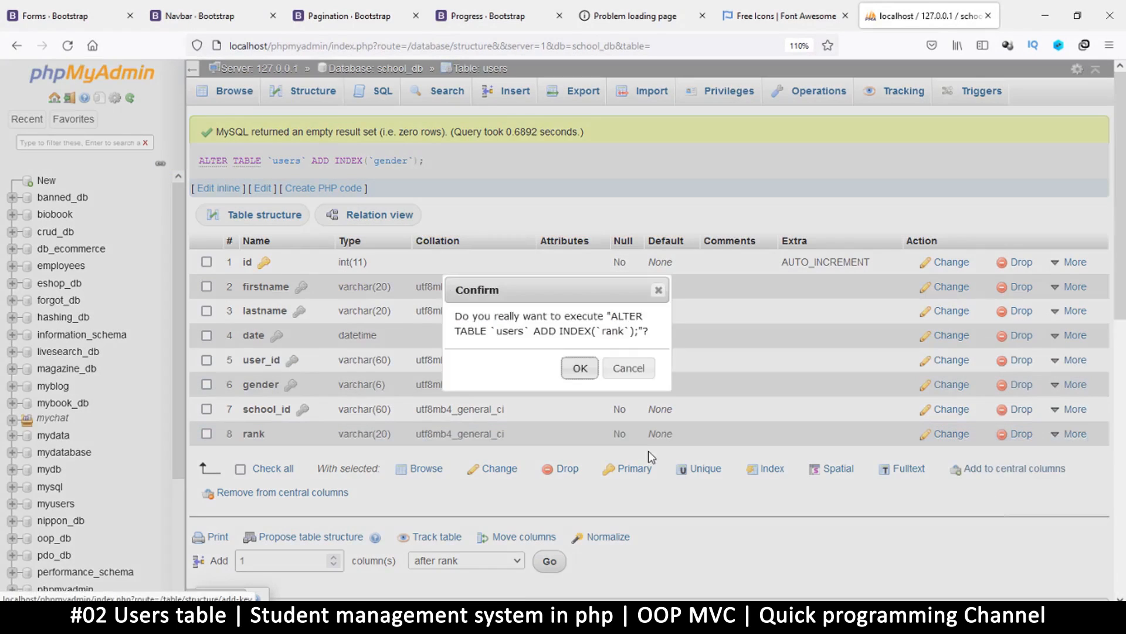
{"action": "left_click", "coordinate": [579, 367]}
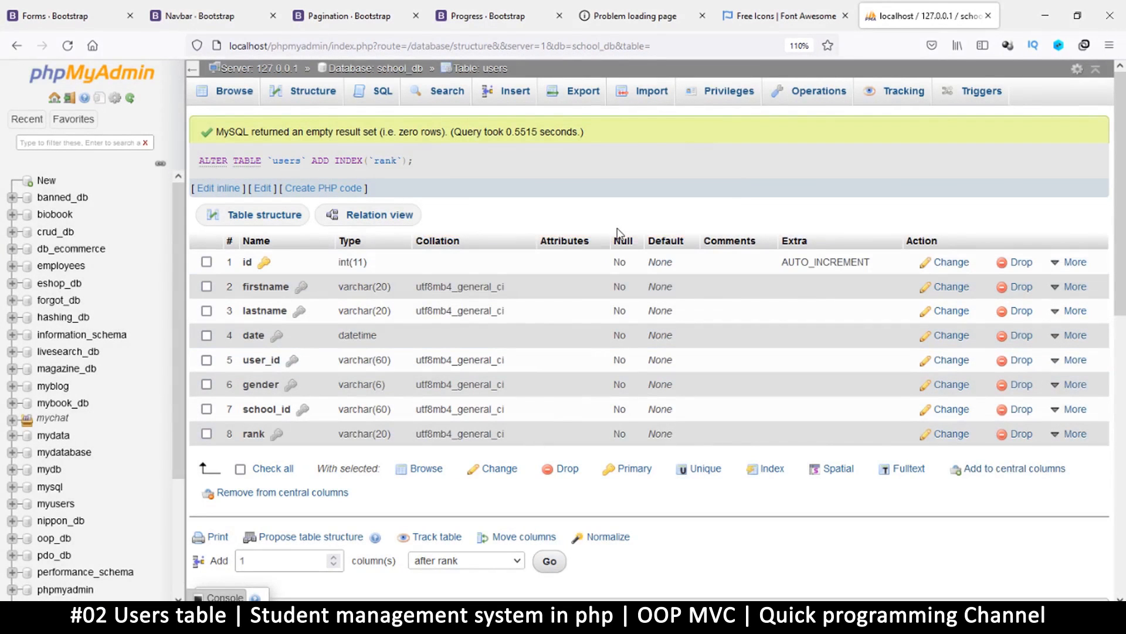
{"action": "mouse_move", "coordinate": [456, 204]}
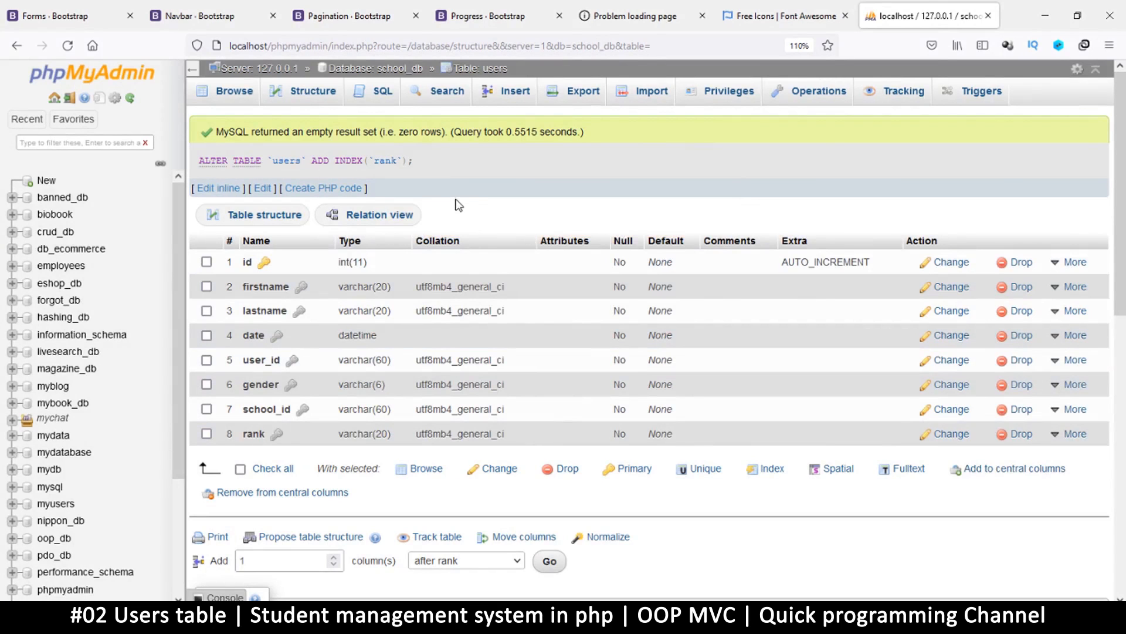
{"action": "mouse_move", "coordinate": [459, 204]}
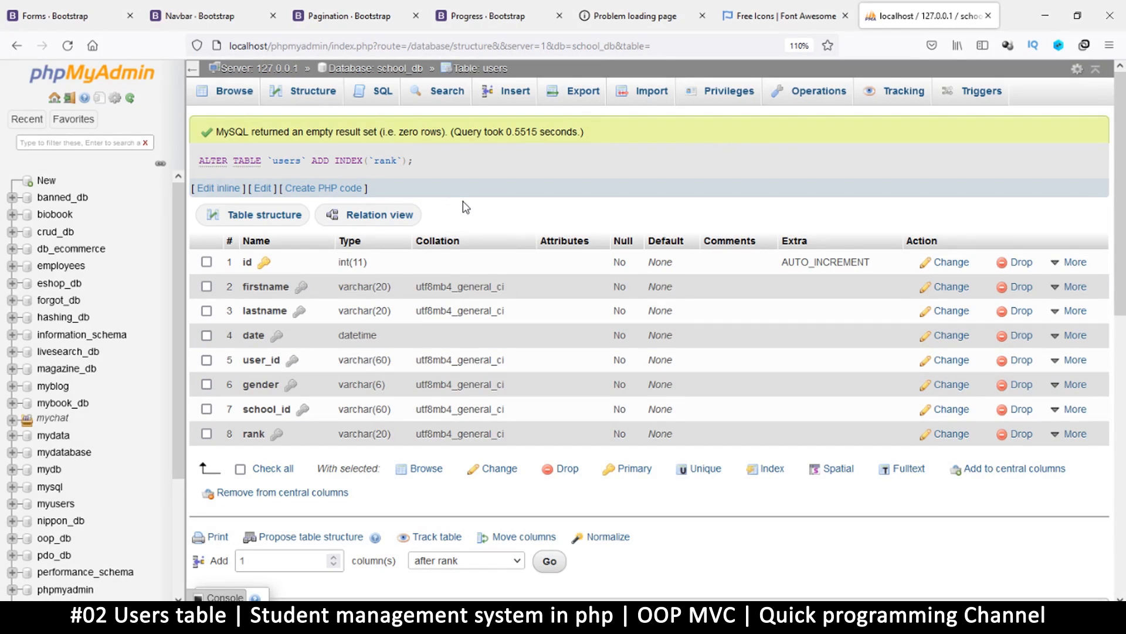
{"action": "mouse_move", "coordinate": [469, 208]}
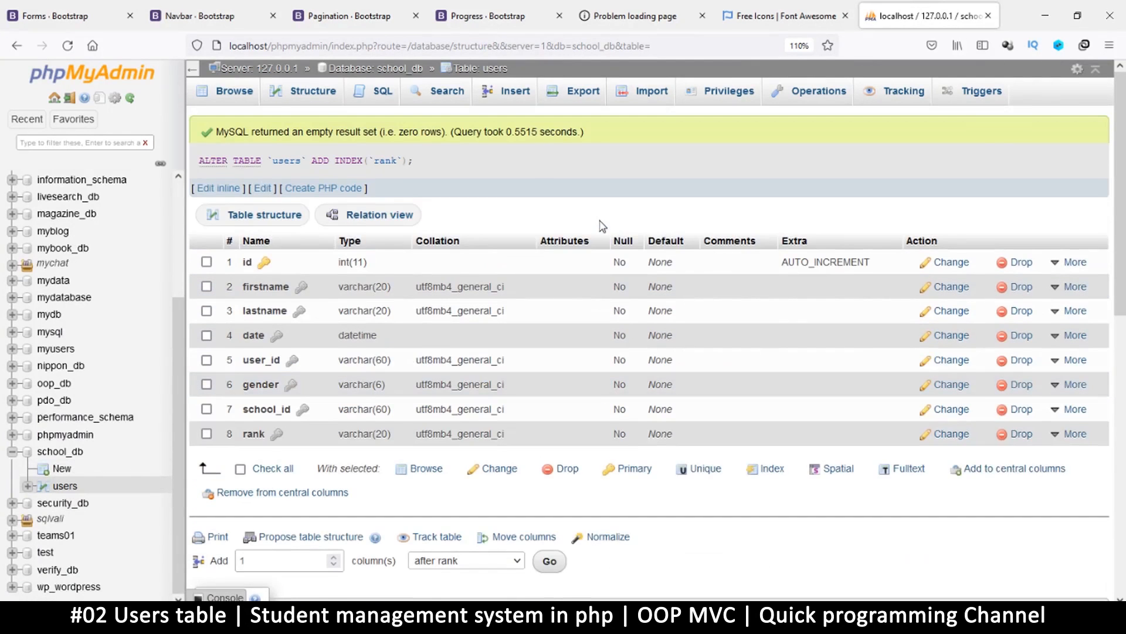
{"action": "mouse_move", "coordinate": [575, 148]}
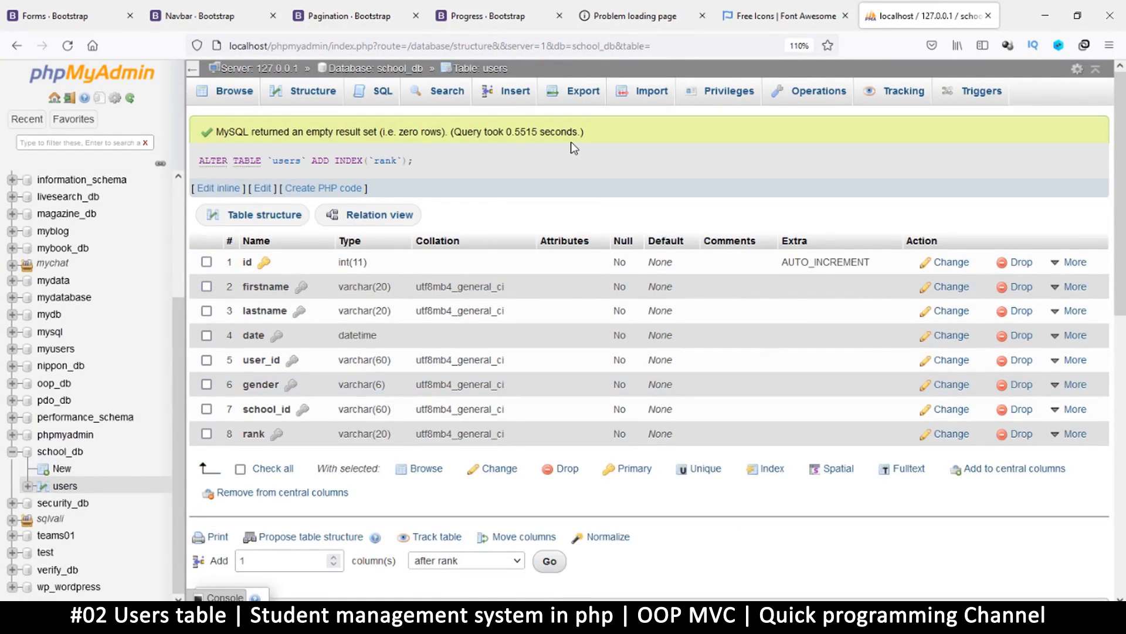
{"action": "mouse_move", "coordinate": [510, 181]}
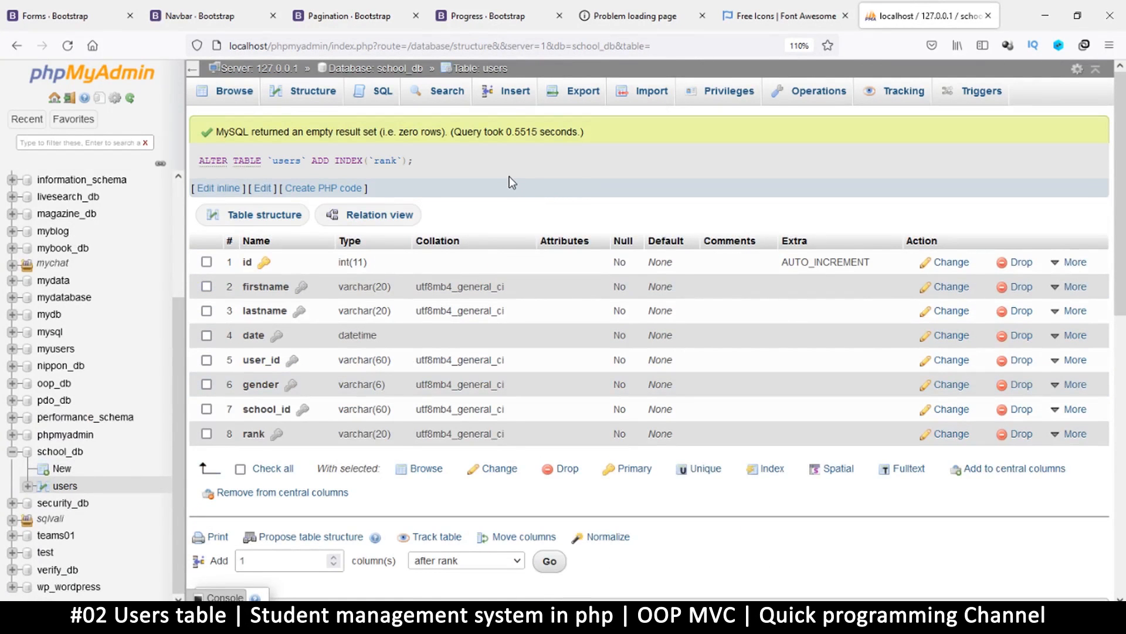
{"action": "mouse_move", "coordinate": [757, 389]}
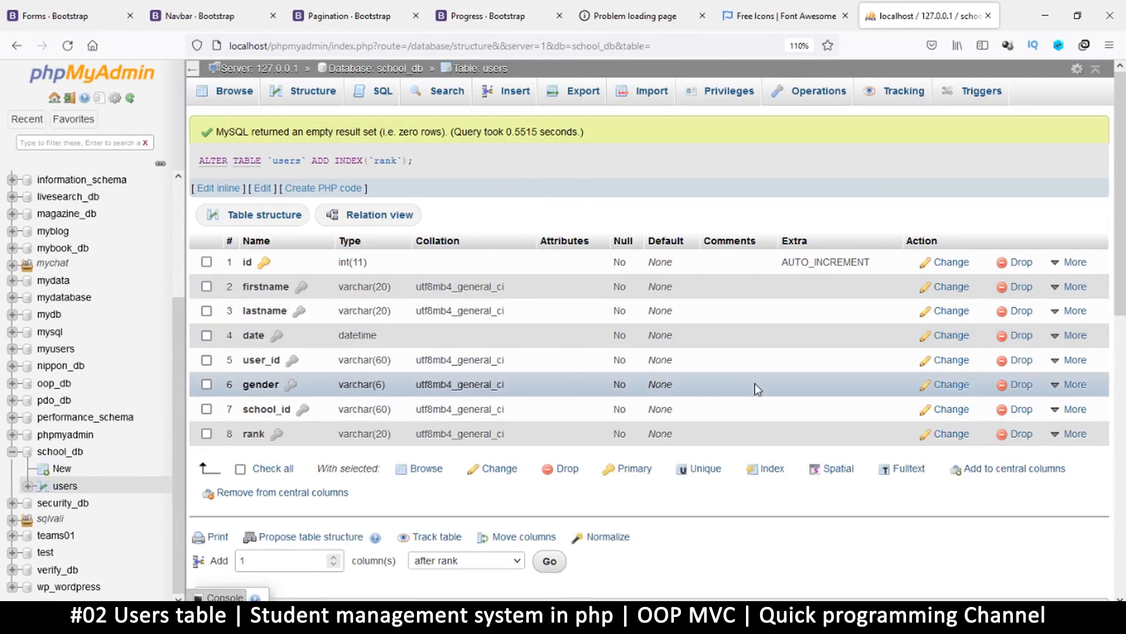